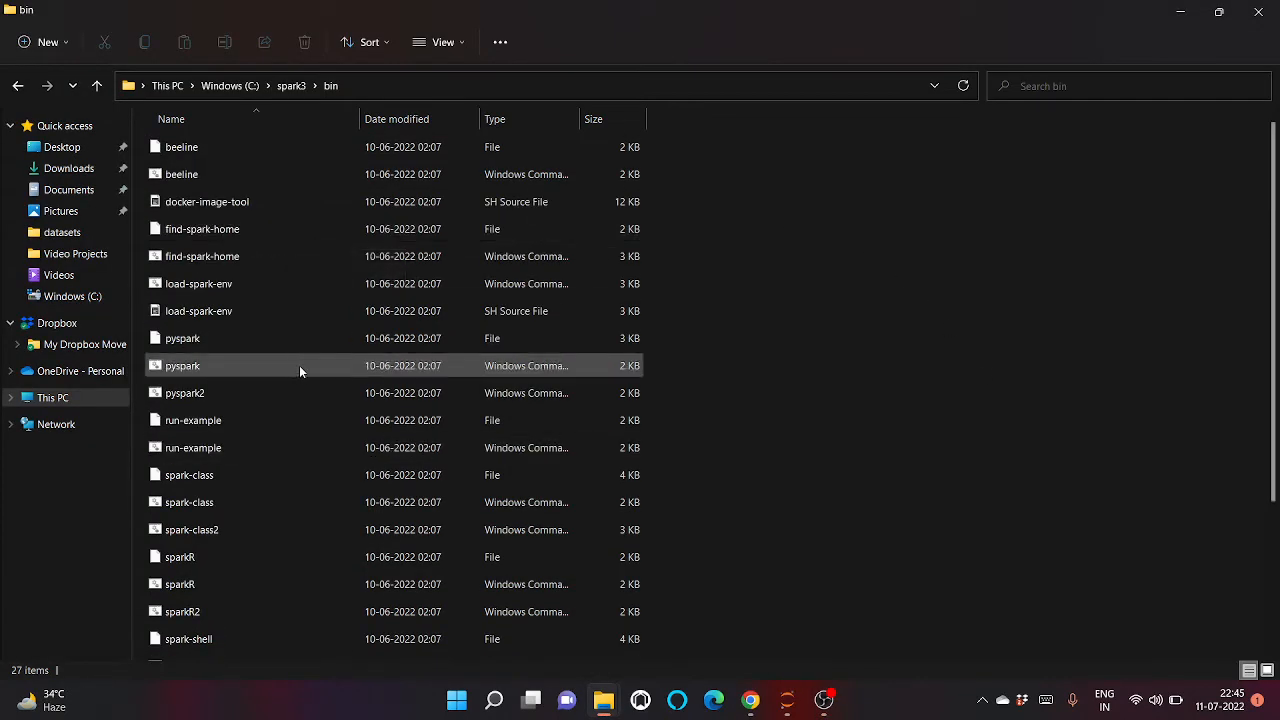
pyautogui.moveTo(279, 373)
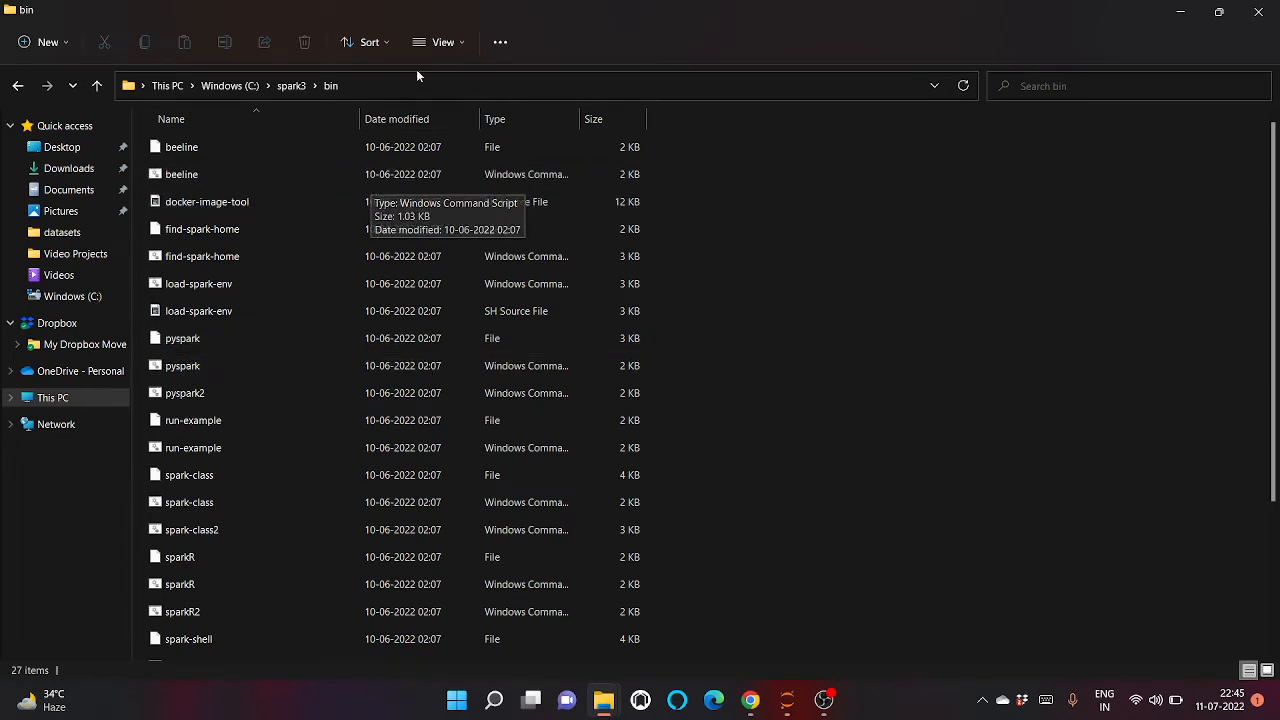
# Step: Launch cmd from File Explorer's address bar in C:\spark3\bin
pyautogui.write('c')
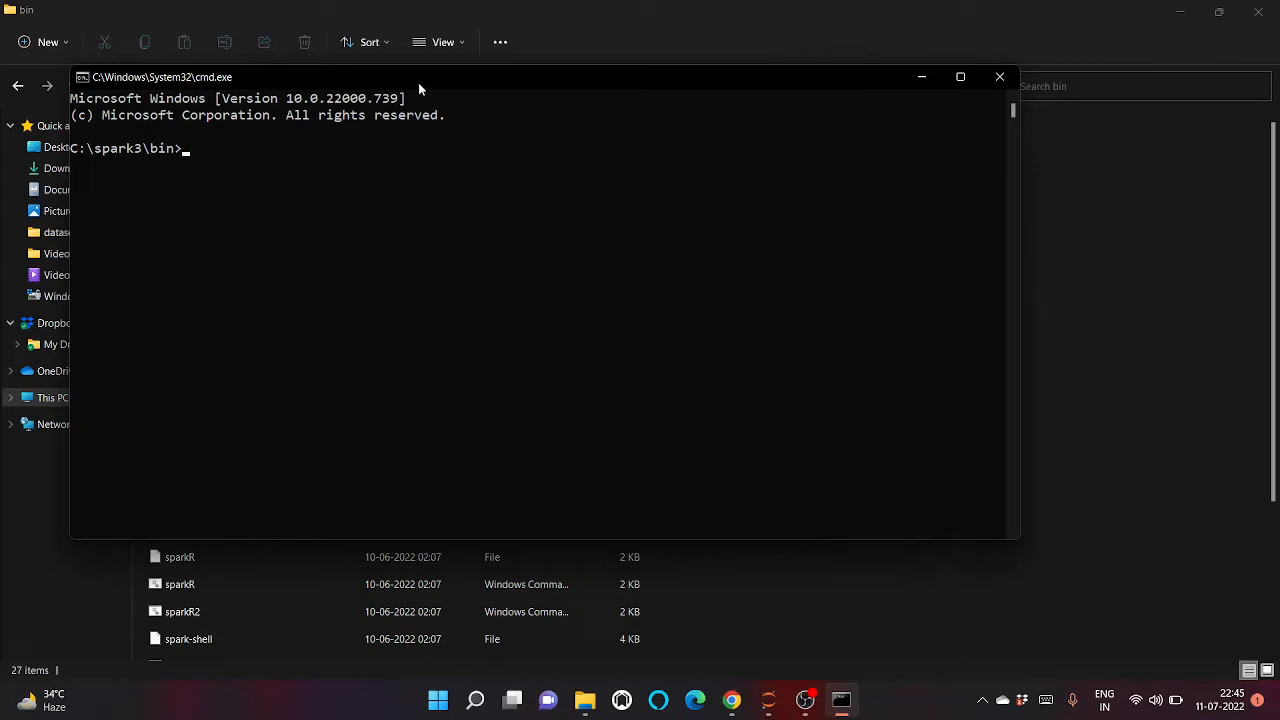
# Step: Run pyspark --help to print the launch options listing
pyautogui.write('pyspark')
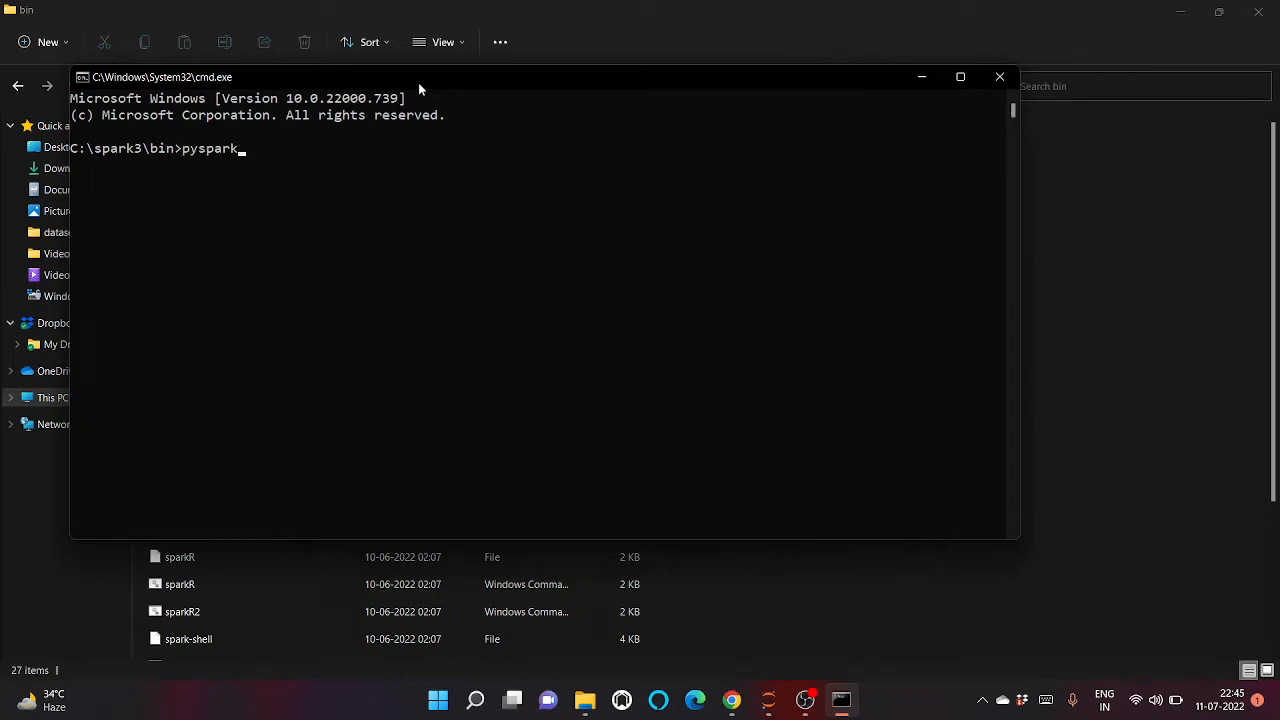
pyautogui.write('--hel')
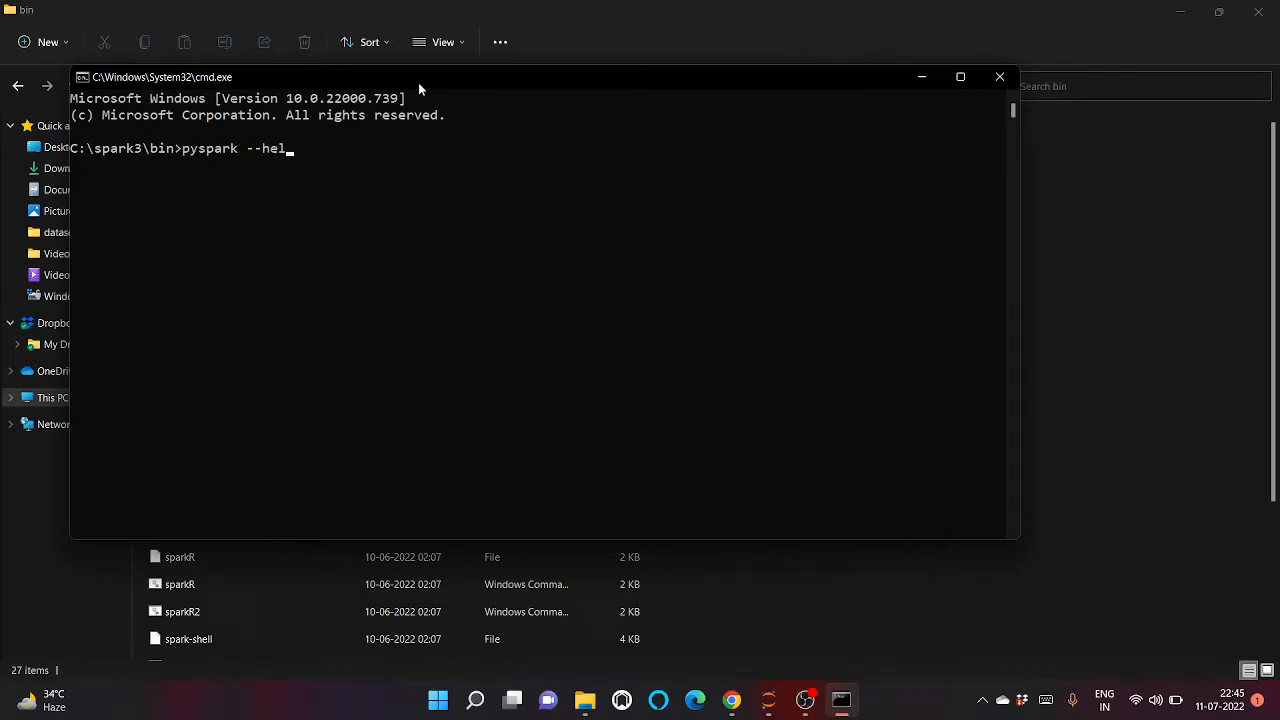
pyautogui.write('p')
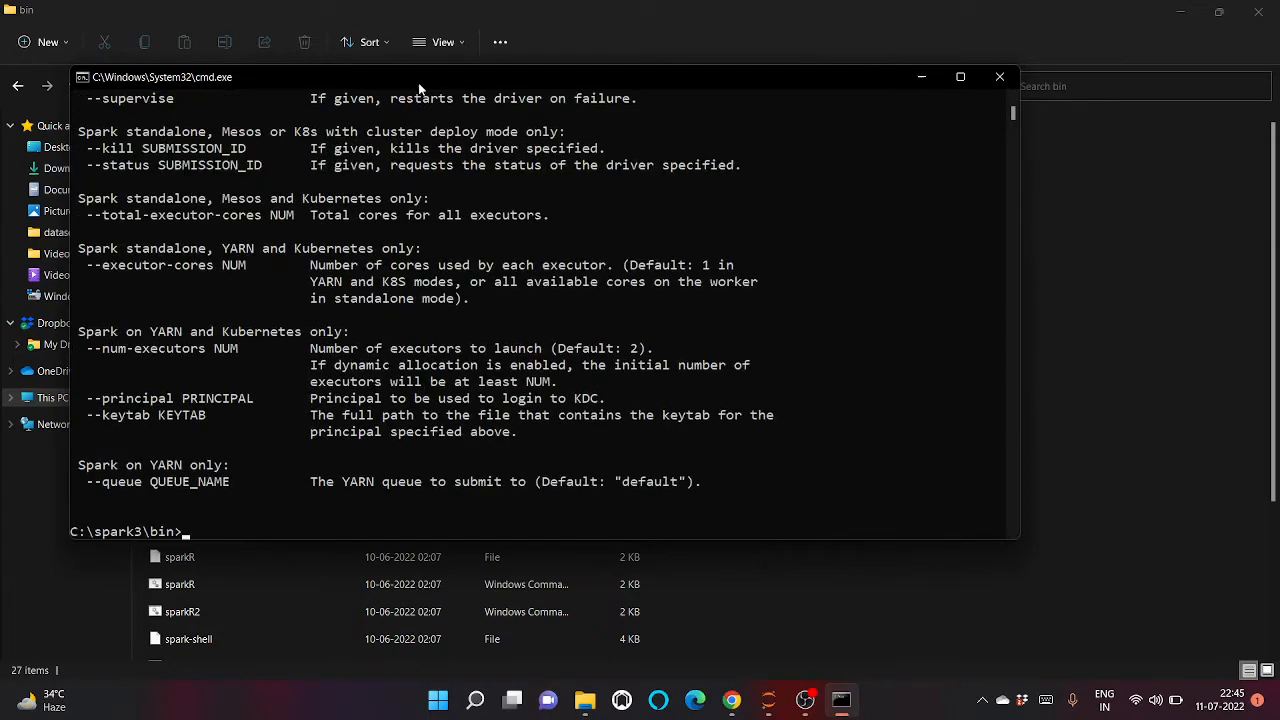
pyautogui.scroll(3)
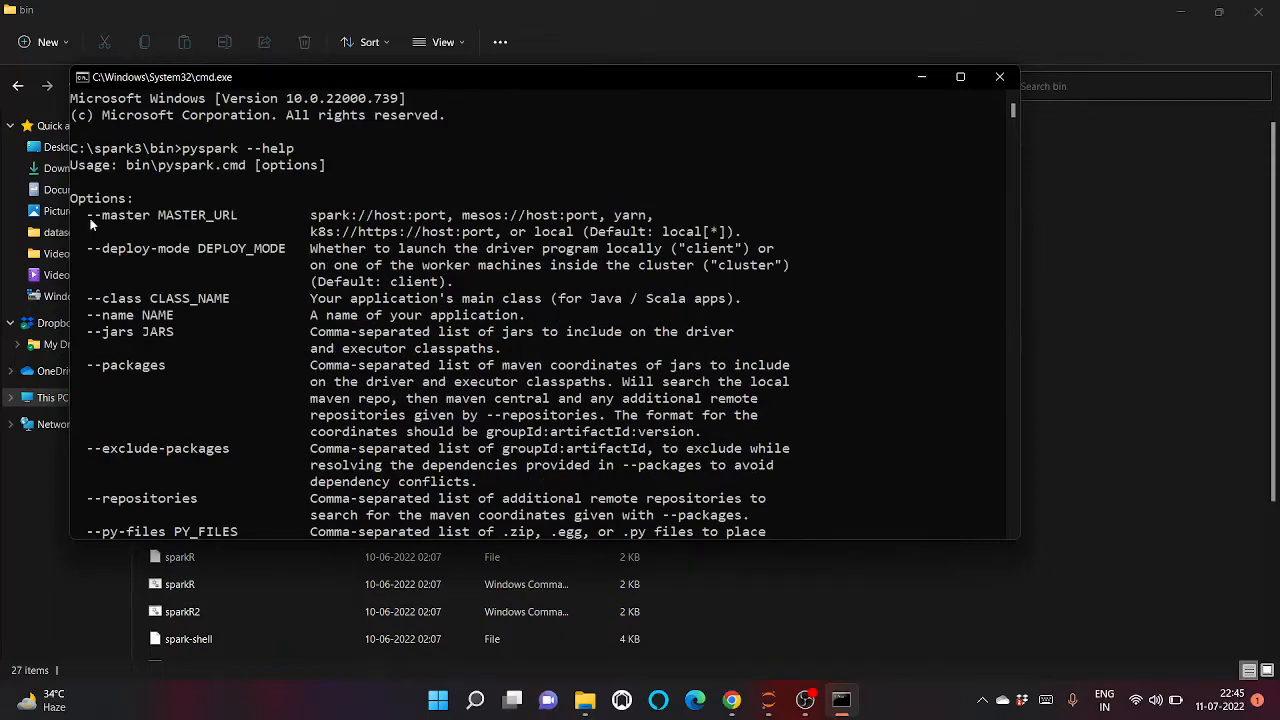
# Step: Highlight the default master local[*] and the --driver-memory option in the help output
pyautogui.doubleClick(118, 214)
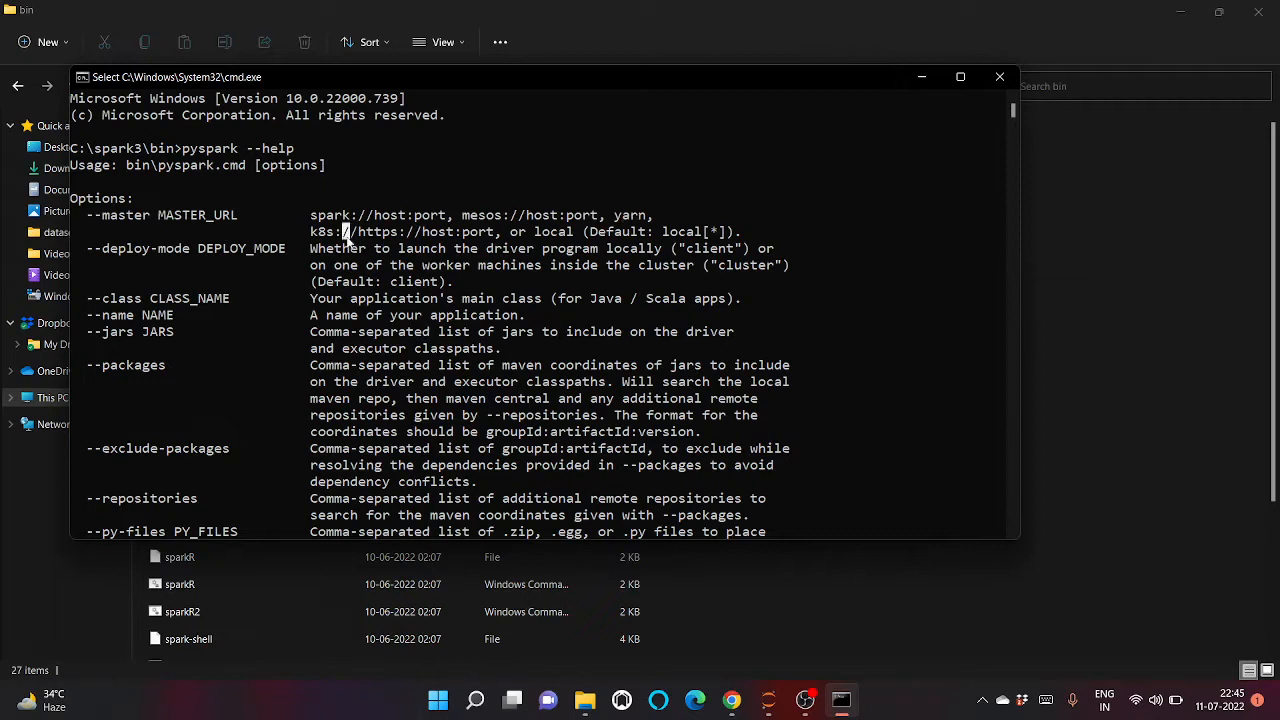
pyautogui.doubleClick(555, 231)
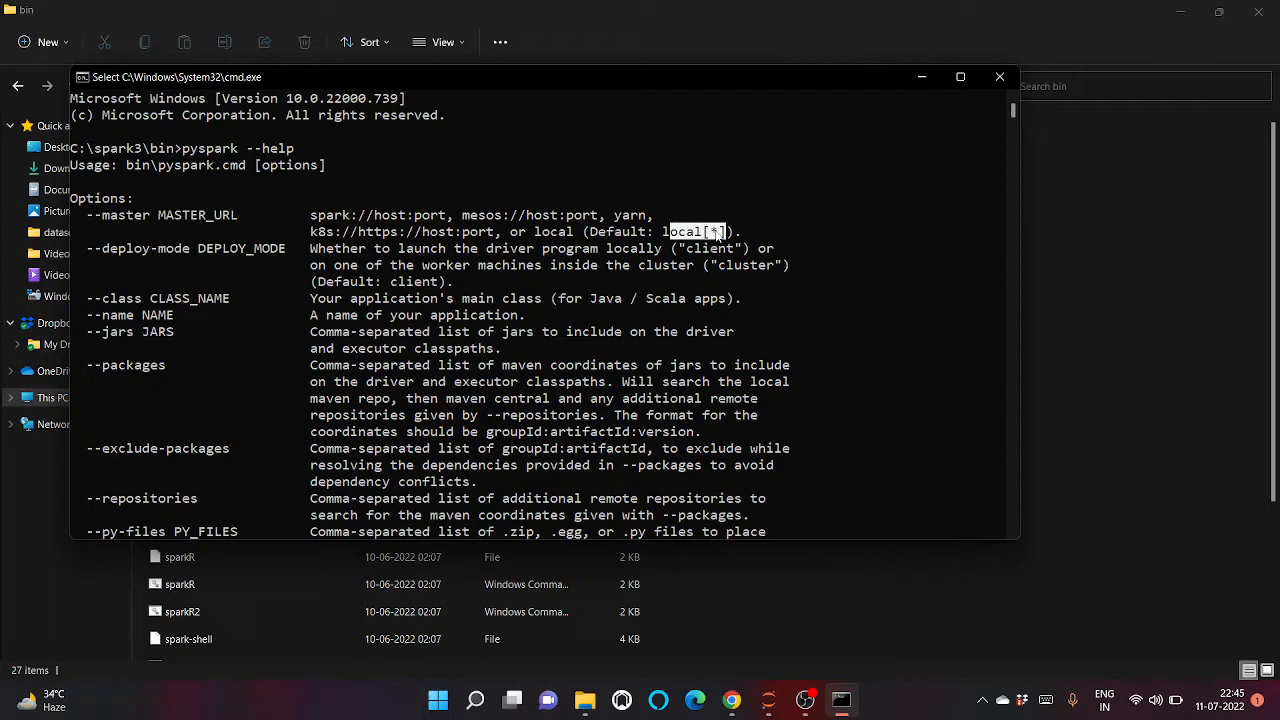
pyautogui.moveTo(323, 335)
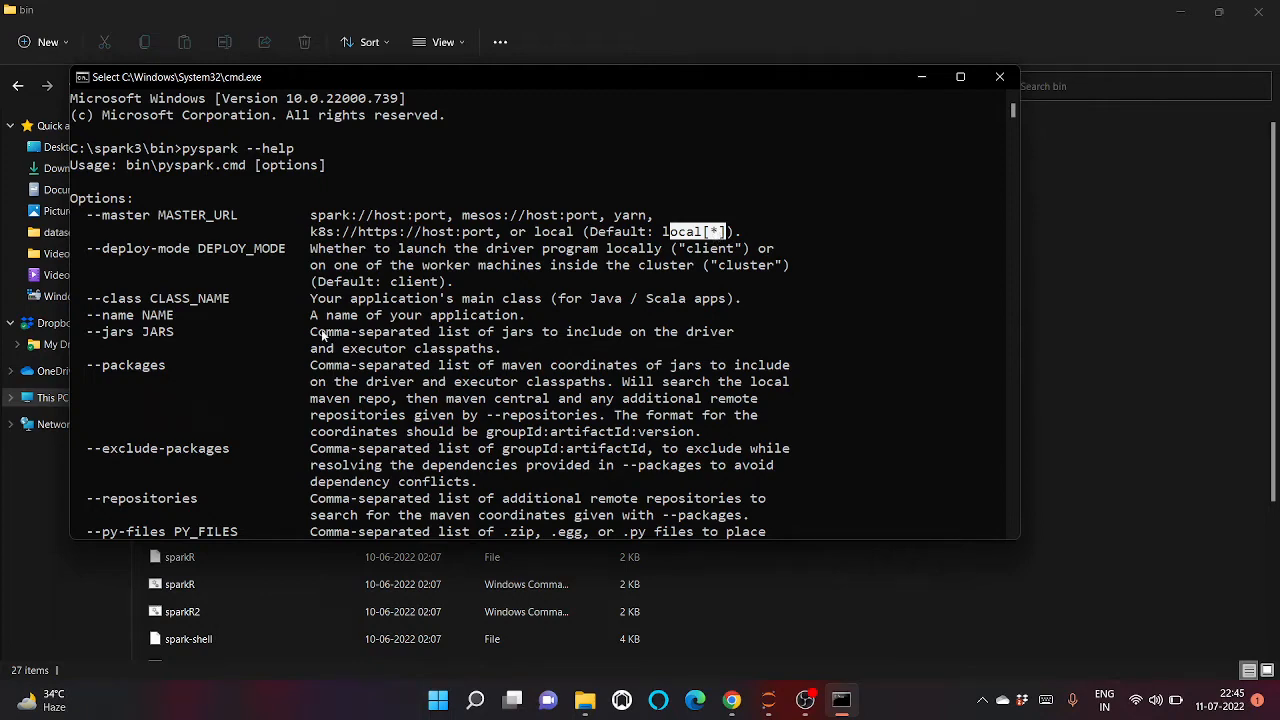
pyautogui.scroll(-3)
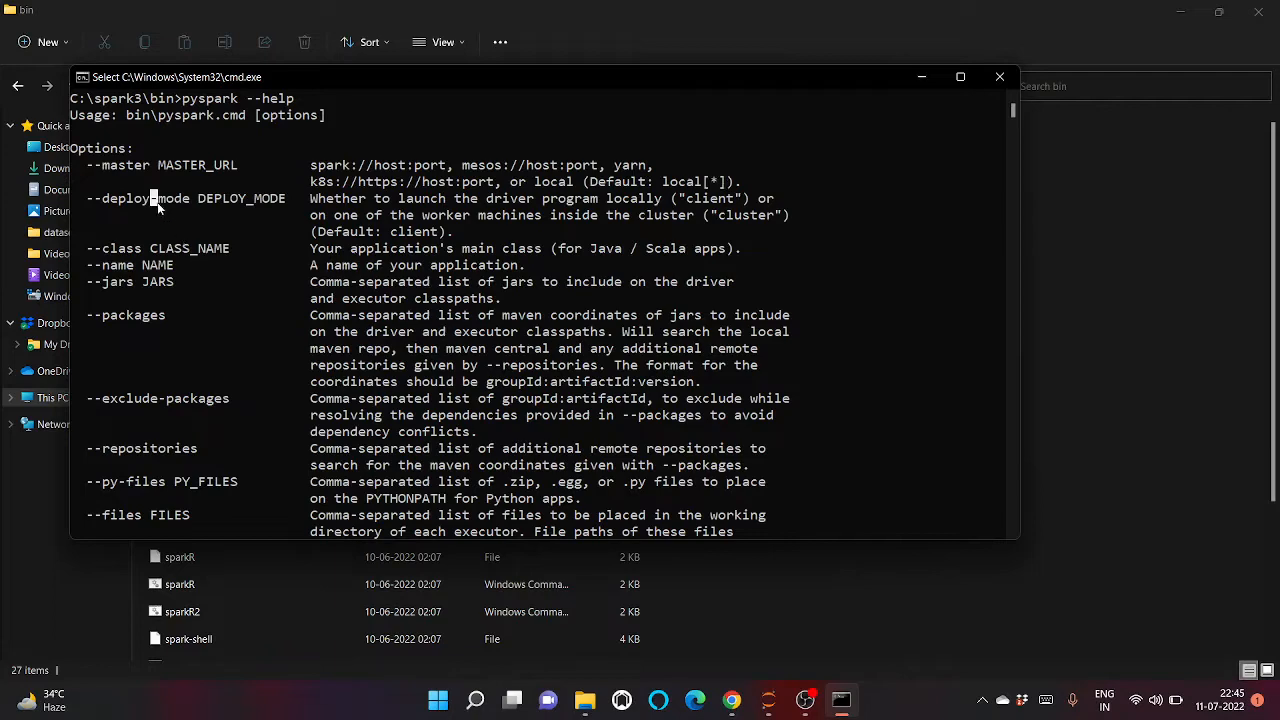
pyautogui.scroll(-3)
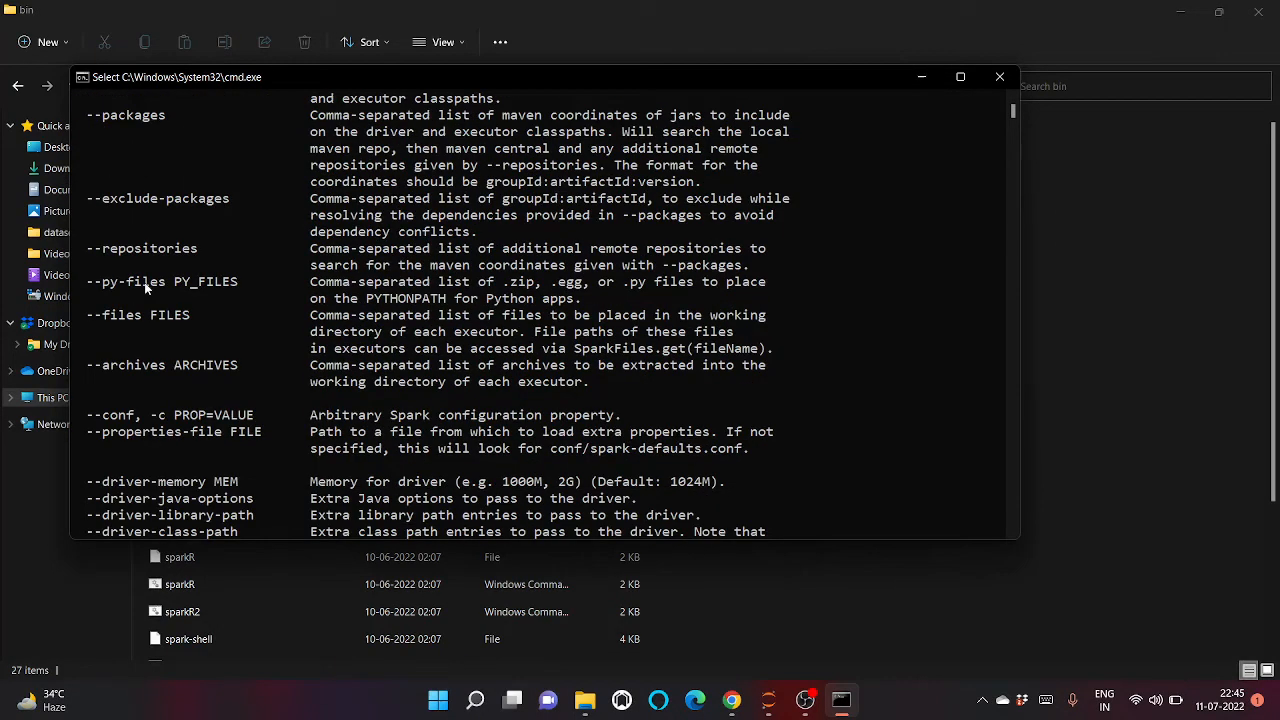
pyautogui.scroll(-3)
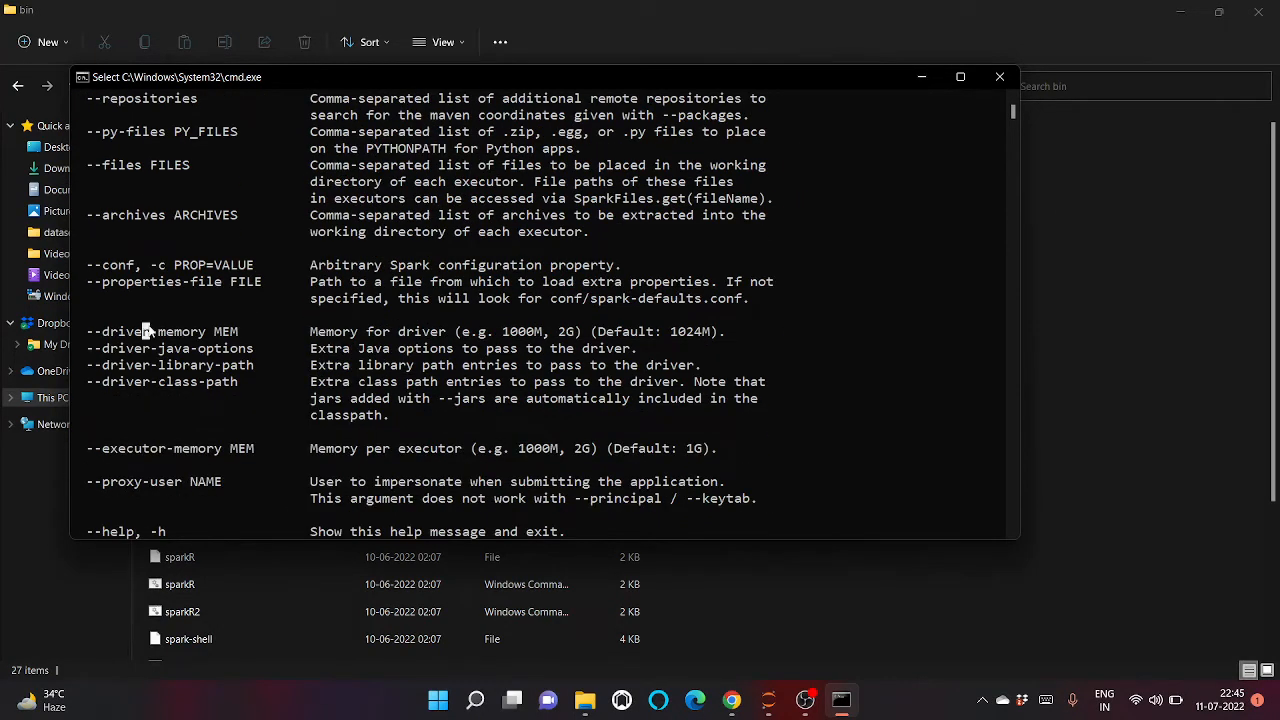
pyautogui.doubleClick(147, 331)
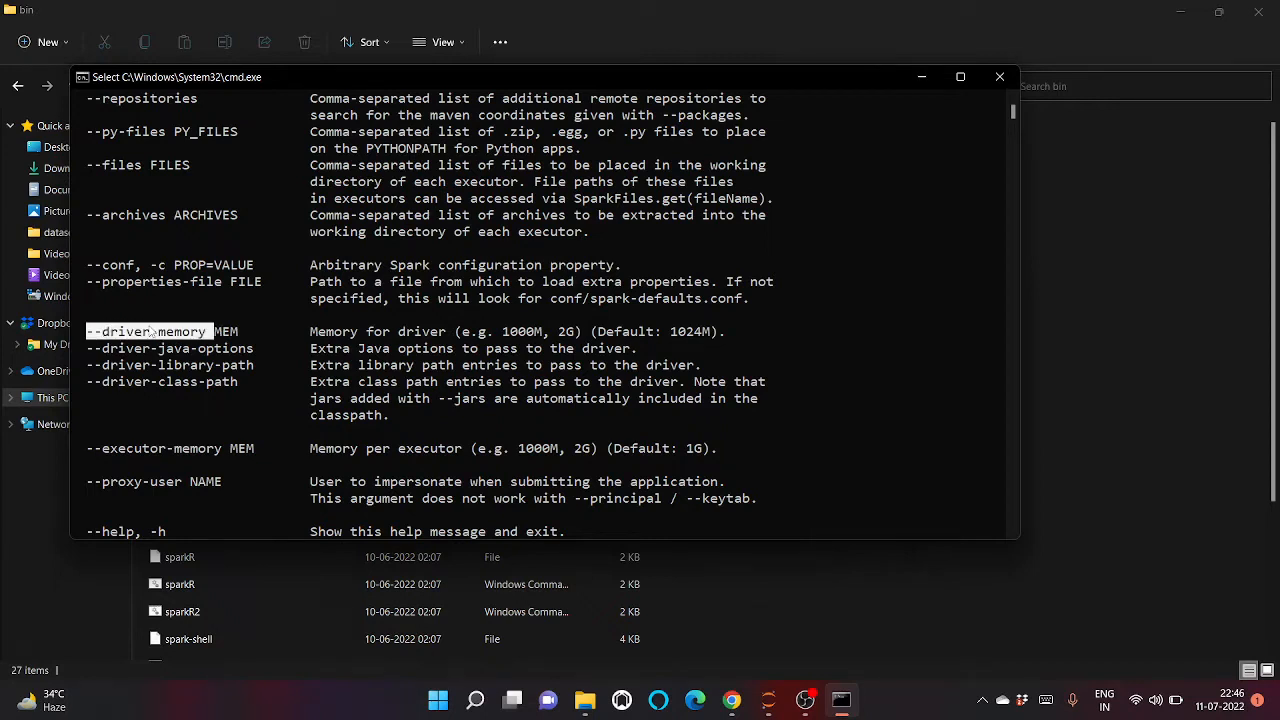
pyautogui.moveTo(668, 281)
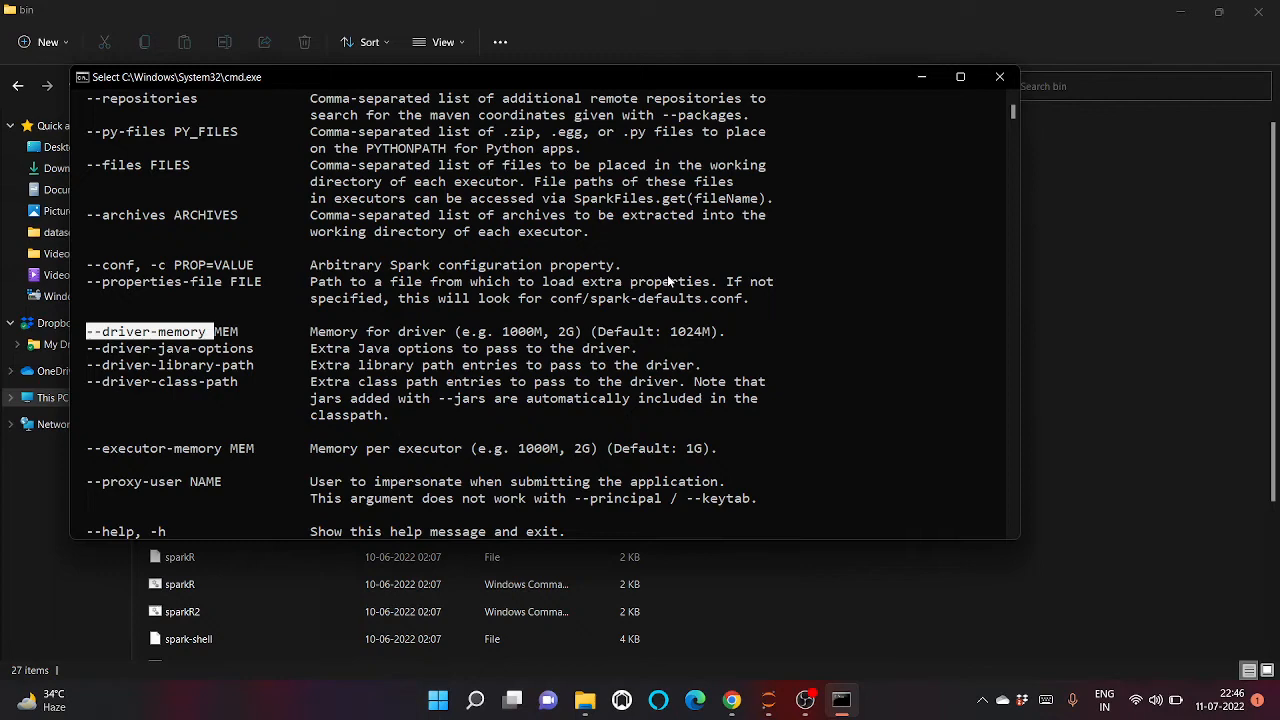
pyautogui.moveTo(476, 343)
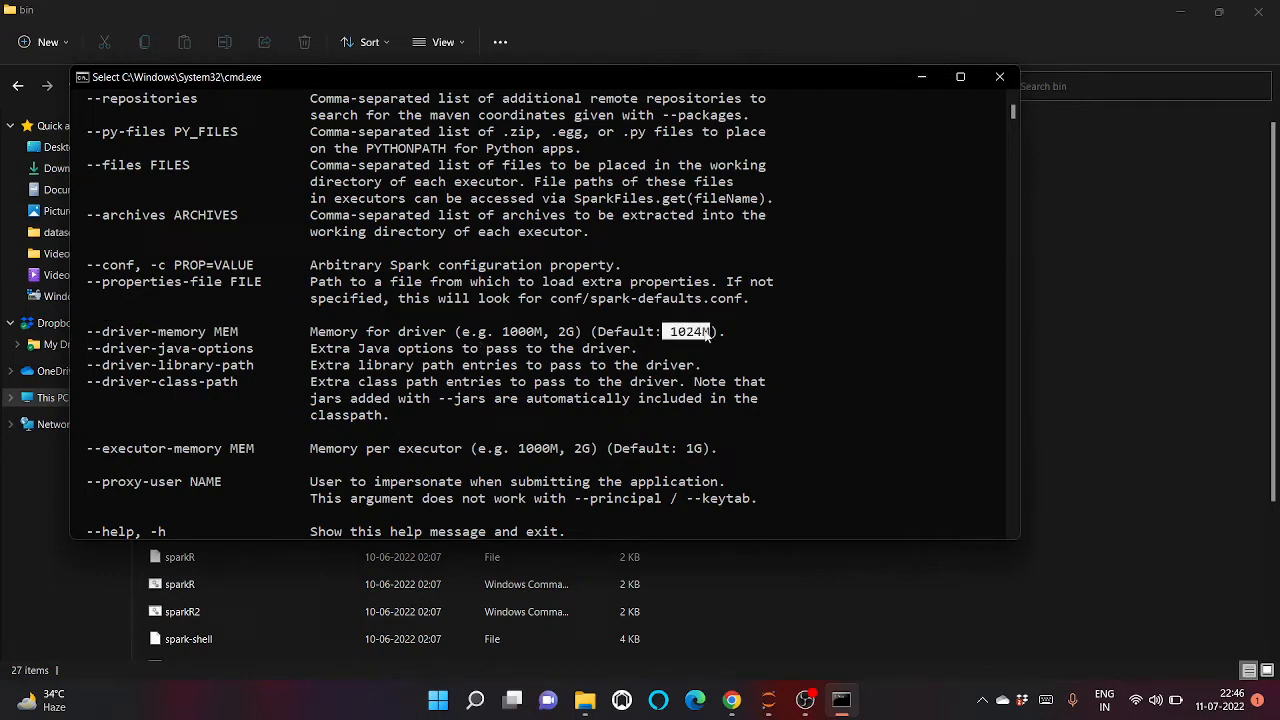
pyautogui.scroll(-3)
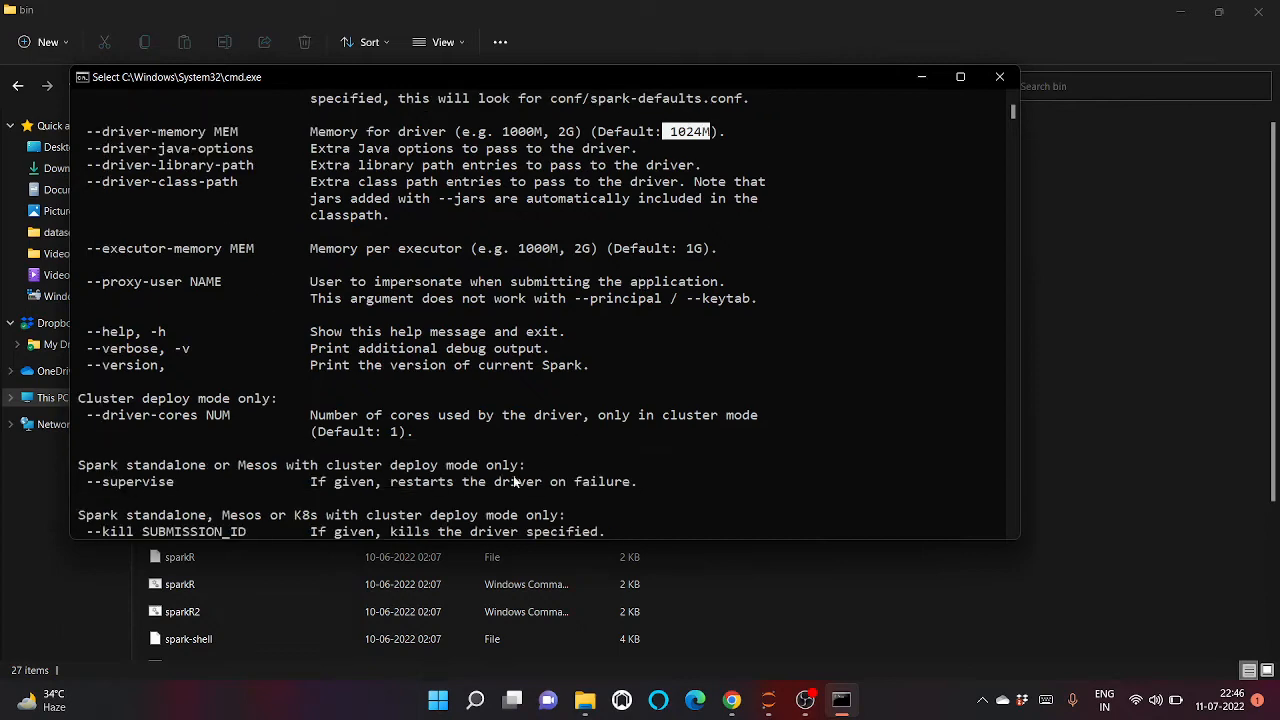
pyautogui.scroll(-3)
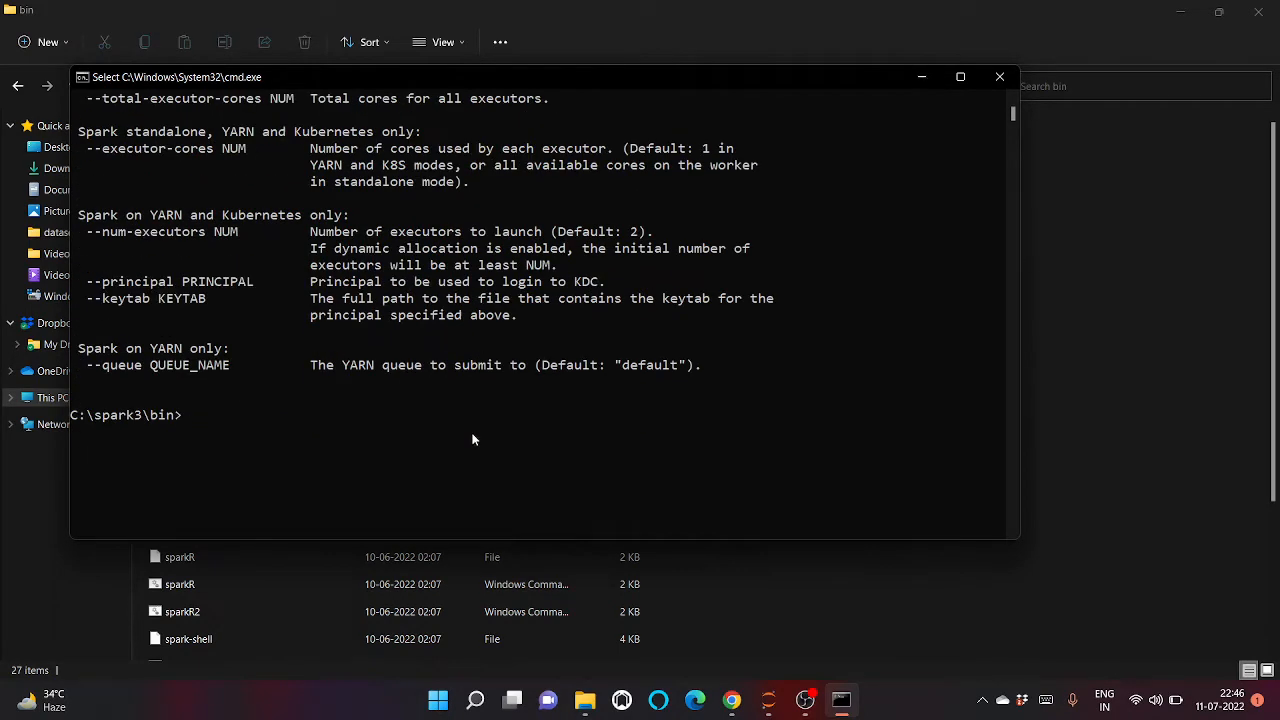
pyautogui.moveTo(334, 421)
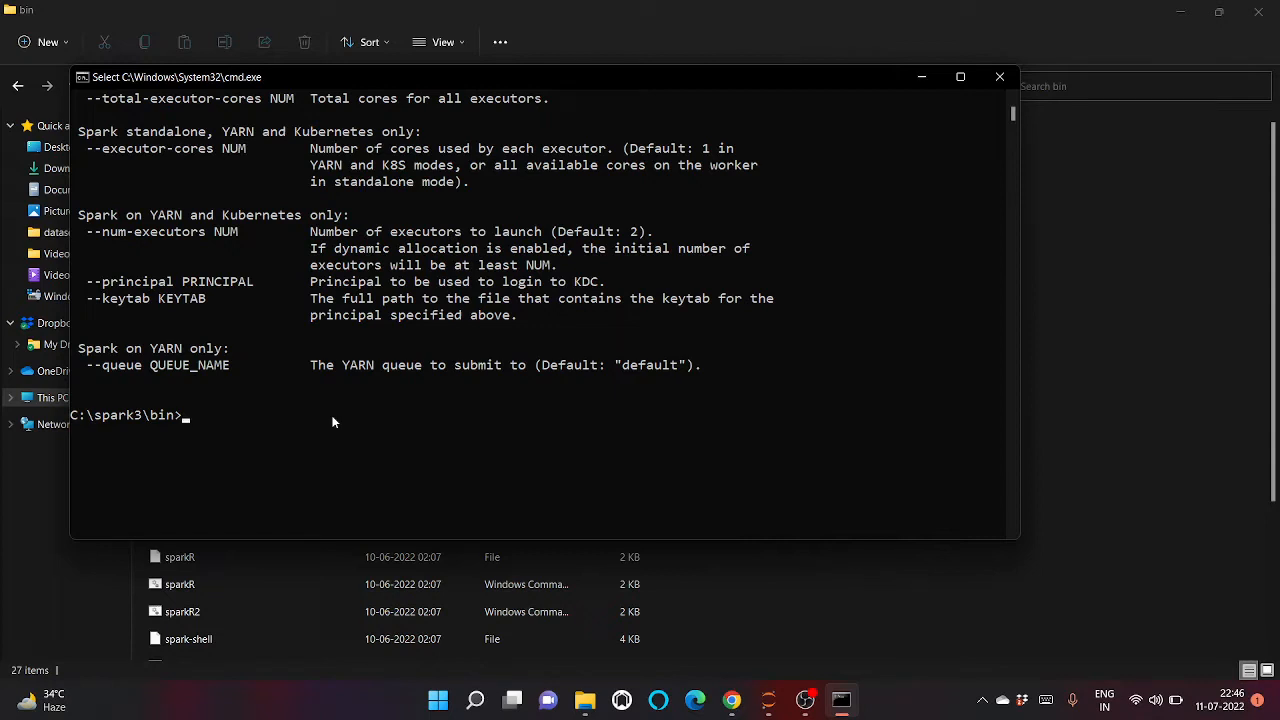
# Step: Launch pyspark with --master local[3] and --driver-memory 2G
pyautogui.write('pyspark --master l')
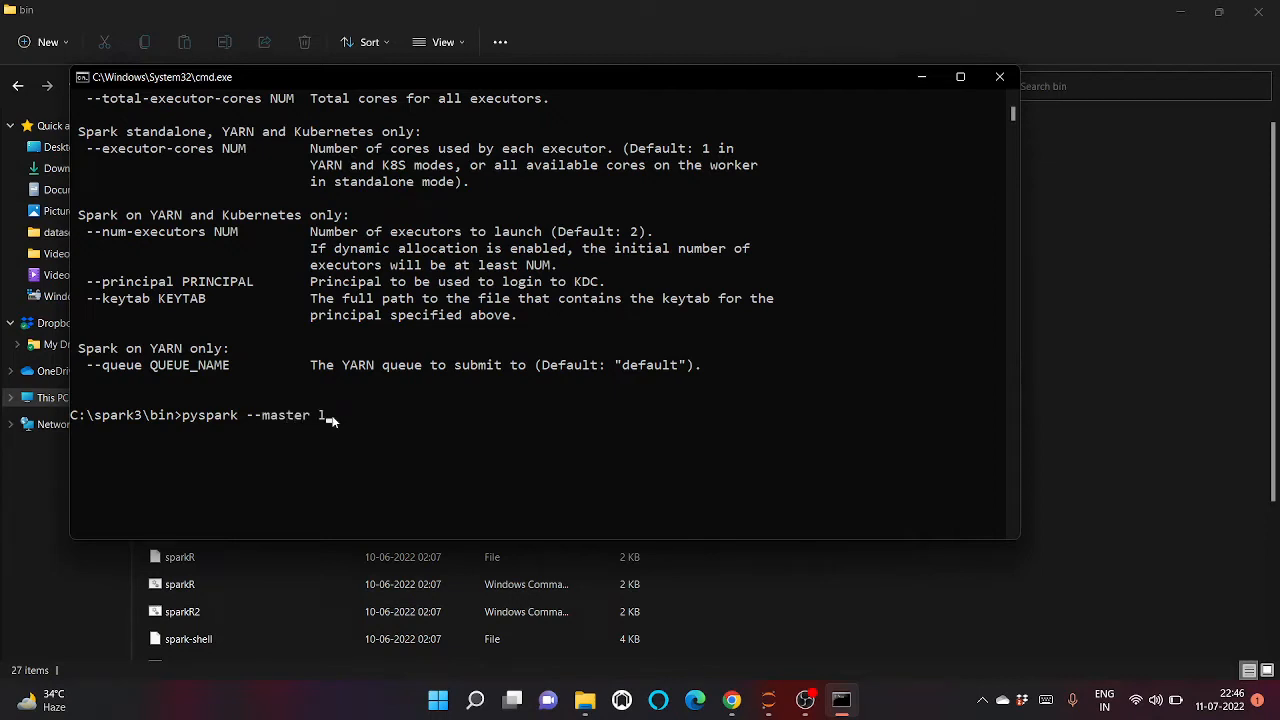
pyautogui.write('ocal')
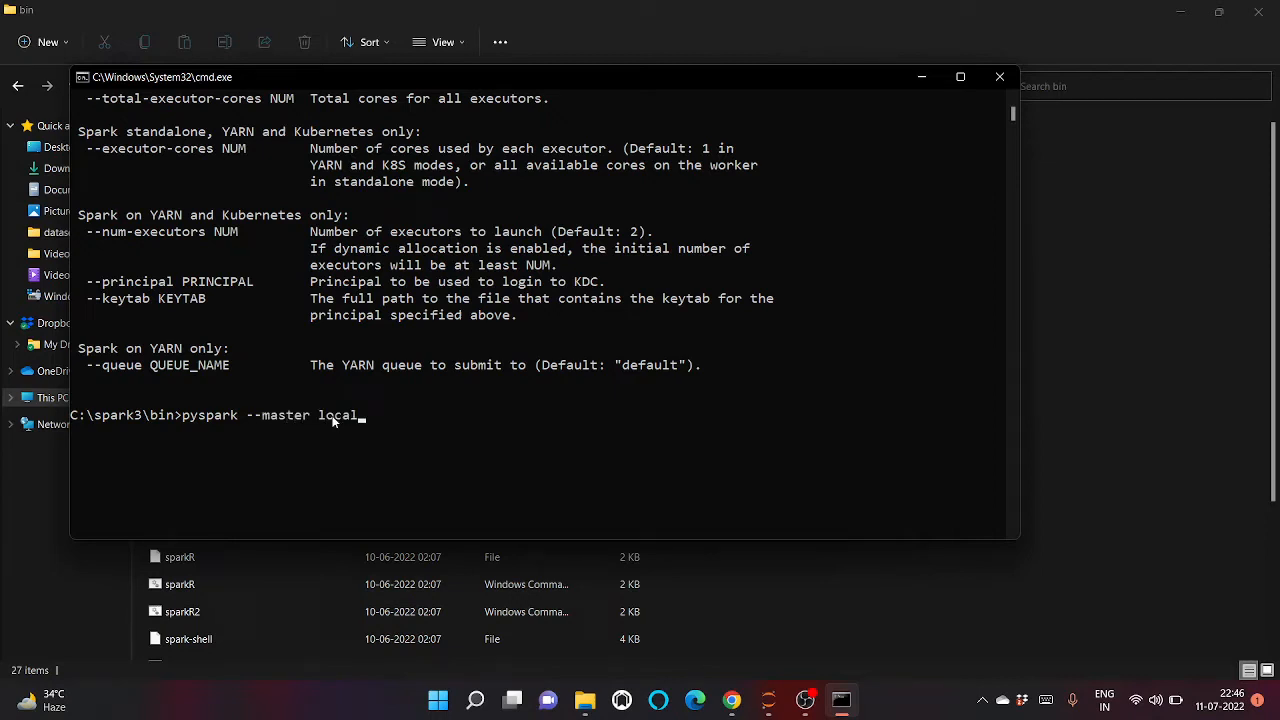
pyautogui.write('[3]')
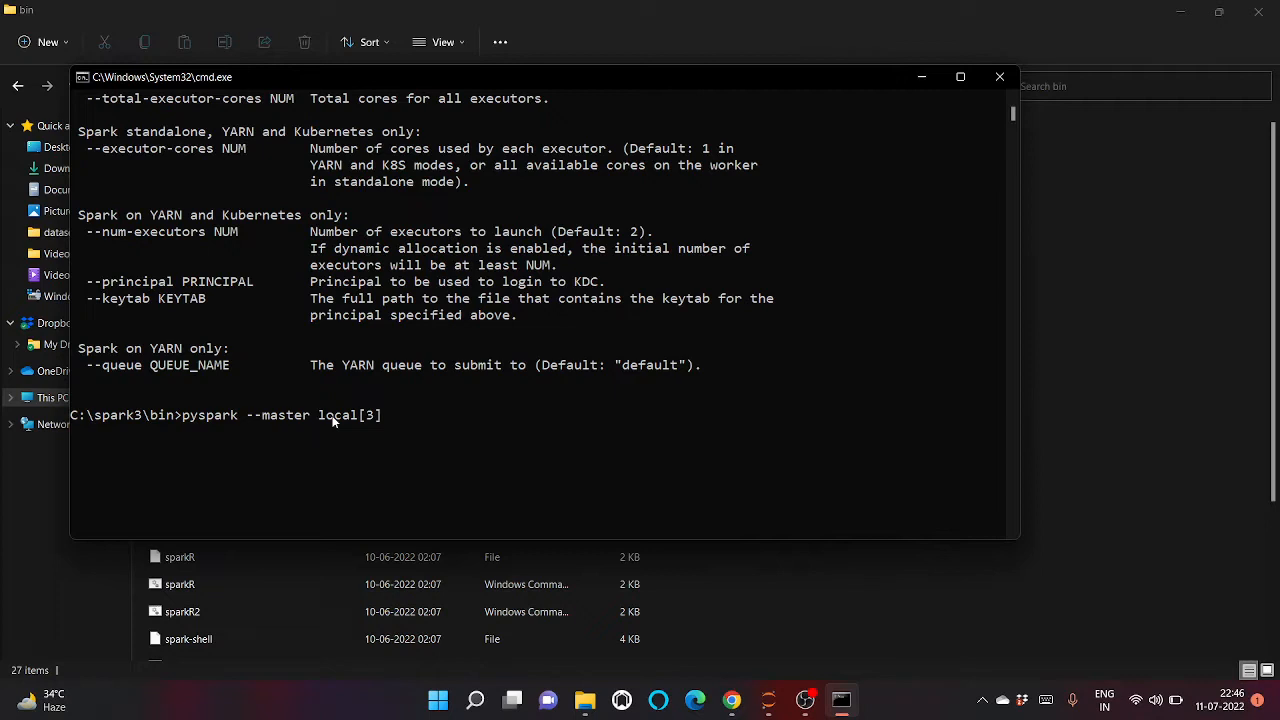
pyautogui.write('--driver-mem')
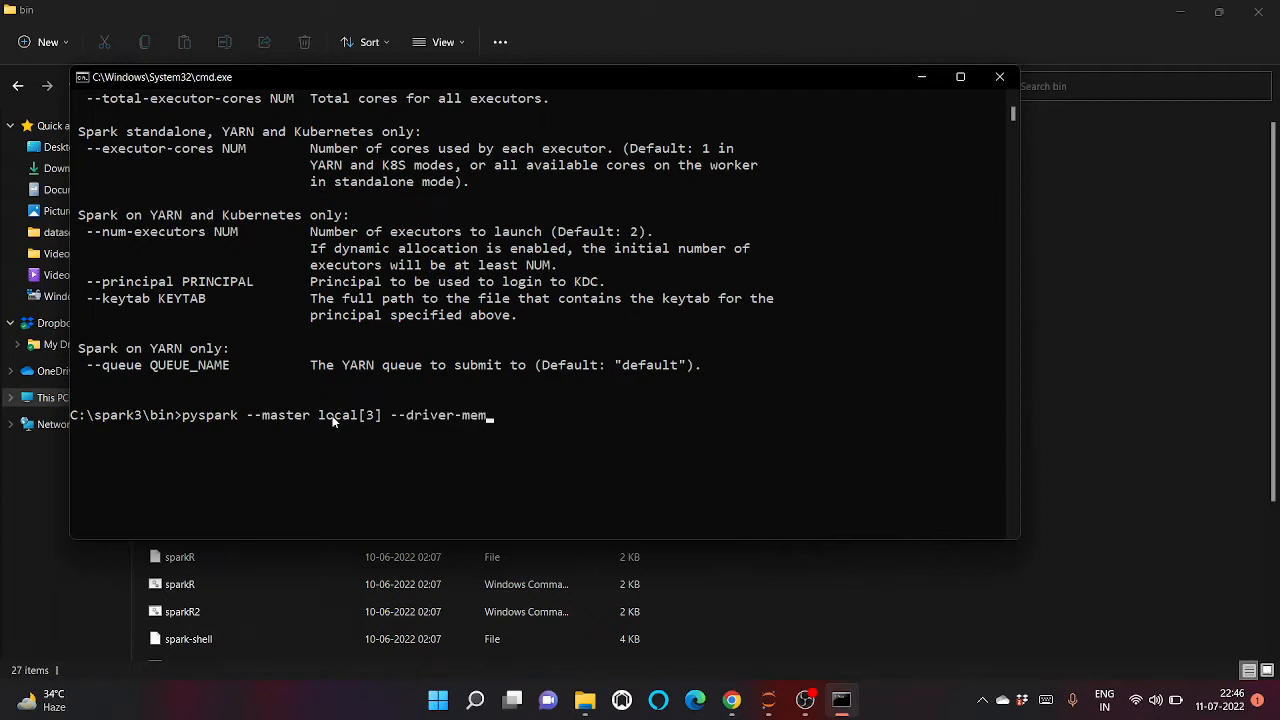
pyautogui.write('ory')
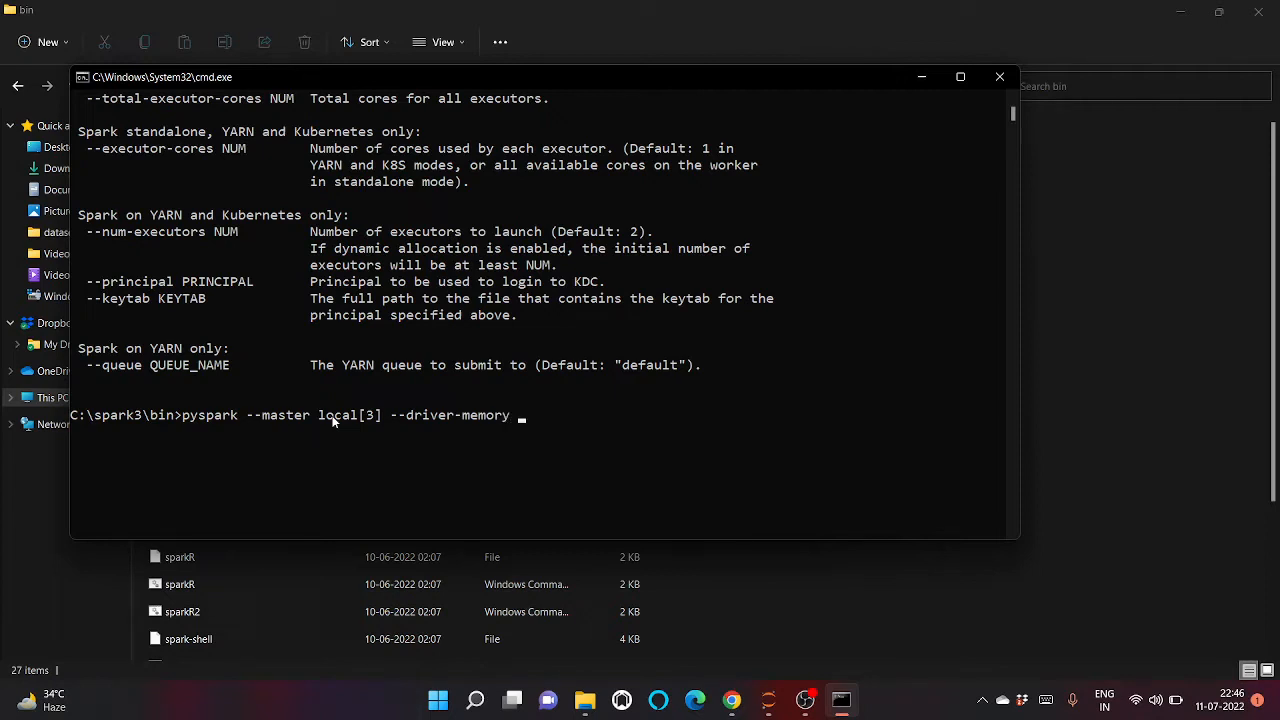
pyautogui.write('2G')
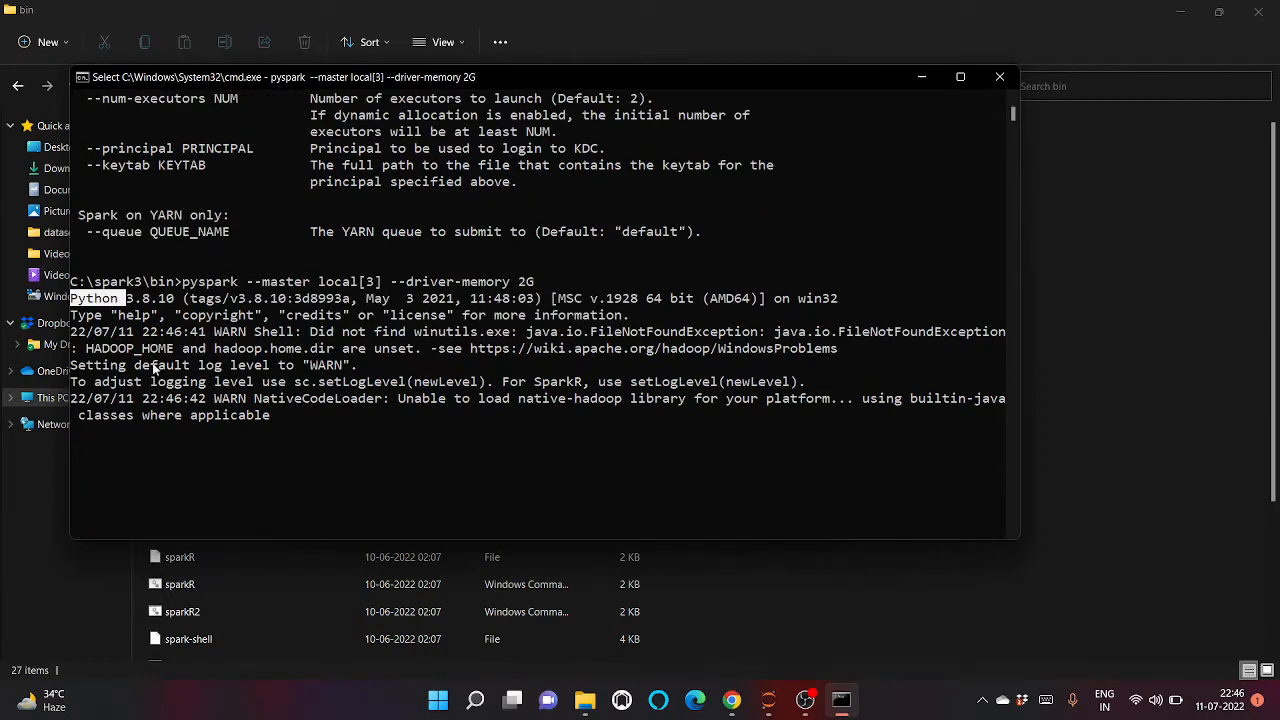
# Step: Highlight the Python version in the startup output and scroll to the >>> prompt
pyautogui.doubleClick(155, 298)
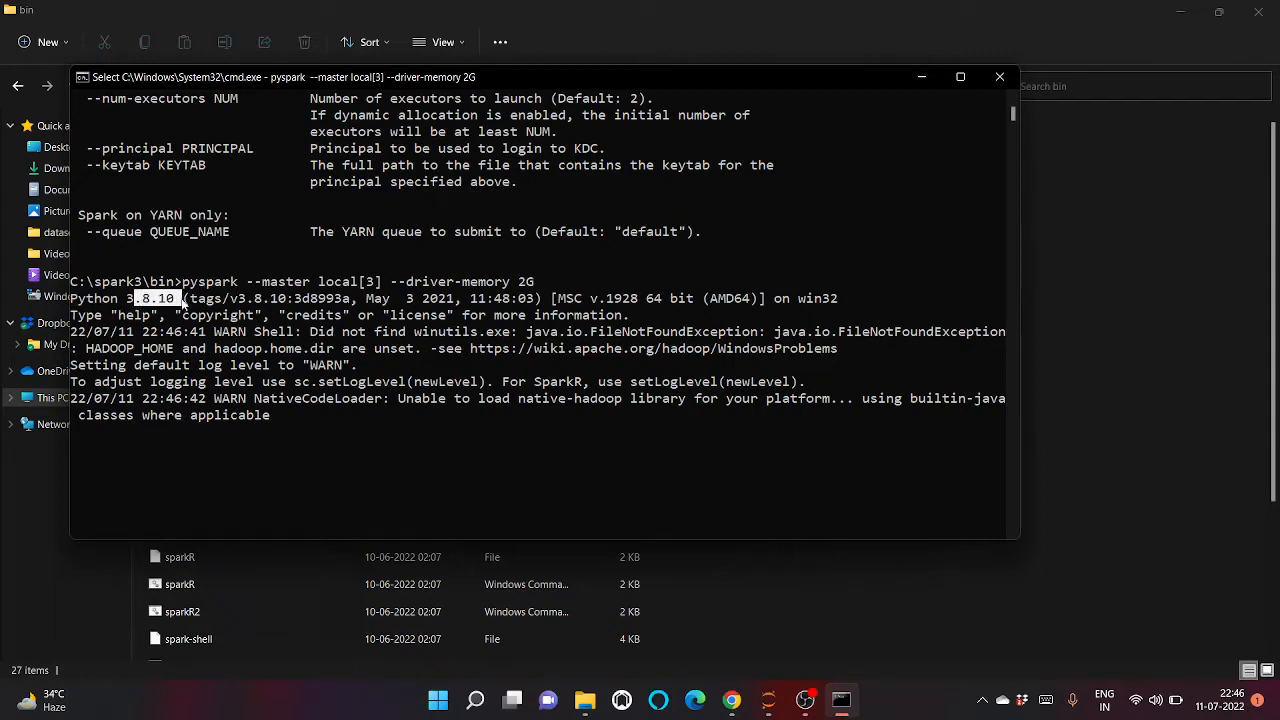
pyautogui.moveTo(208, 438)
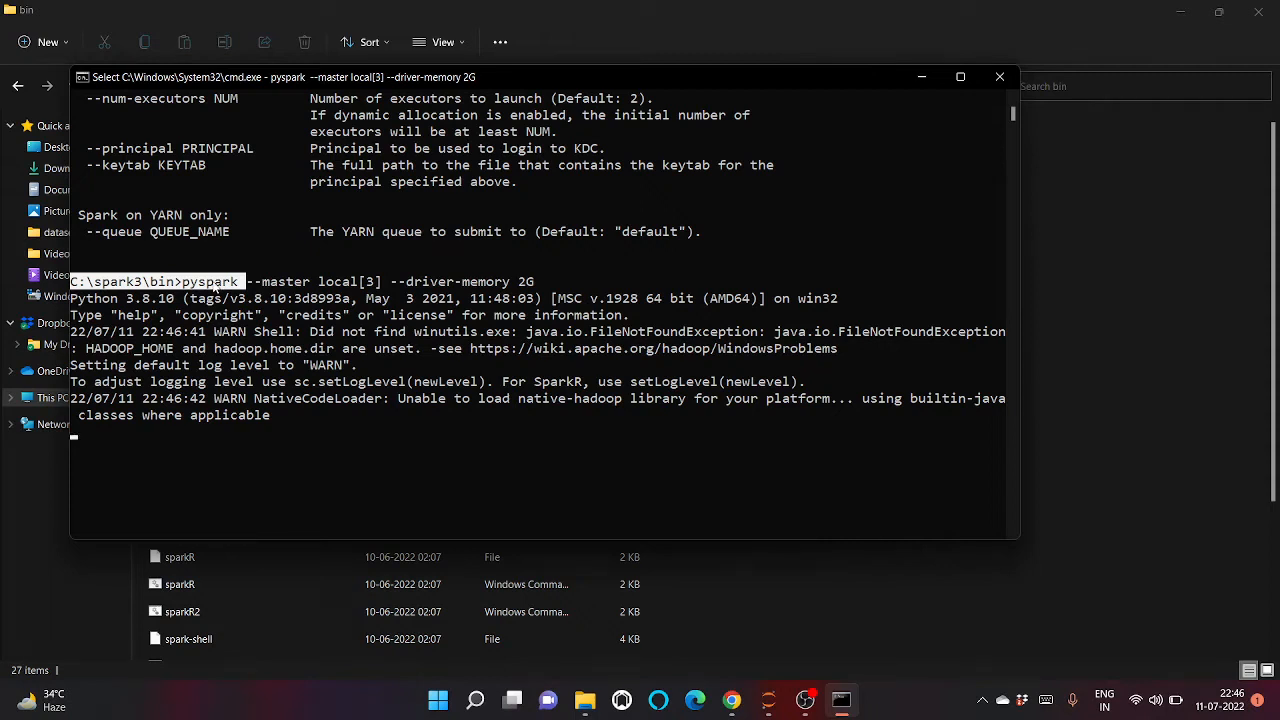
pyautogui.moveTo(213, 287)
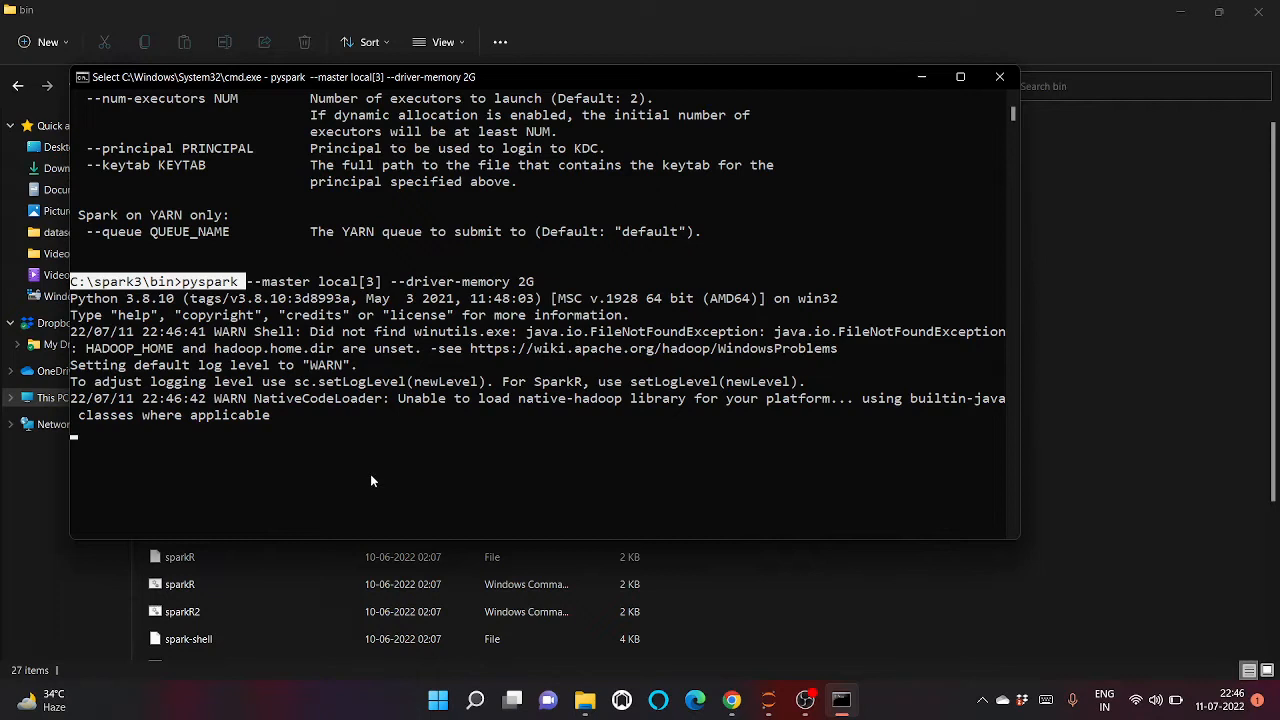
pyautogui.moveTo(372, 476)
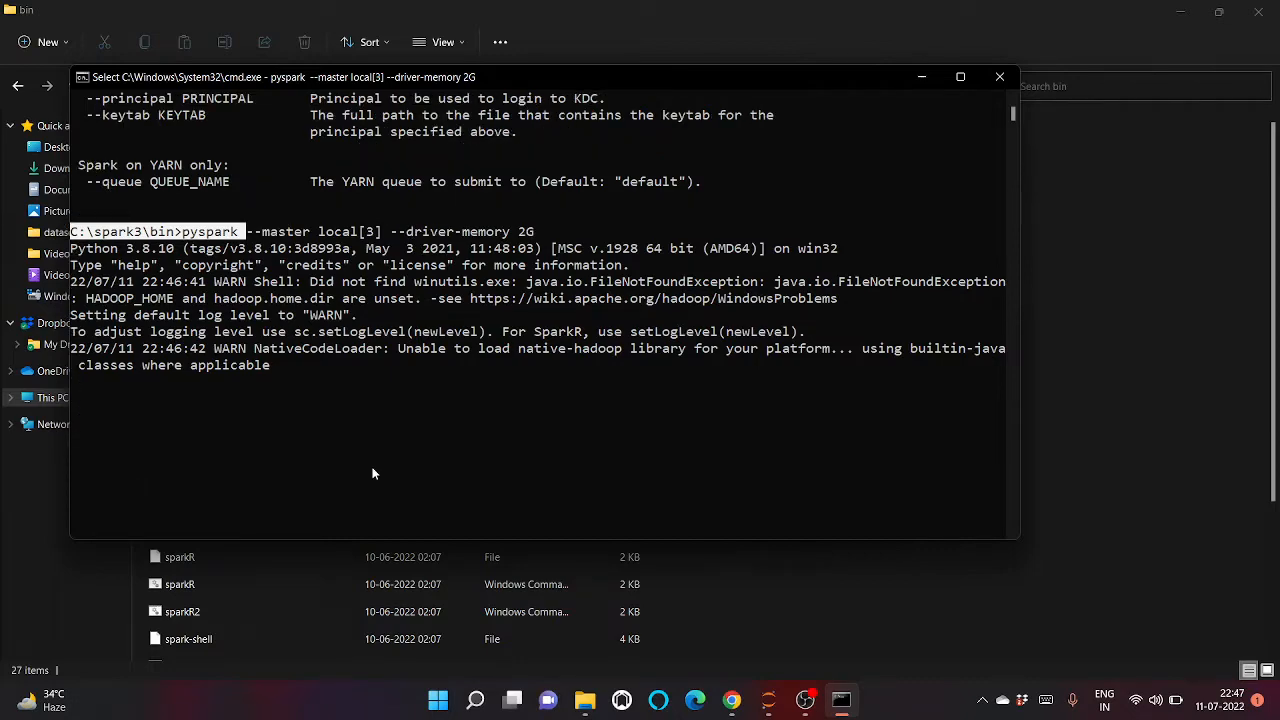
pyautogui.scroll(-3)
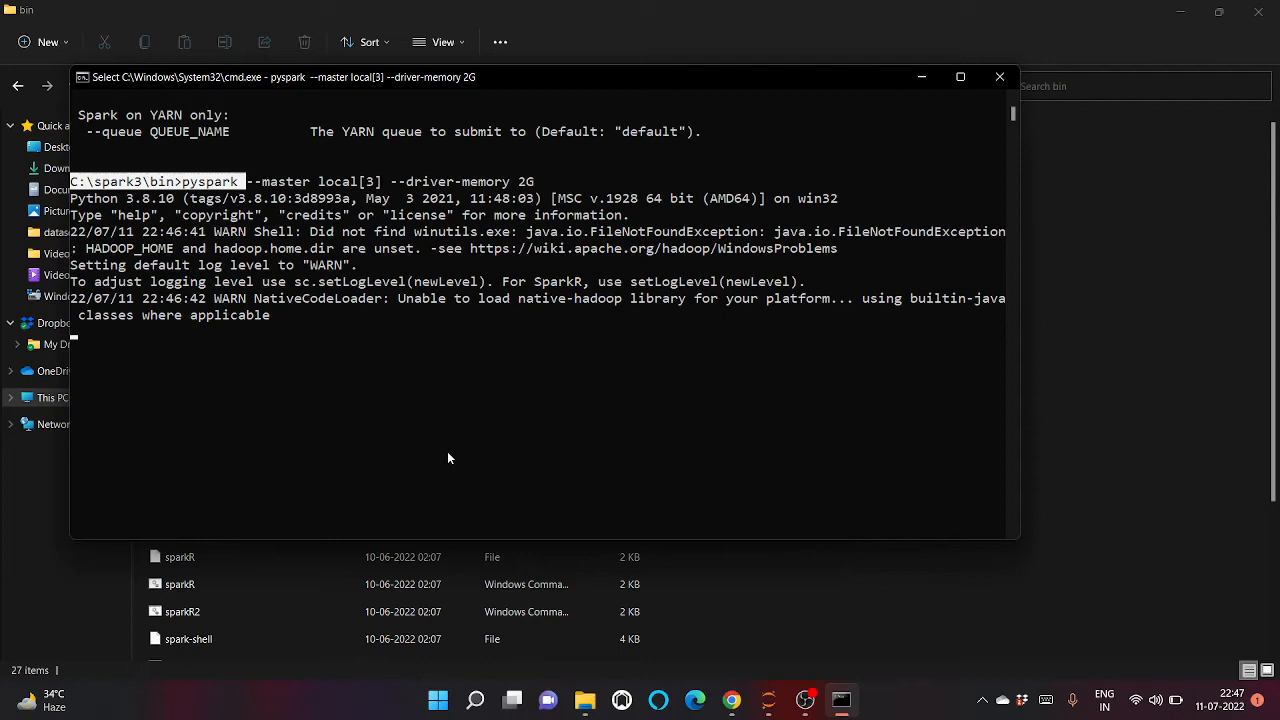
pyautogui.moveTo(556, 303)
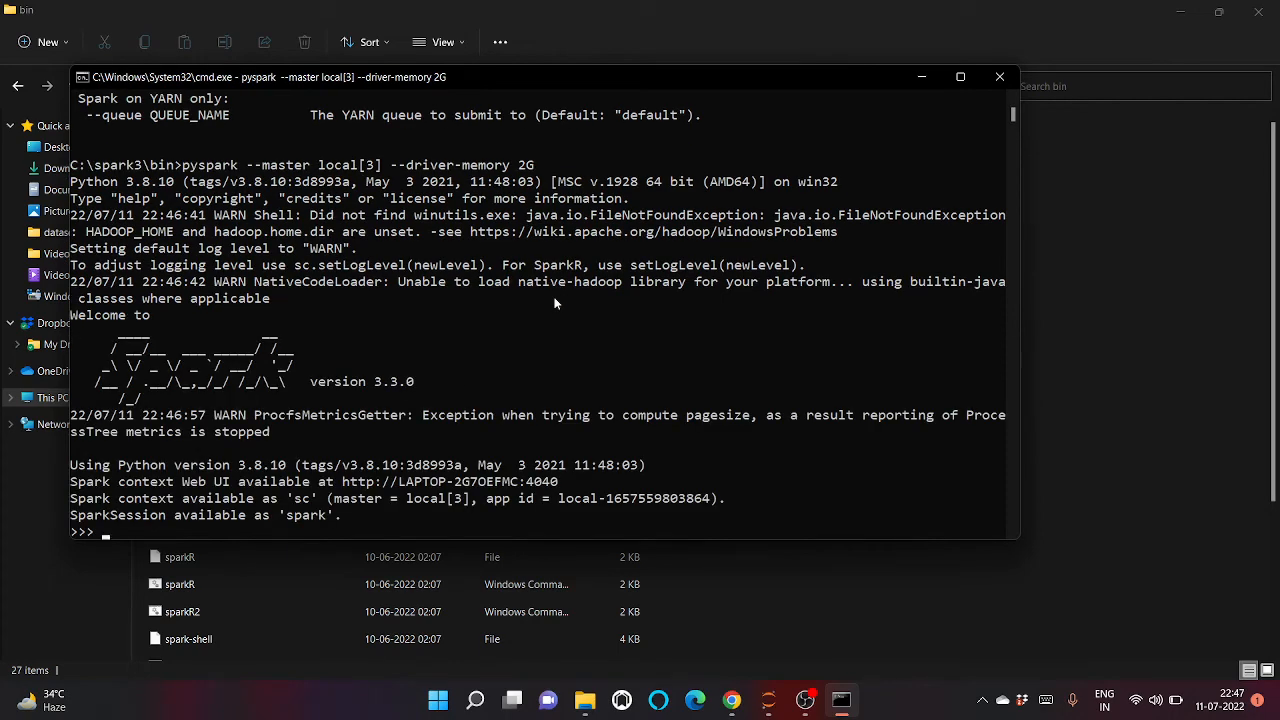
pyautogui.scroll(-3)
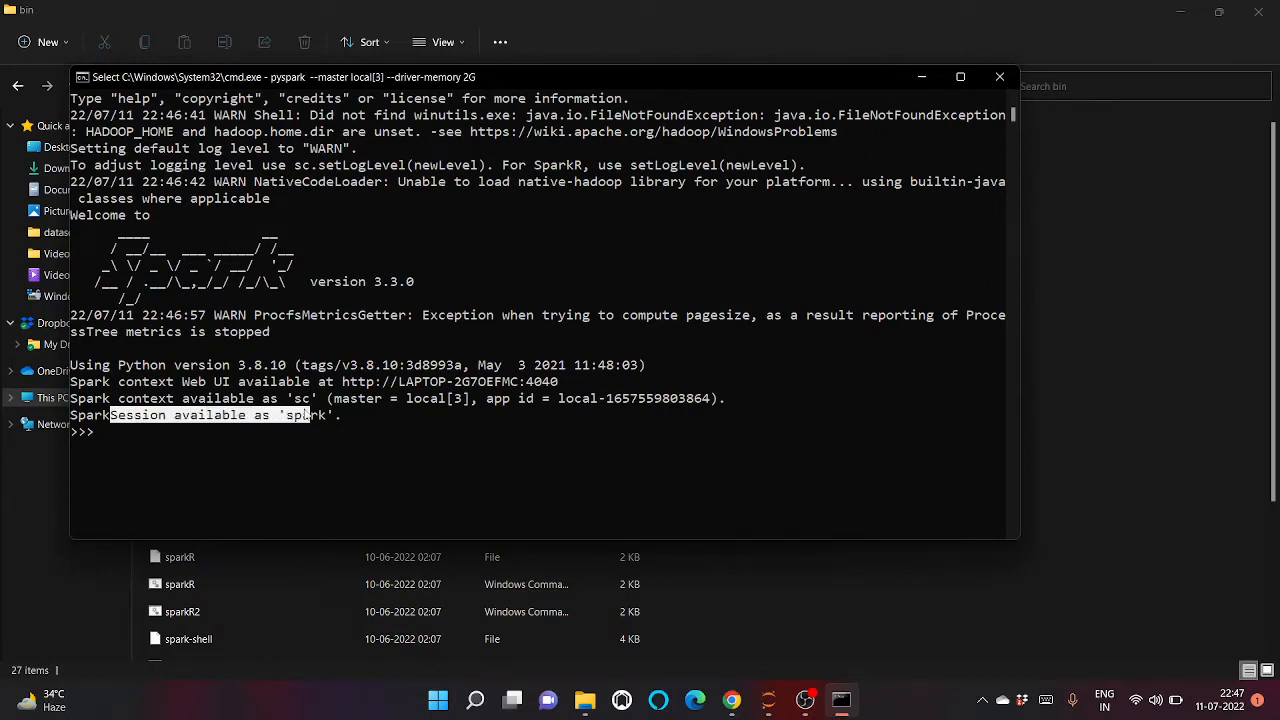
# Step: Type df = spark.read.csv("") at the >>> prompt, leaving the path empty
pyautogui.click(265, 432)
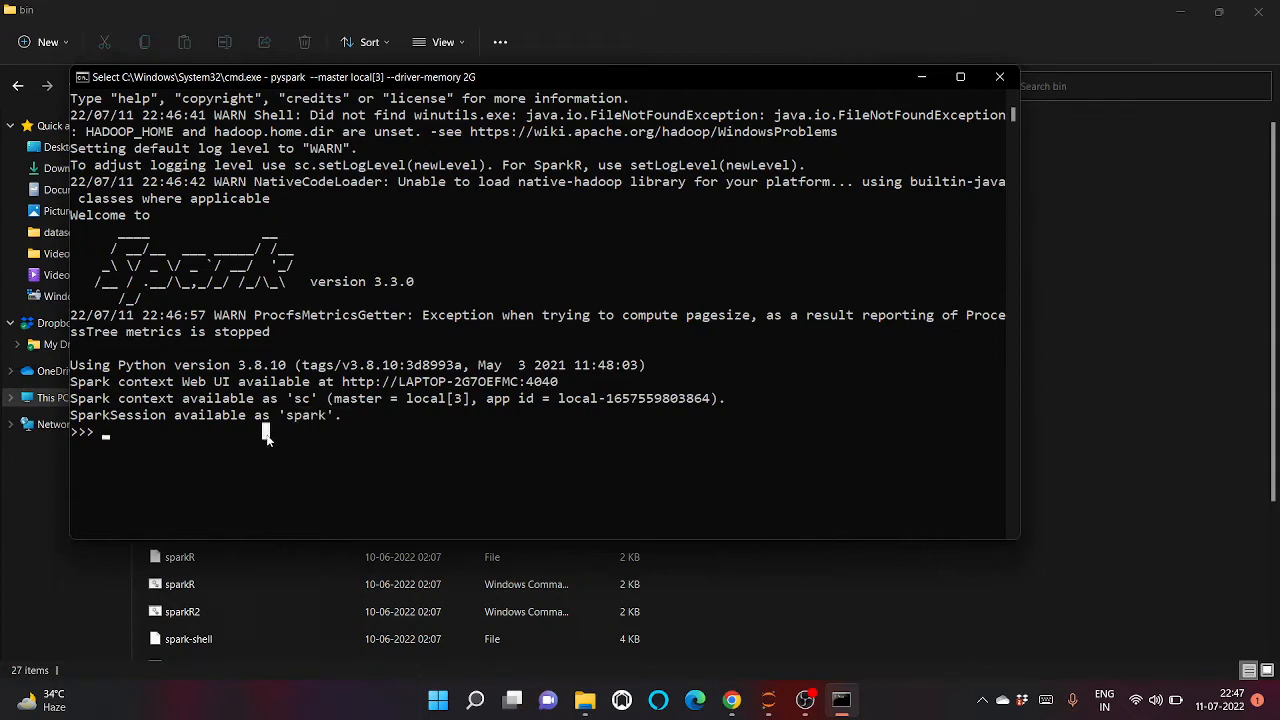
pyautogui.write('df =')
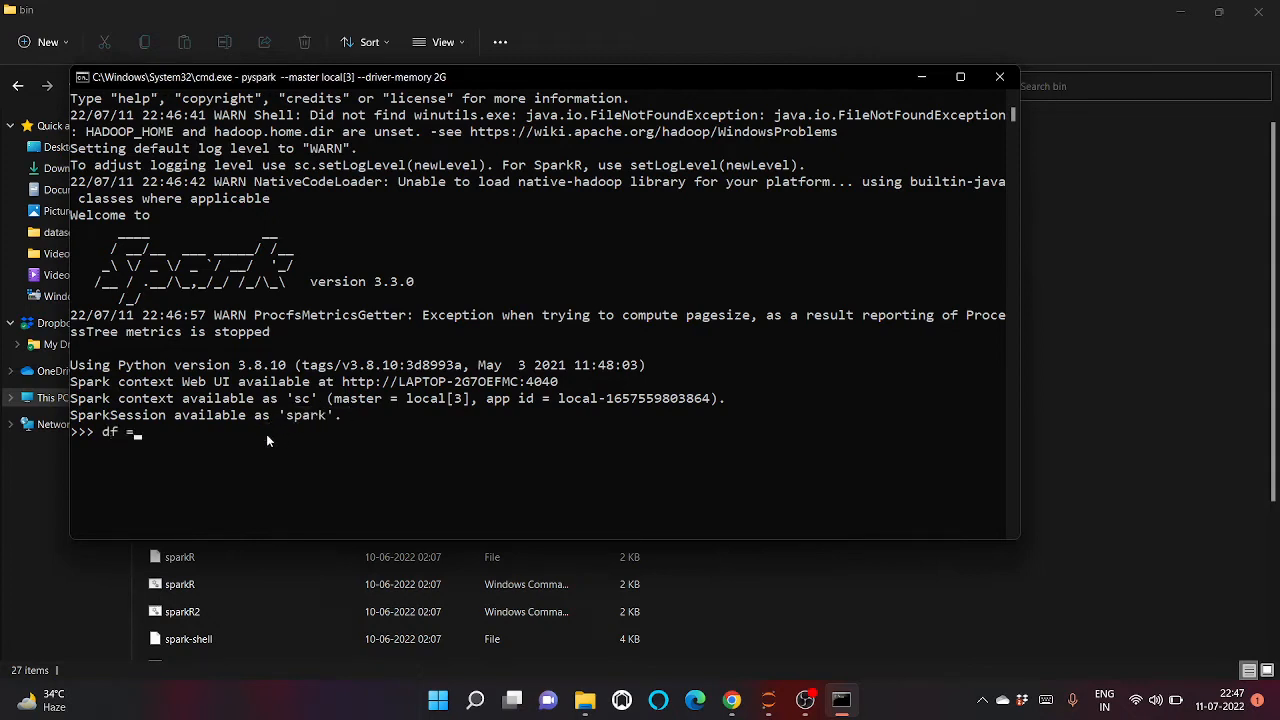
pyautogui.write('spark')
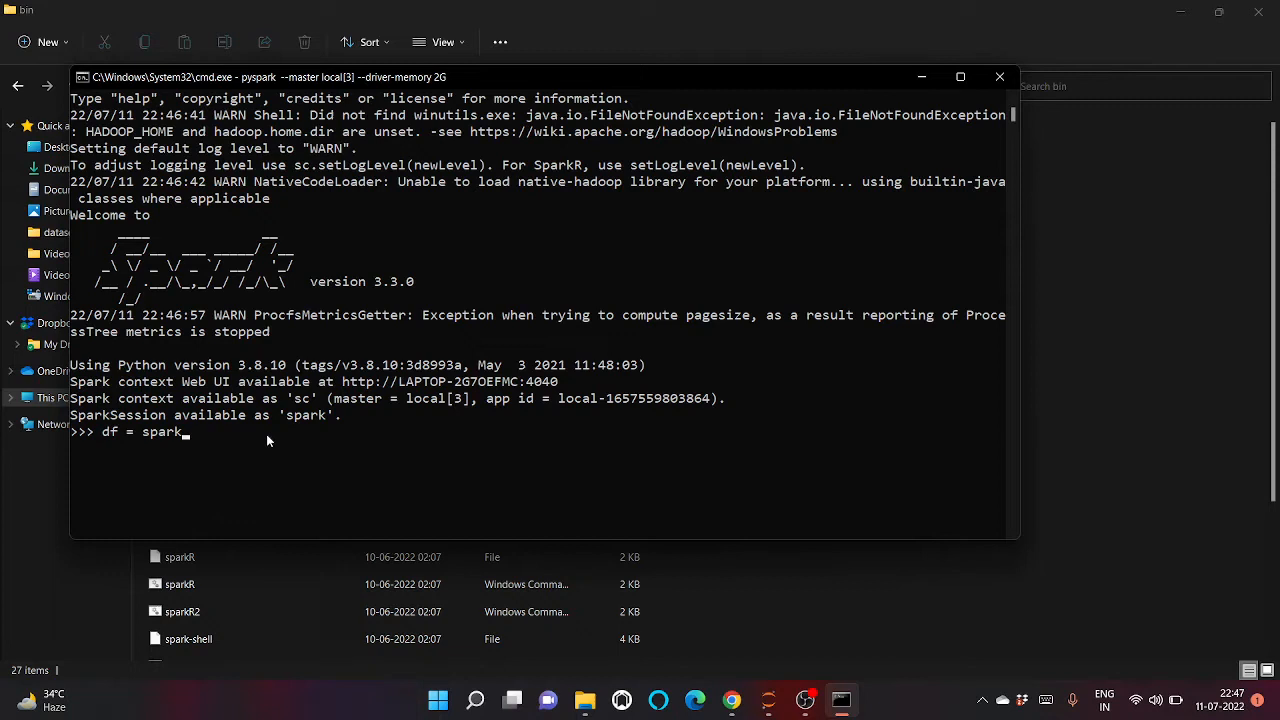
pyautogui.write('.')
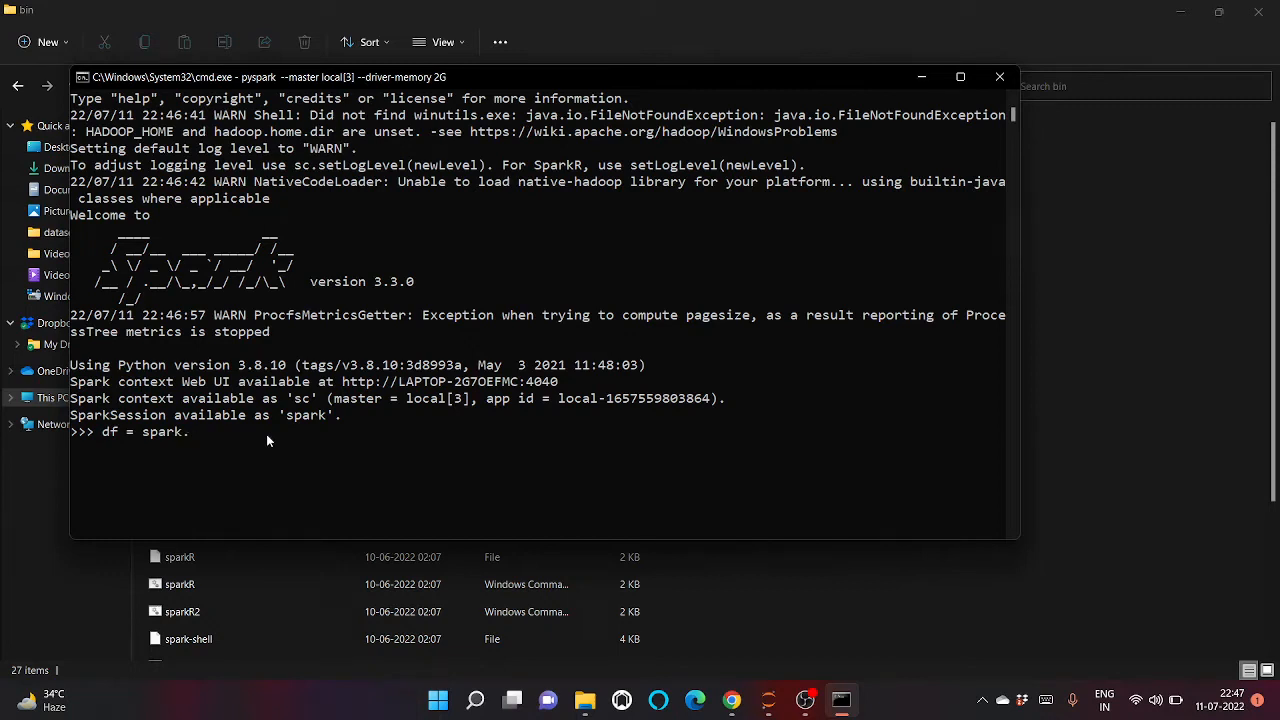
pyautogui.write('read.c')
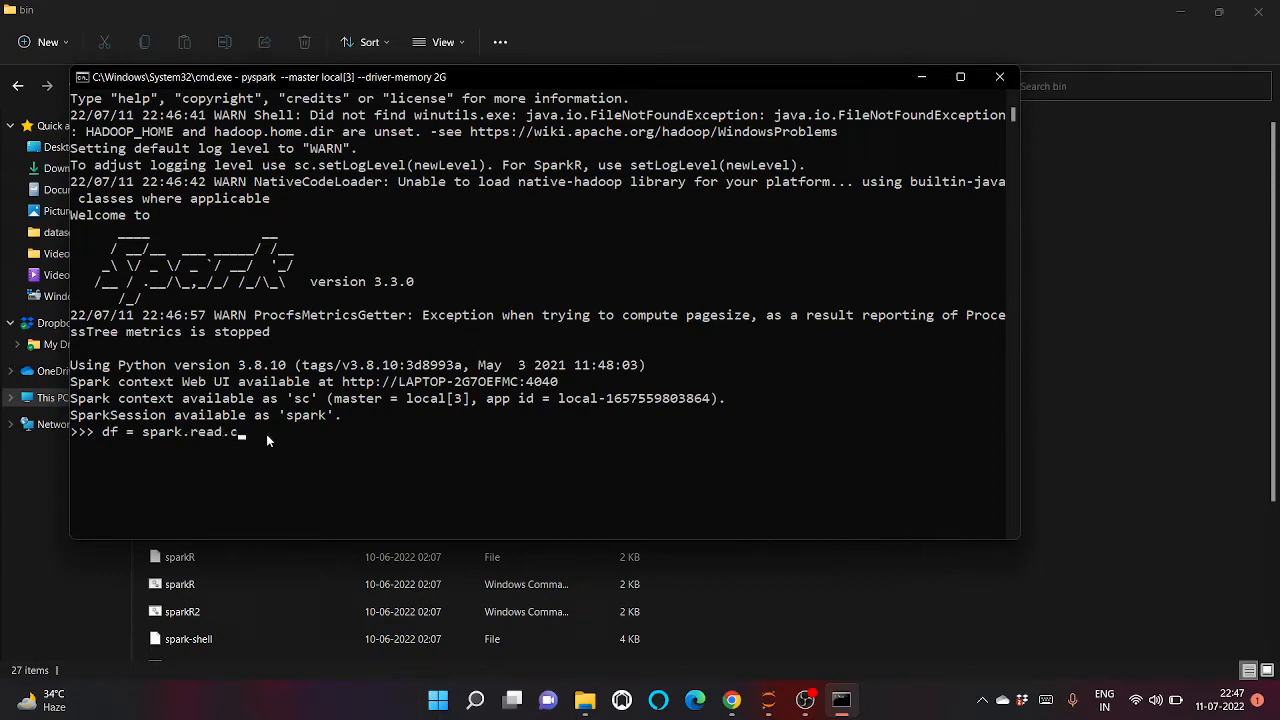
pyautogui.write('sv(')
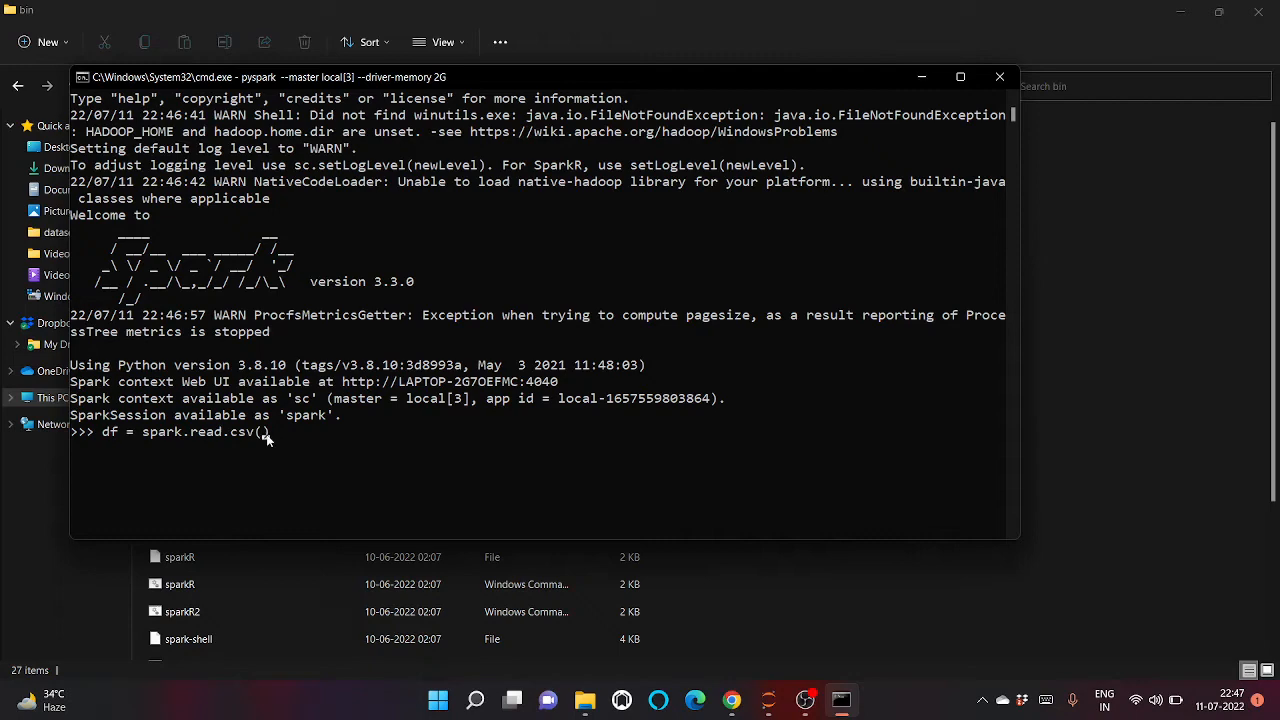
pyautogui.write('""')
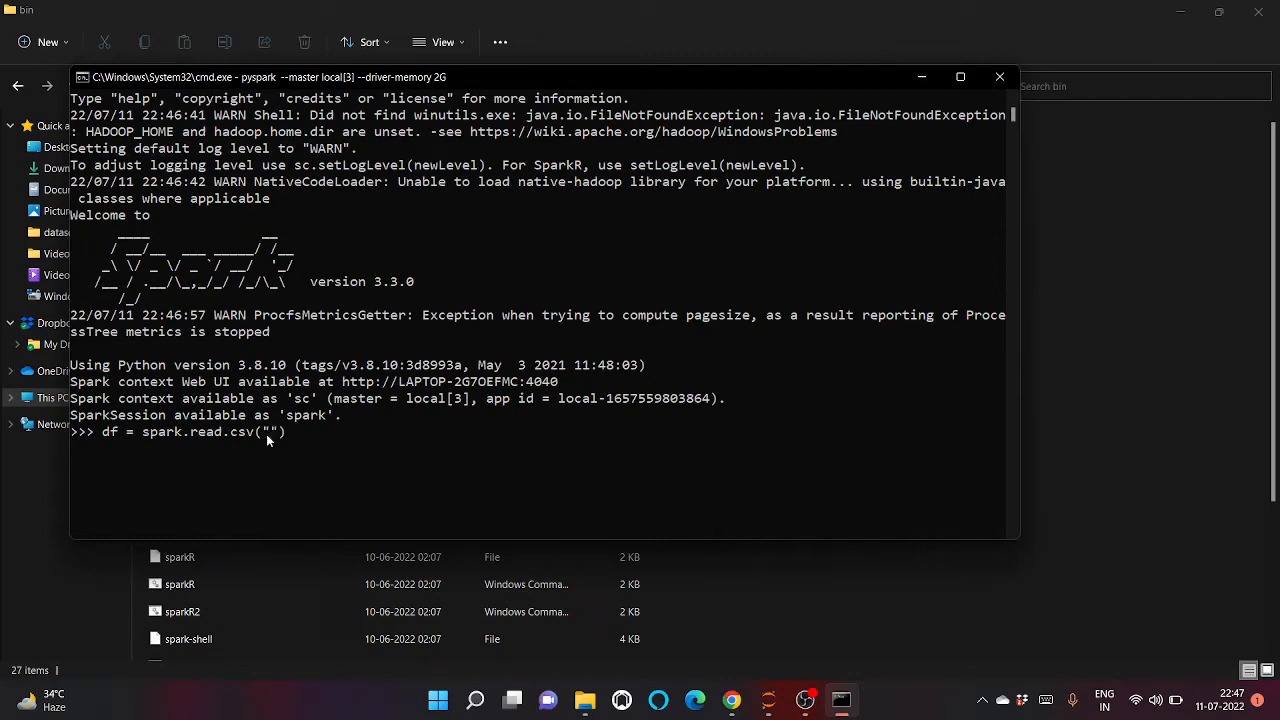
pyautogui.moveTo(584, 699)
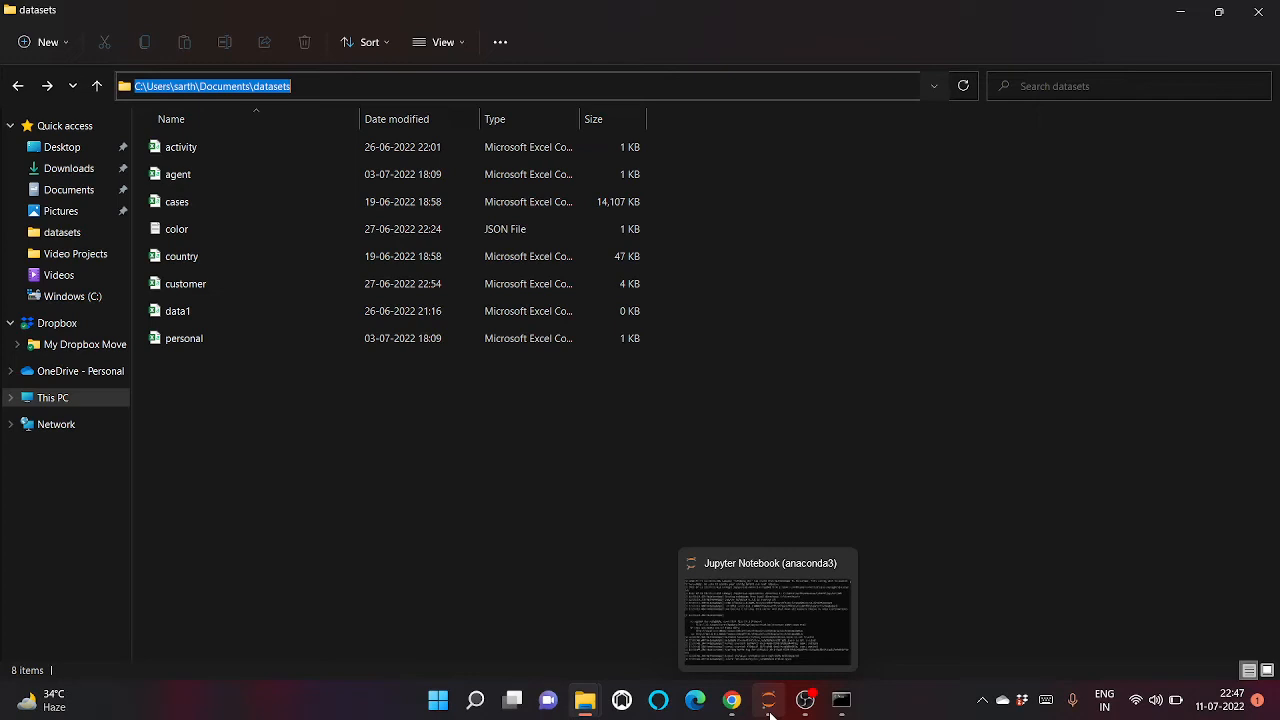
# Step: Read C:\Users\sarth\Documents\datasets\agent.csv into df using a raw-string path
pyautogui.click(768, 699)
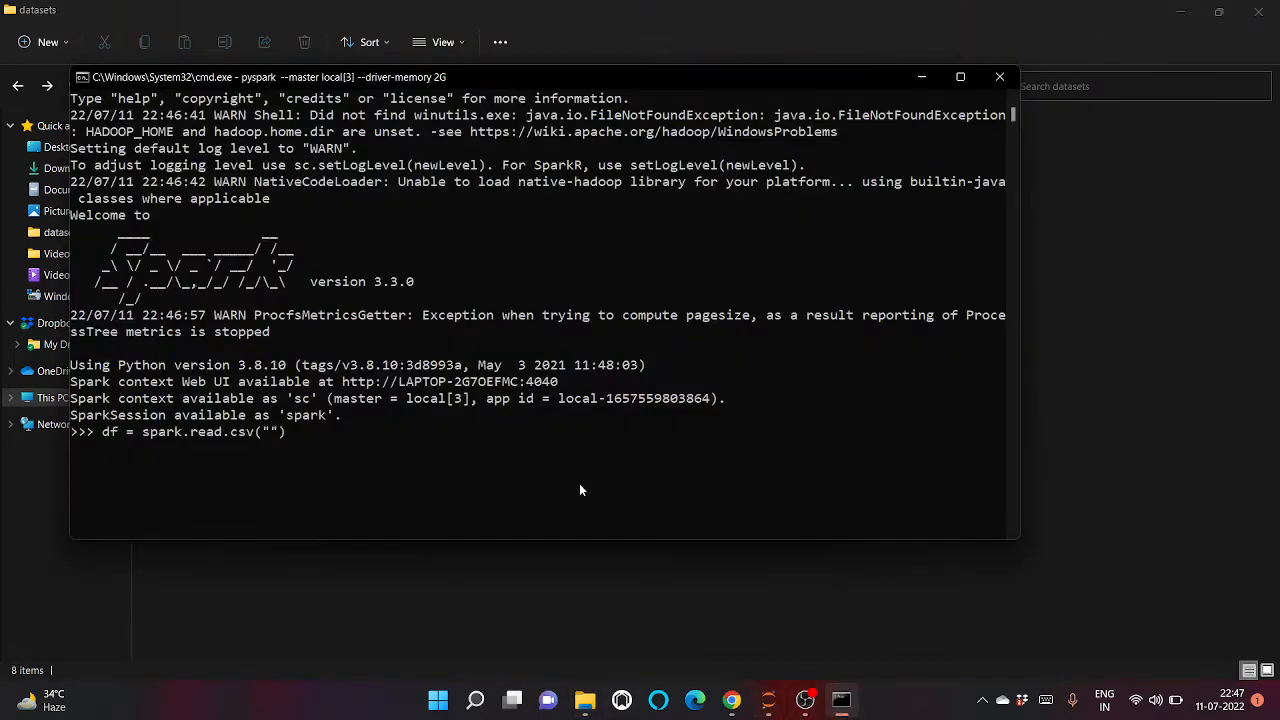
pyautogui.moveTo(400, 443)
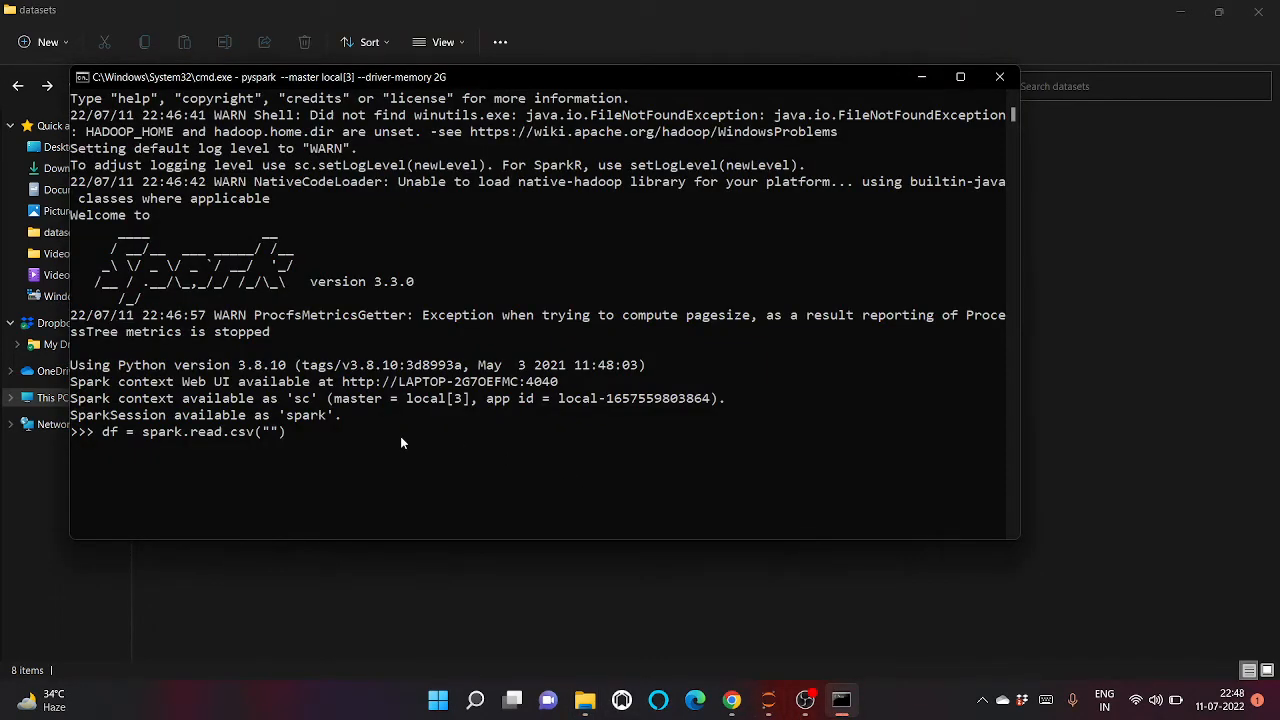
pyautogui.write('r')
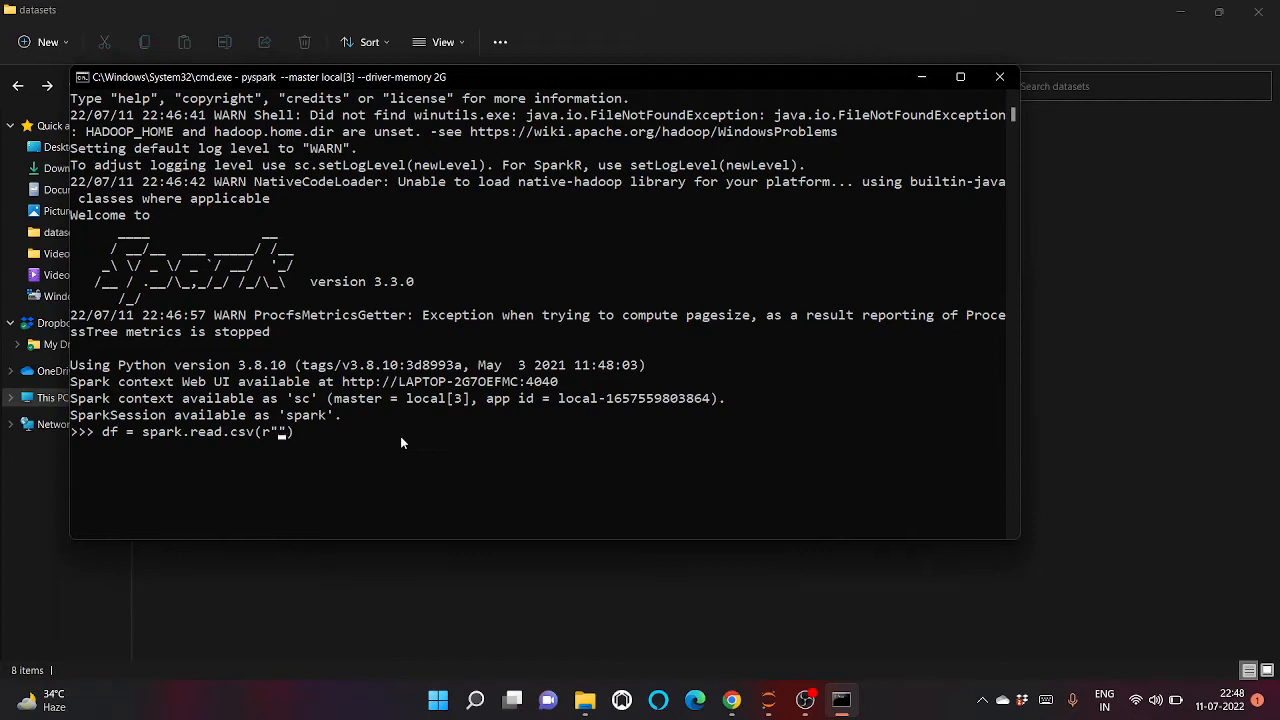
pyautogui.write('C:\\Users\\sarth\\Documents\\datasets')
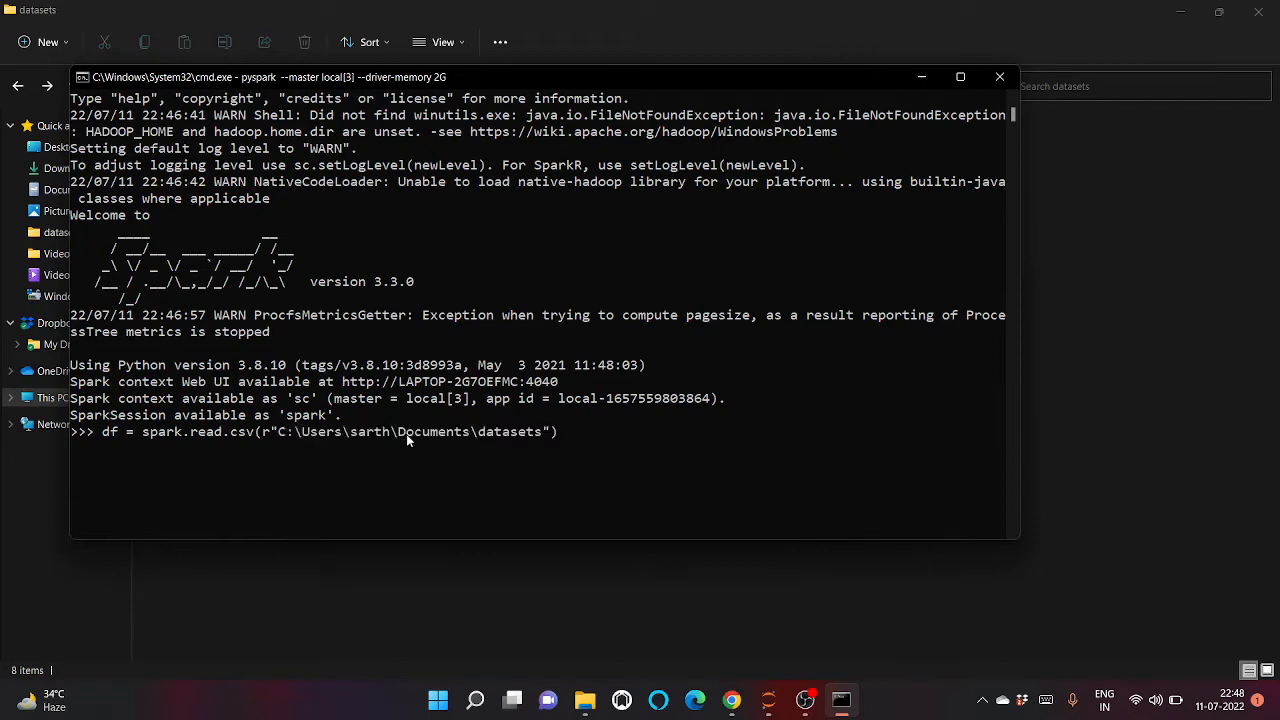
pyautogui.write('\\agent.csv')
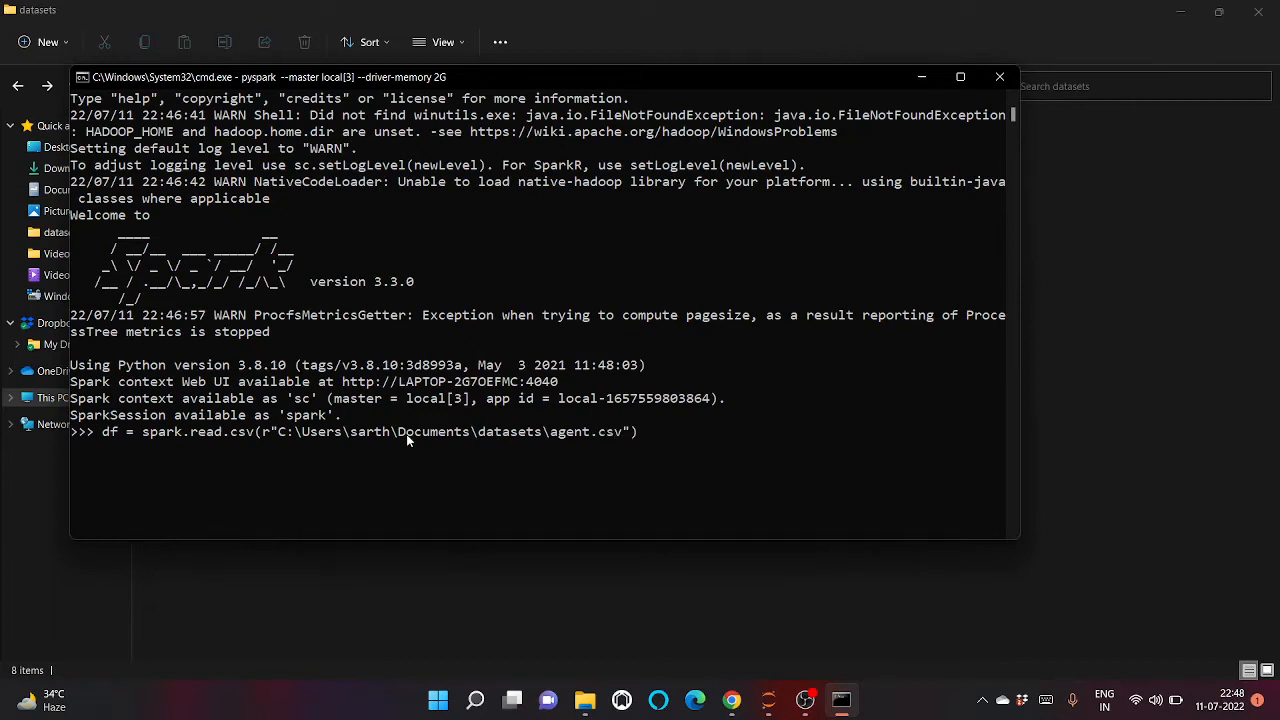
pyautogui.moveTo(407, 405)
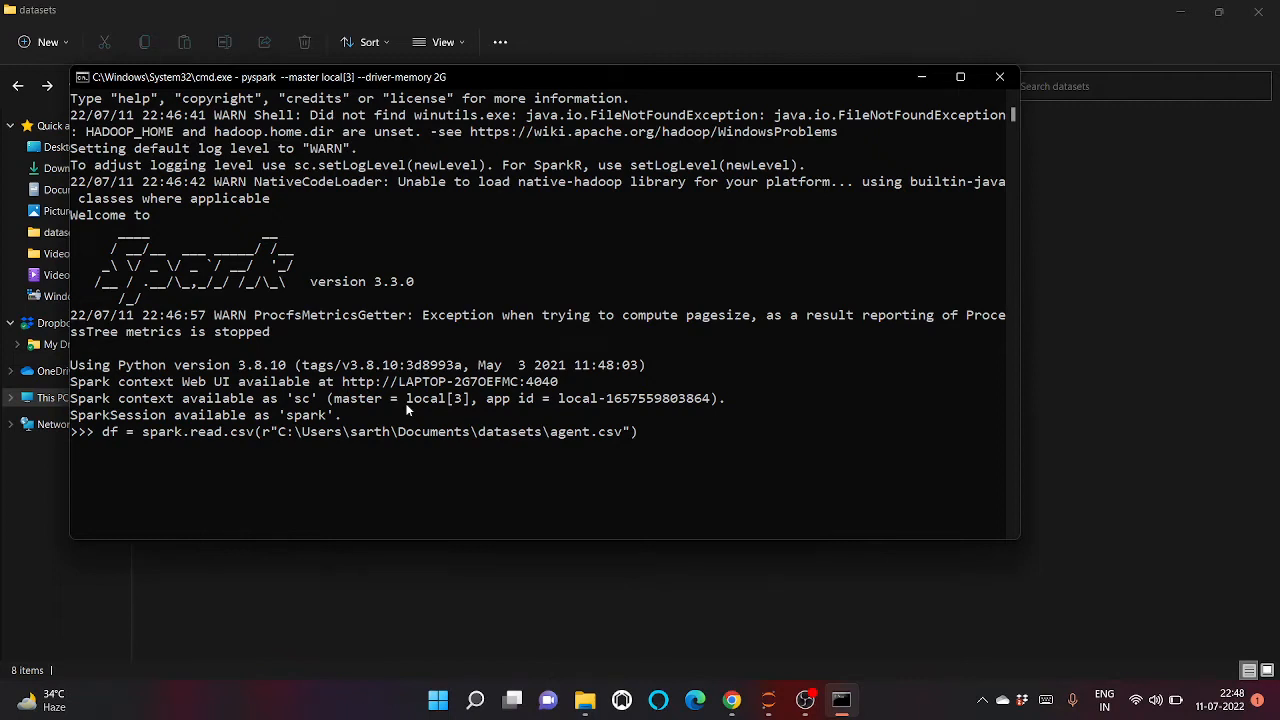
pyautogui.press('enter')
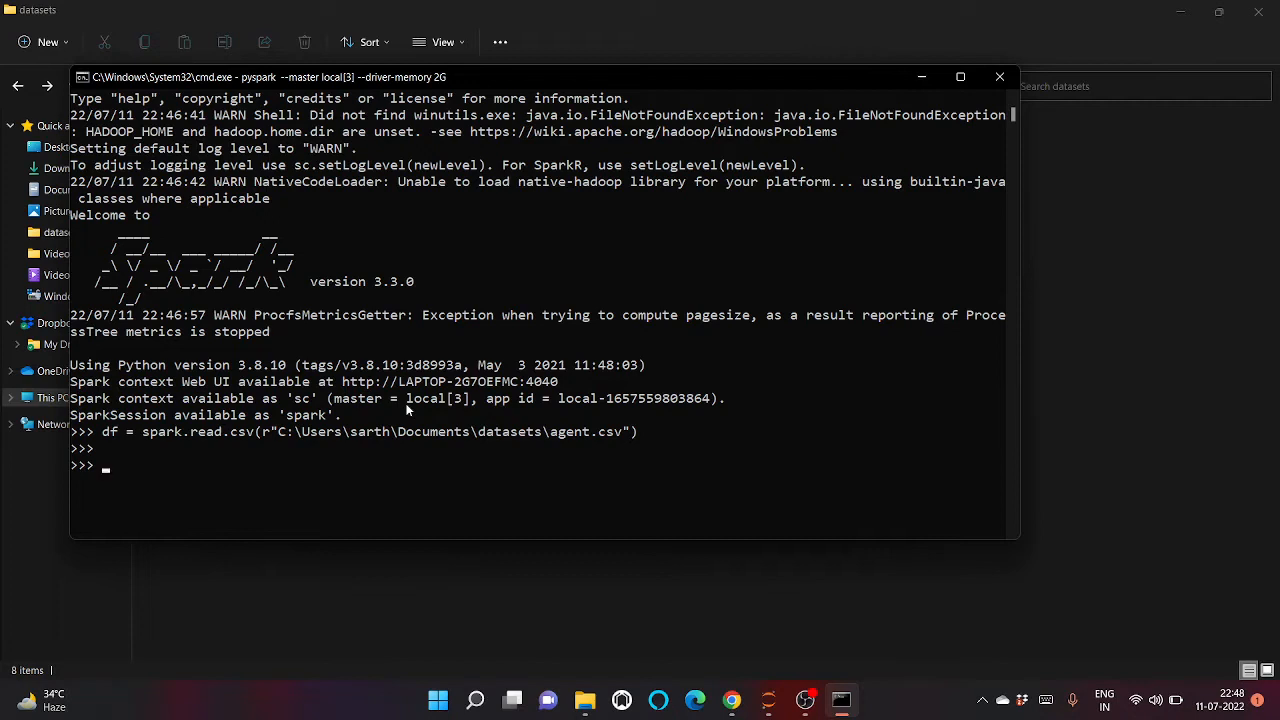
# Step: Display df with df.show(), then recall the read.csv line to add an argument
pyautogui.write('df.sho')
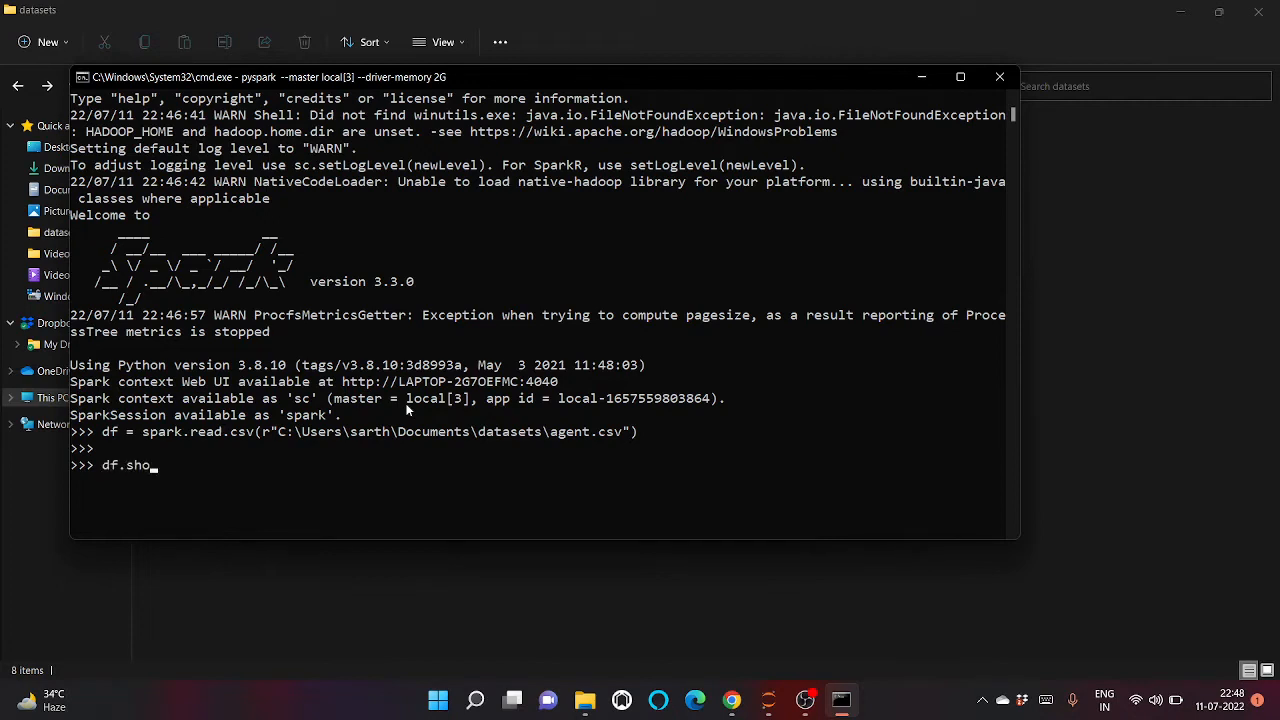
pyautogui.write('w(')
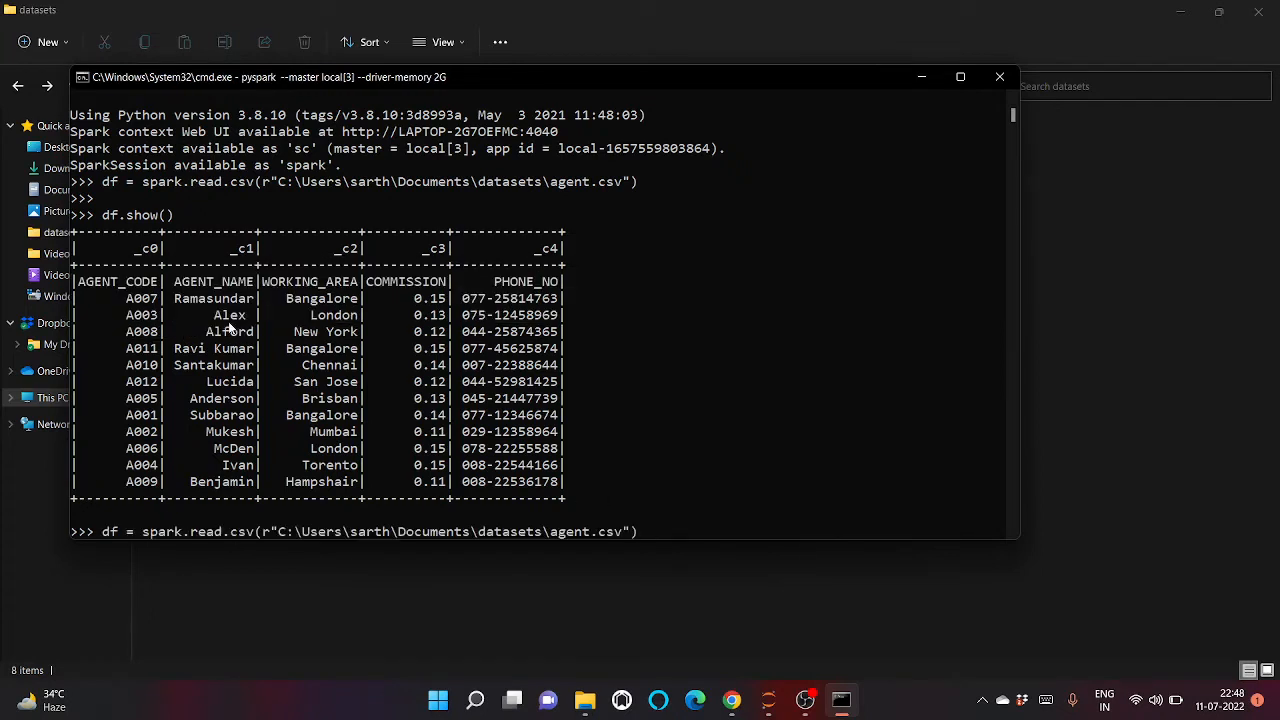
pyautogui.write(',')
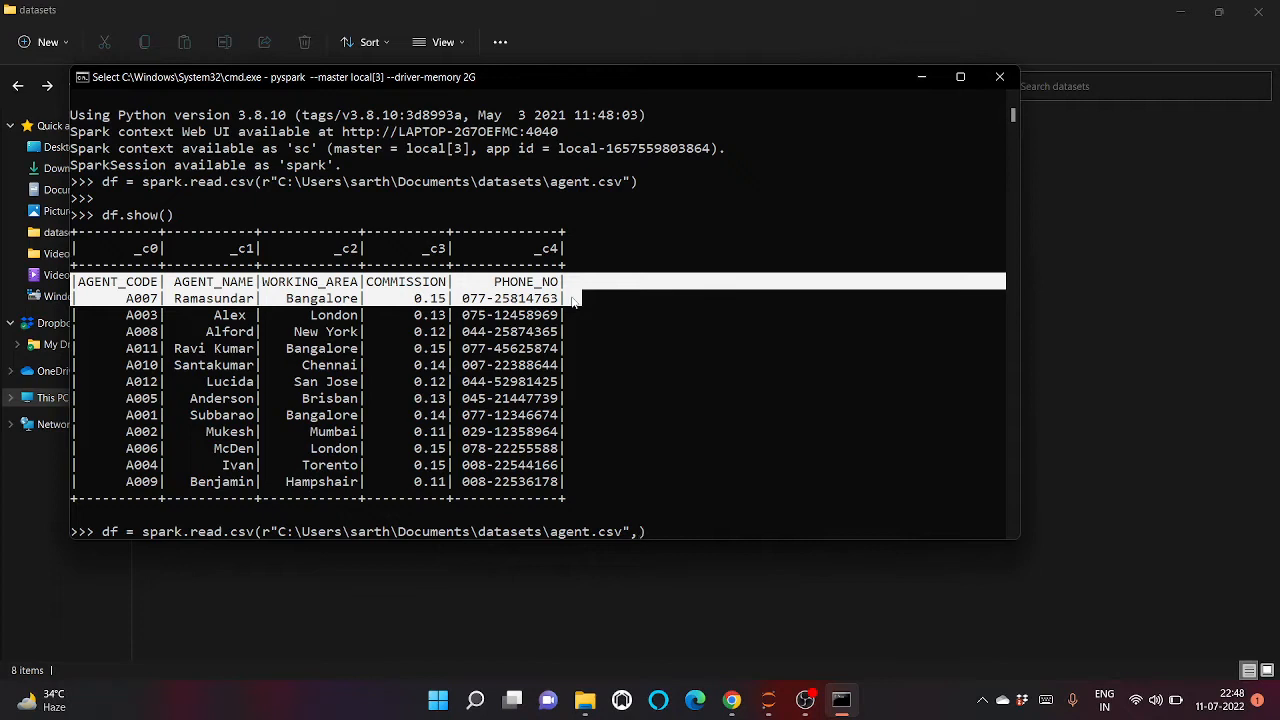
pyautogui.moveTo(141, 276)
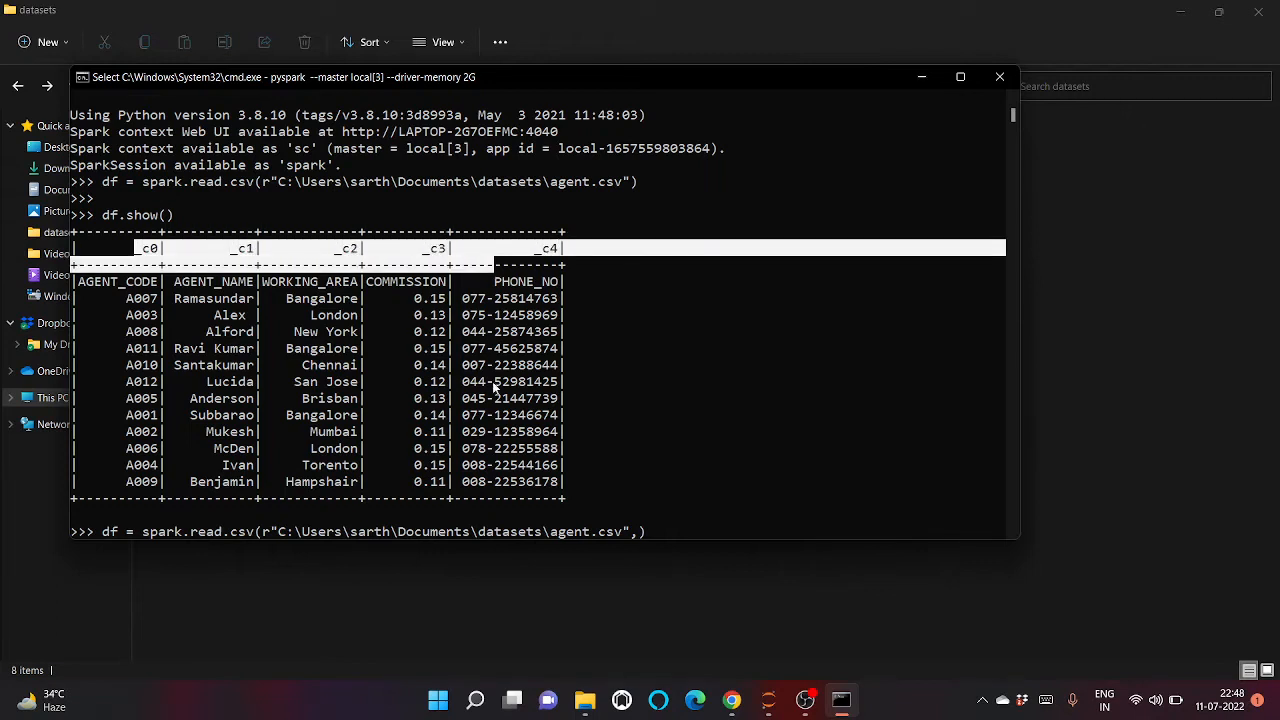
# Step: Re-read agent.csv into df with header=True and begin typing df.show
pyautogui.write('header=')
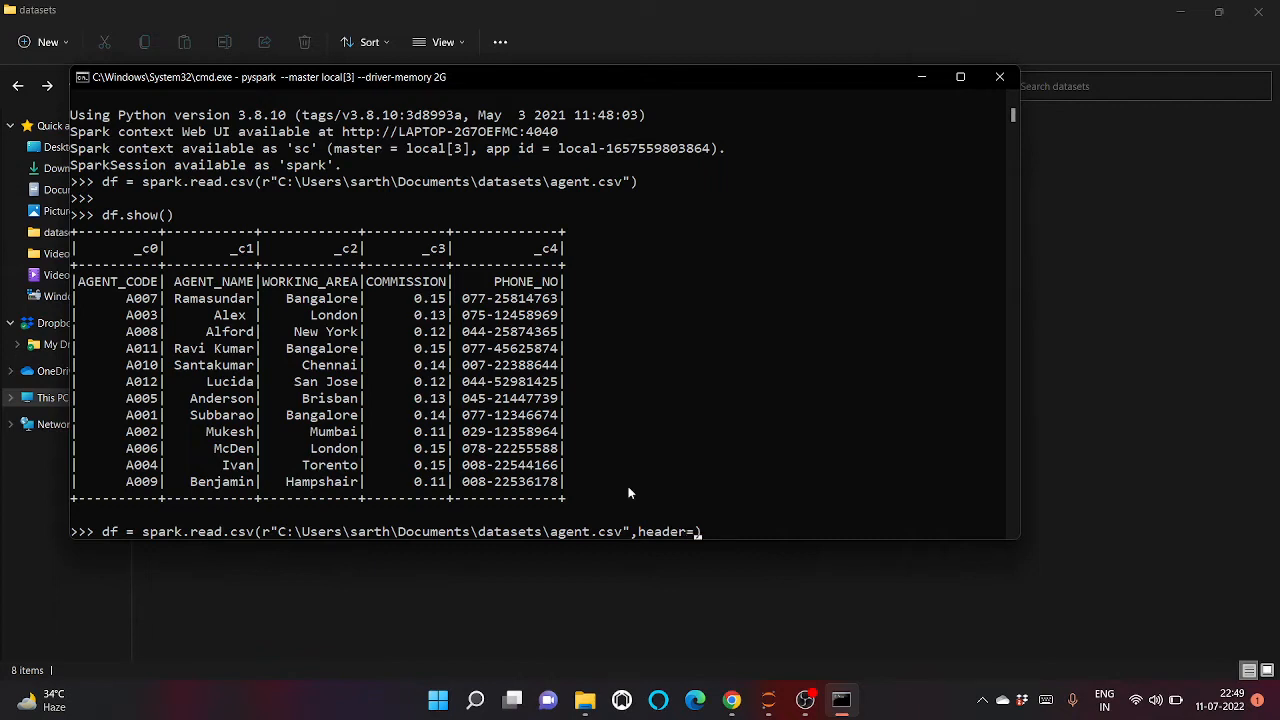
pyautogui.write('Tru')
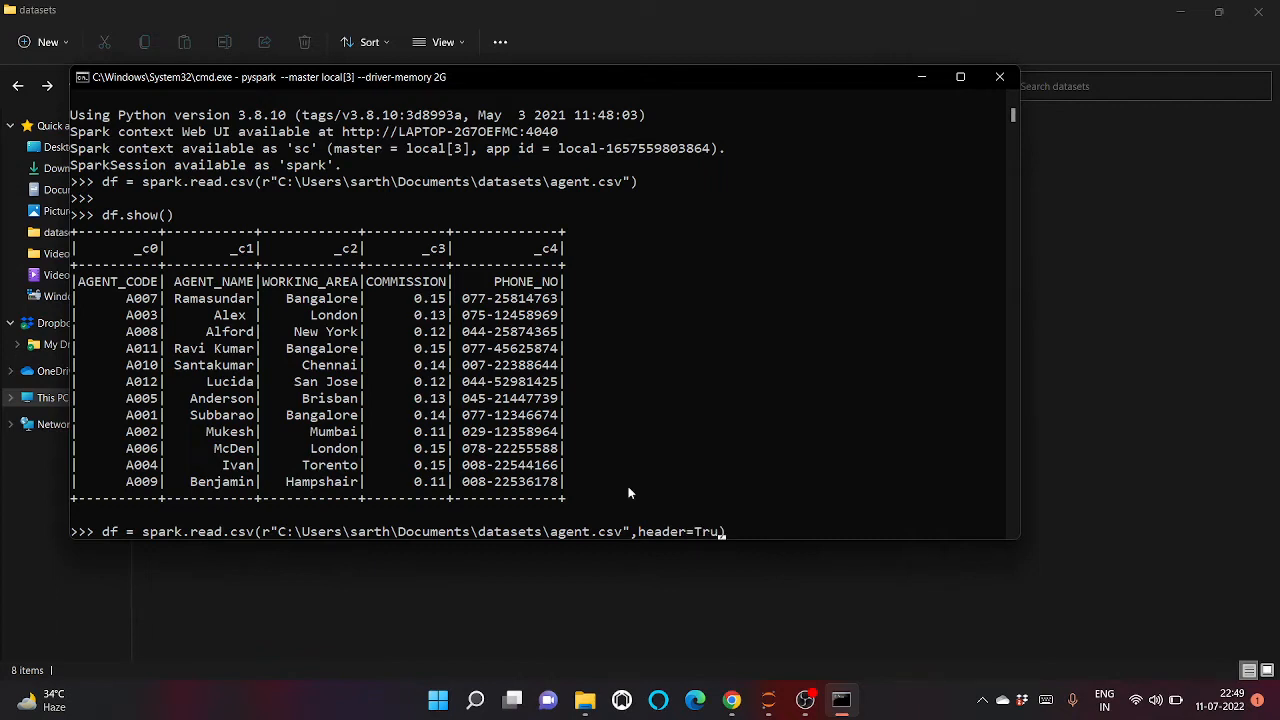
pyautogui.press('enter')
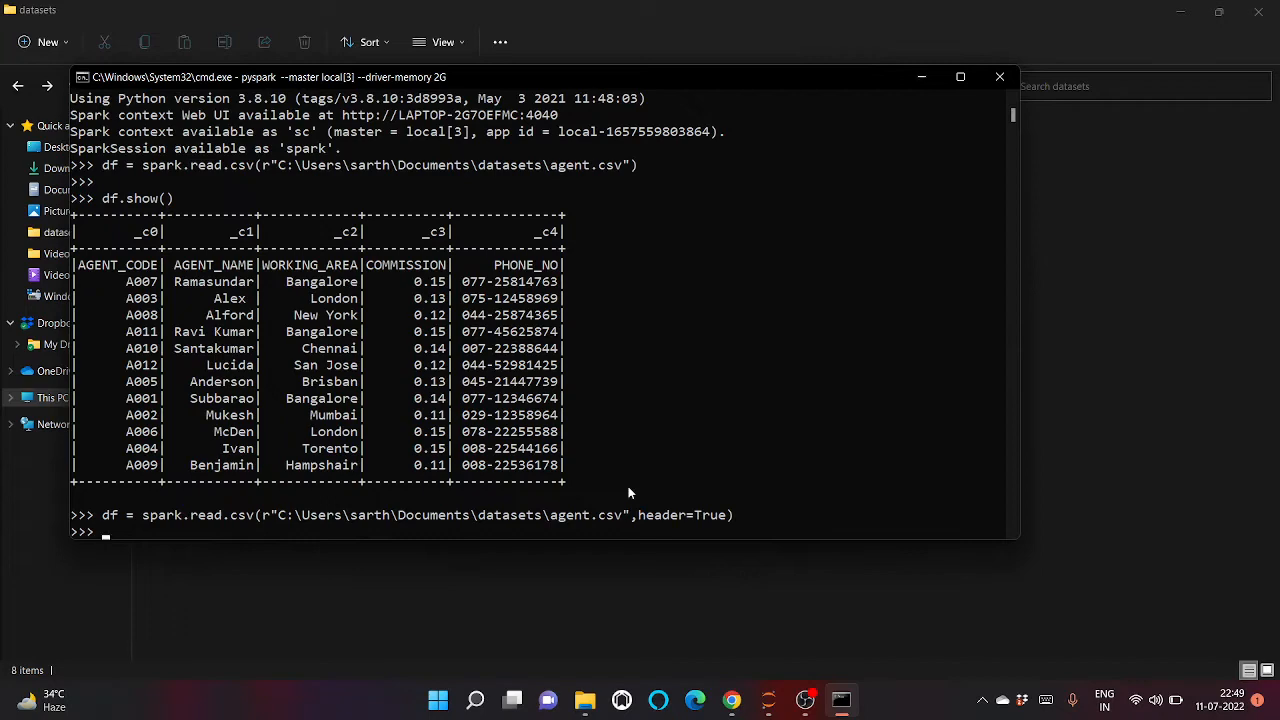
pyautogui.write('df.show')
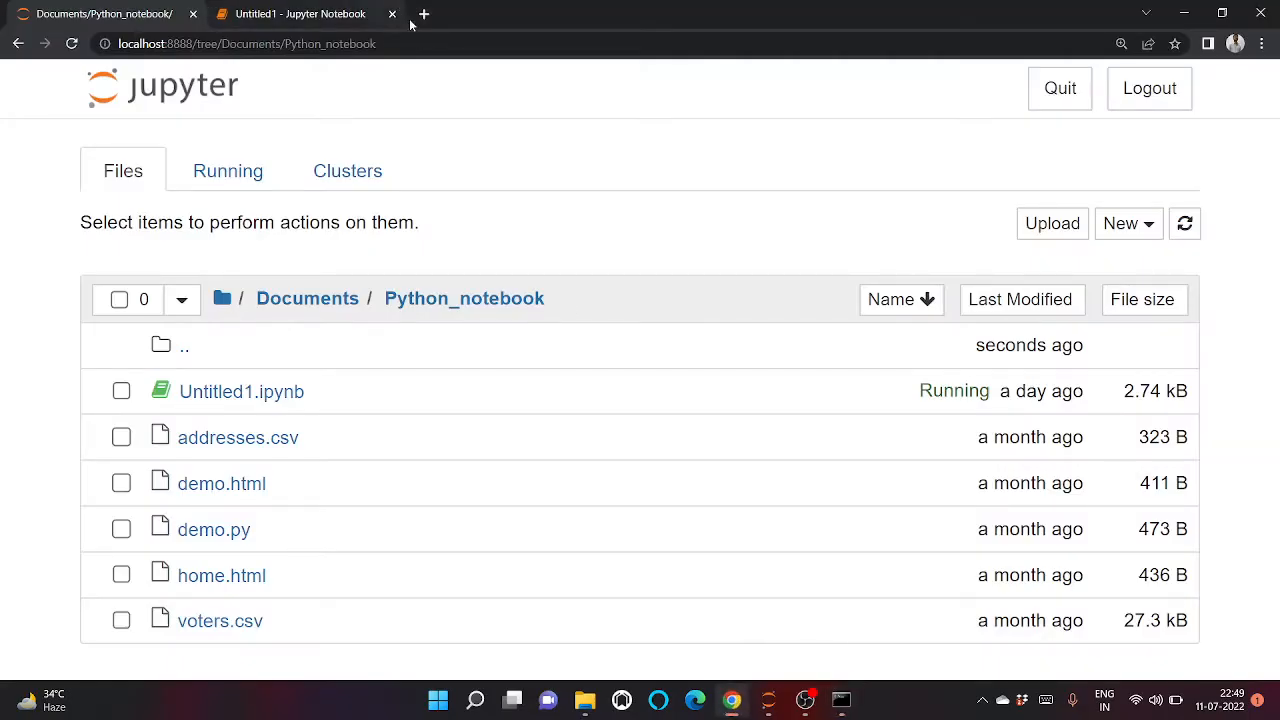
# Step: Review the four completed jobs at laptop:4040/jobs, then the Executors summary
pyautogui.click(423, 14)
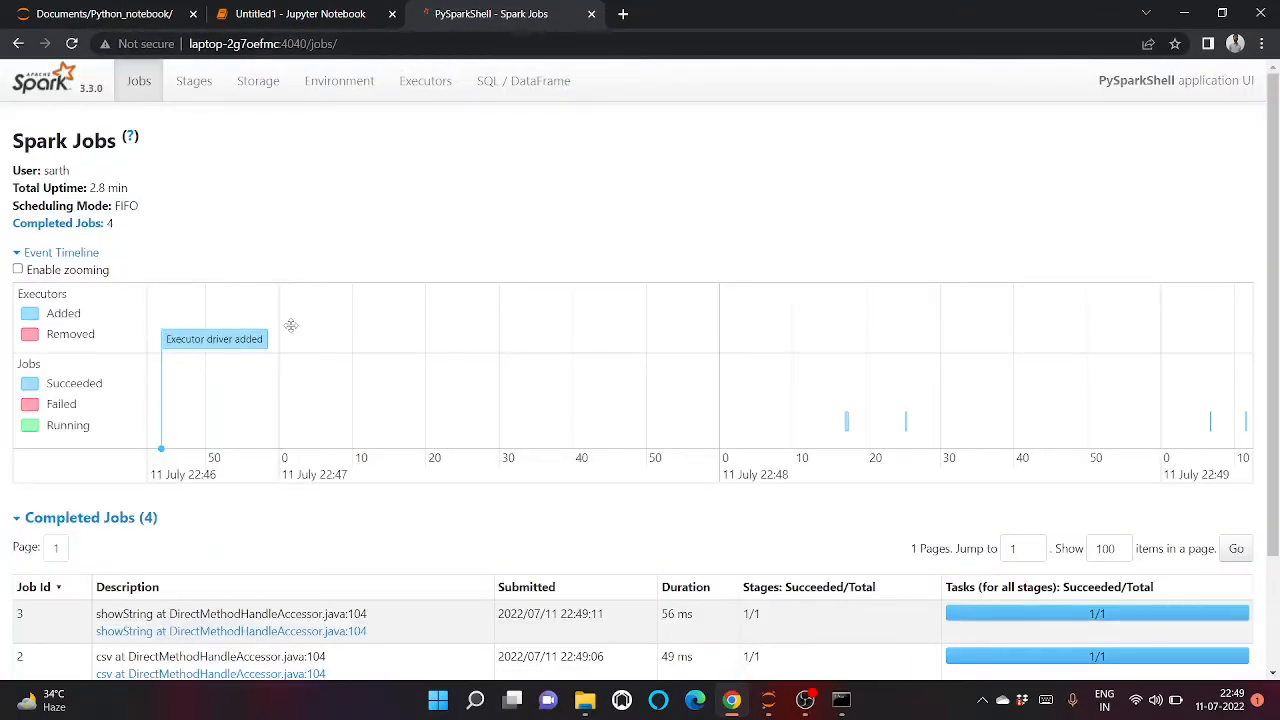
pyautogui.scroll(-3)
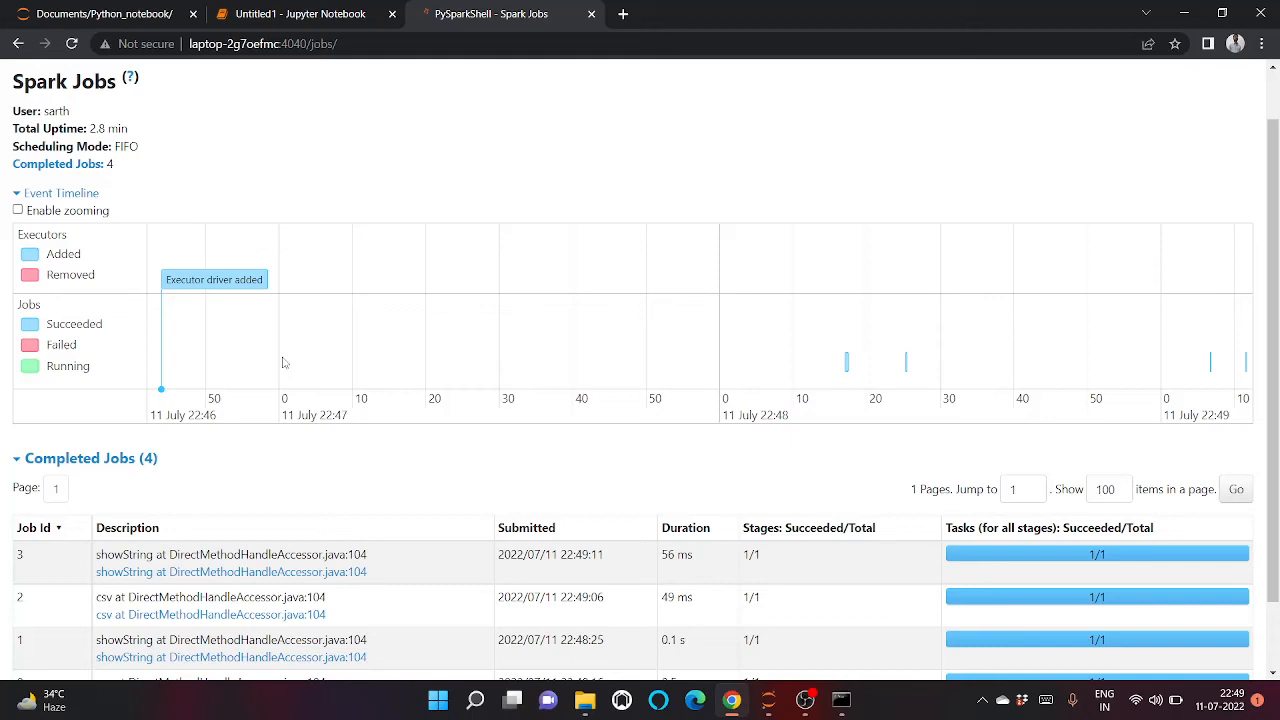
pyautogui.moveTo(283, 355)
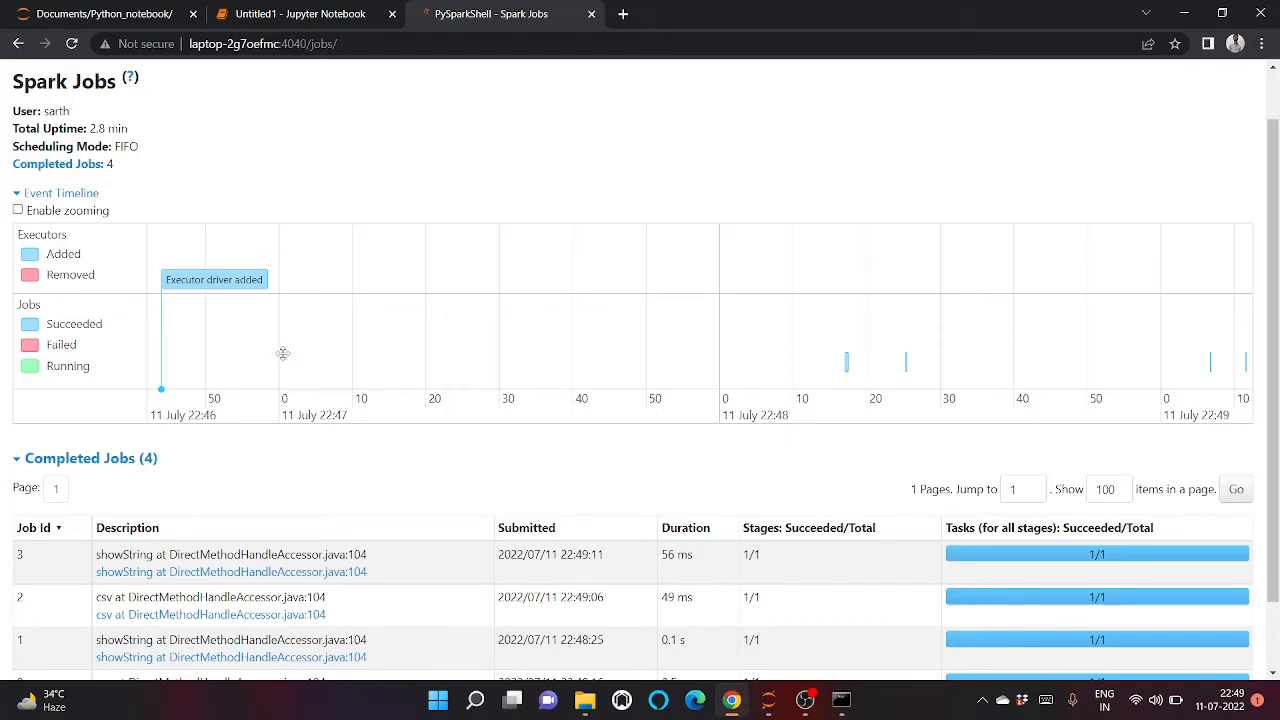
pyautogui.moveTo(260, 113)
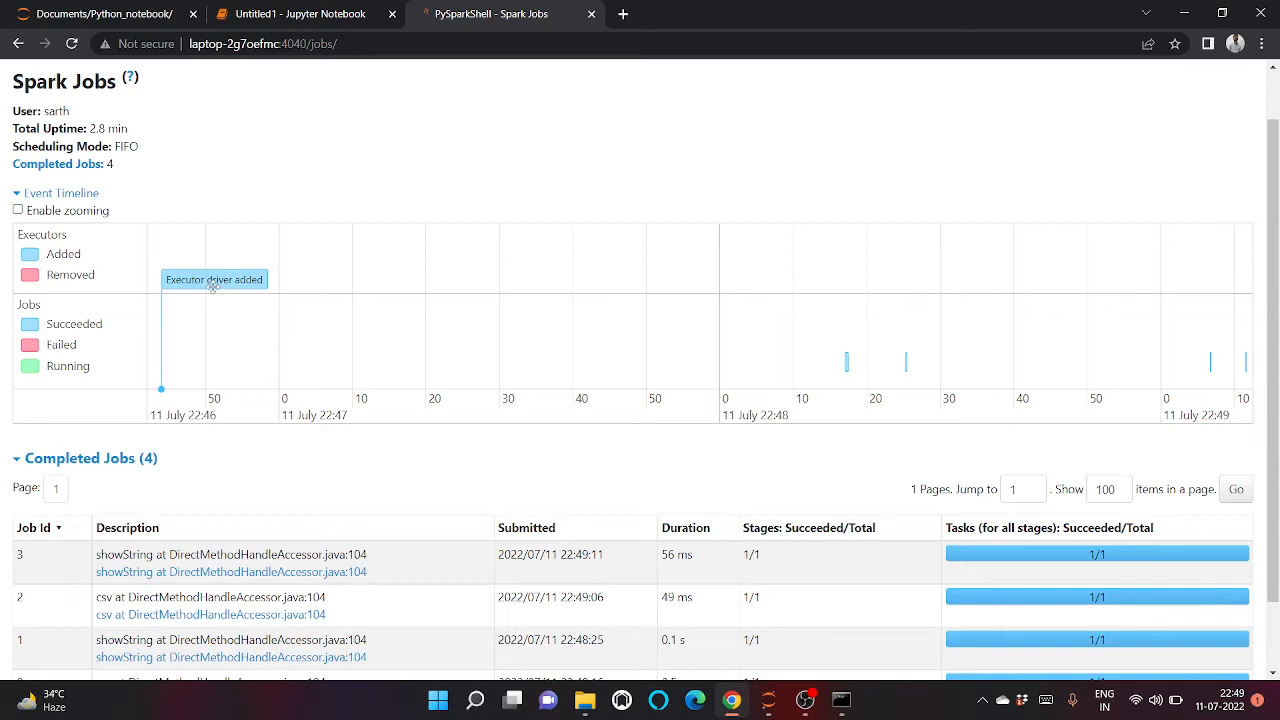
pyautogui.moveTo(174, 379)
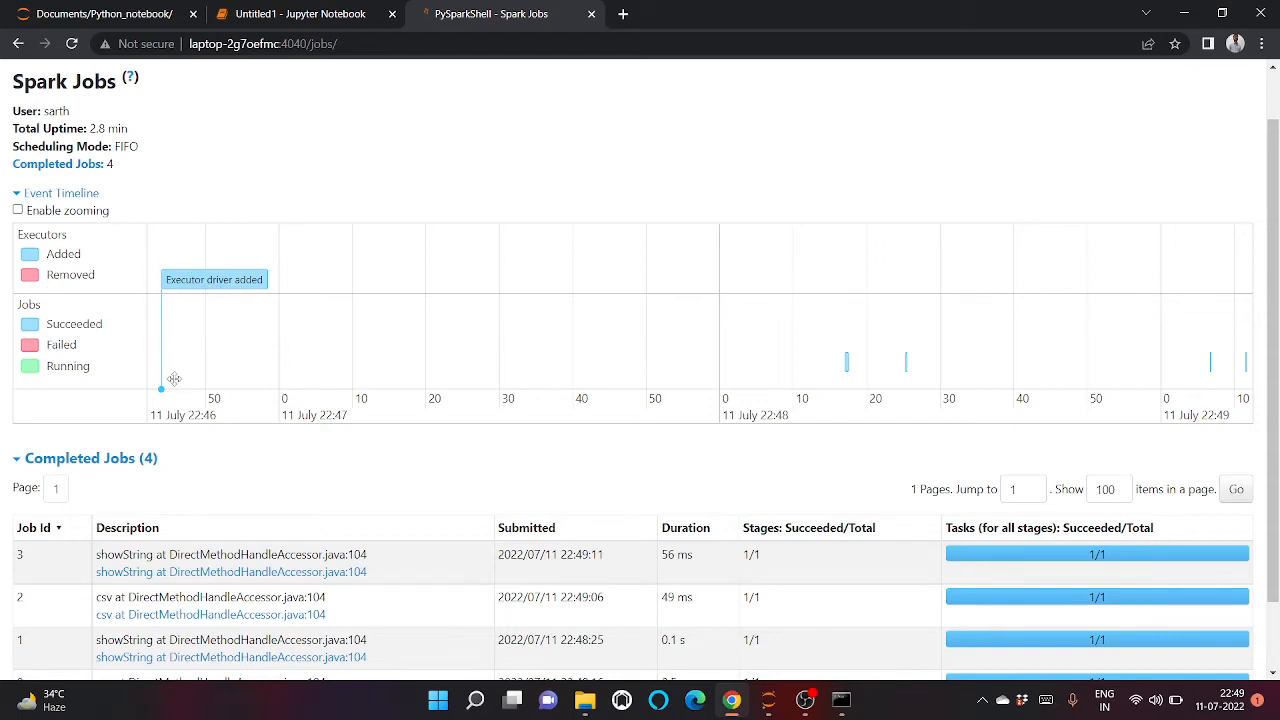
pyautogui.moveTo(272, 320)
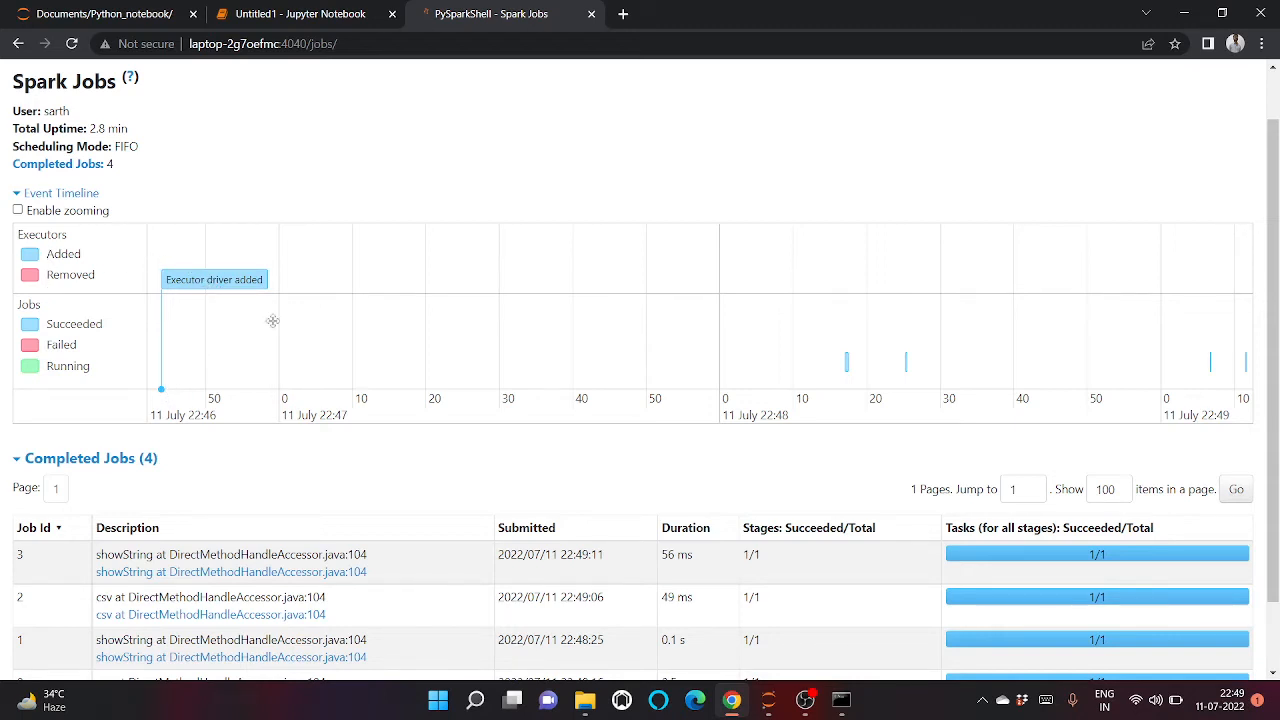
pyautogui.scroll(-3)
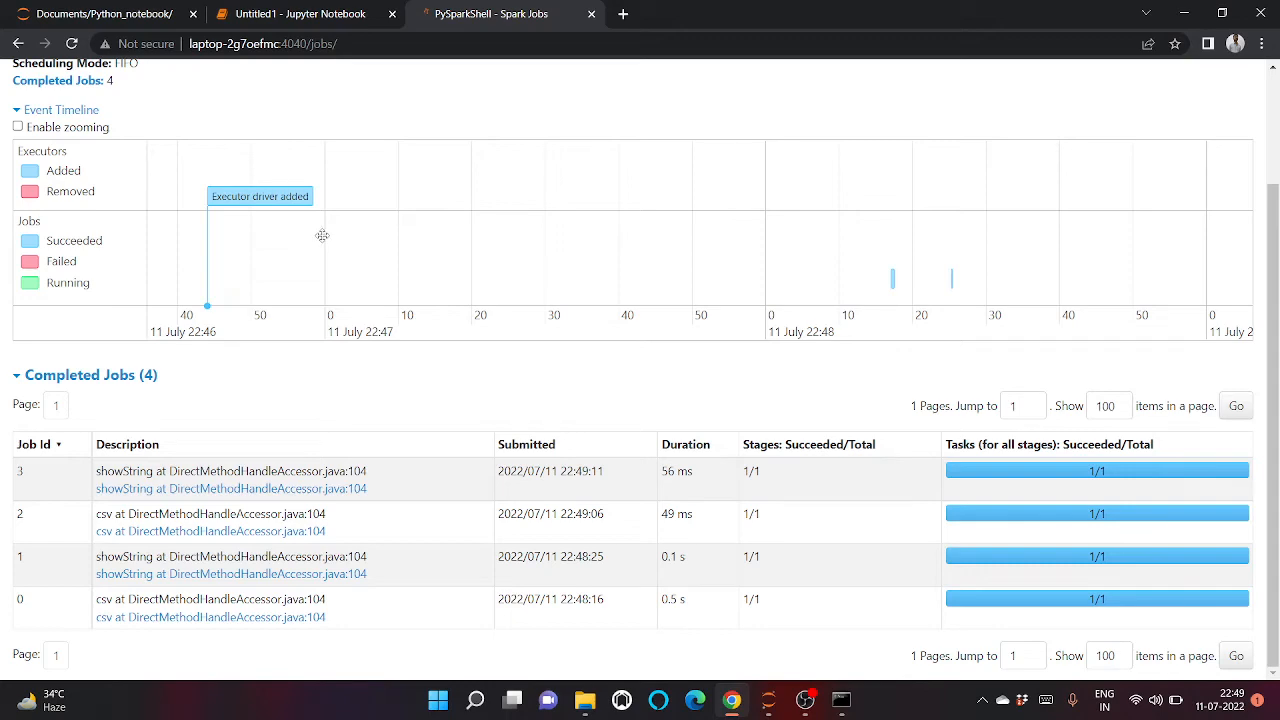
pyautogui.moveTo(318, 243)
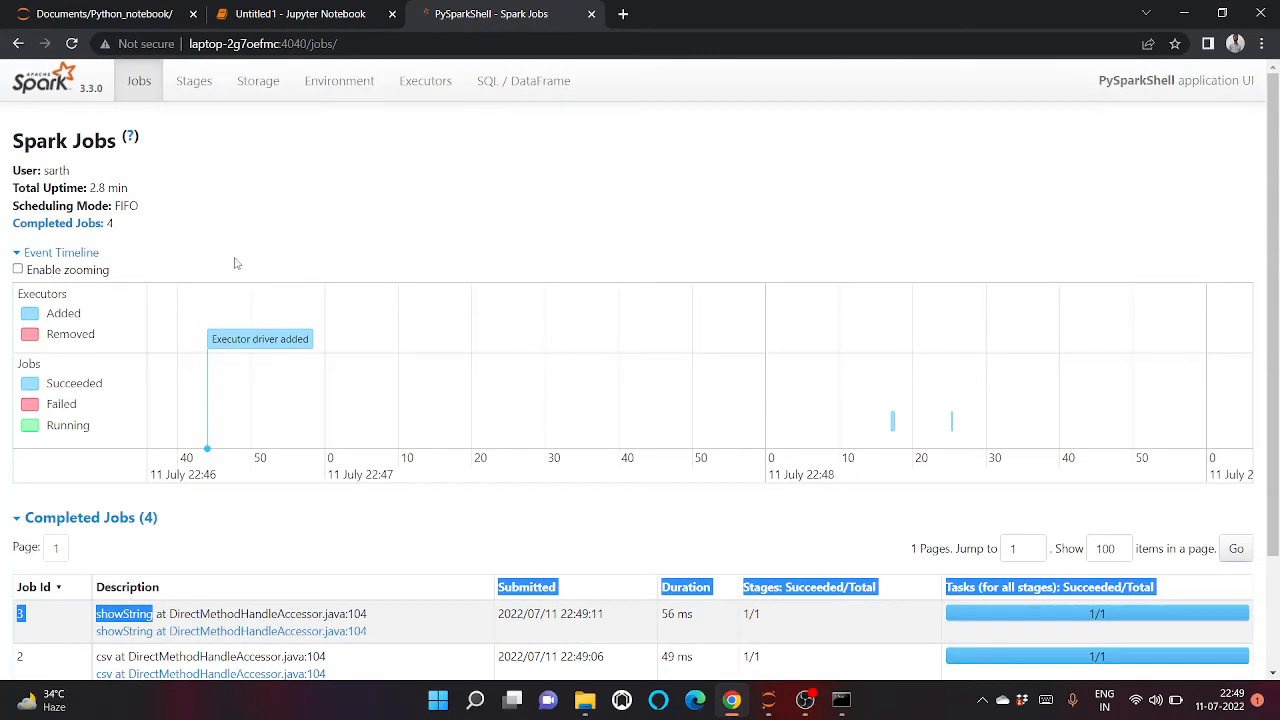
pyautogui.click(425, 81)
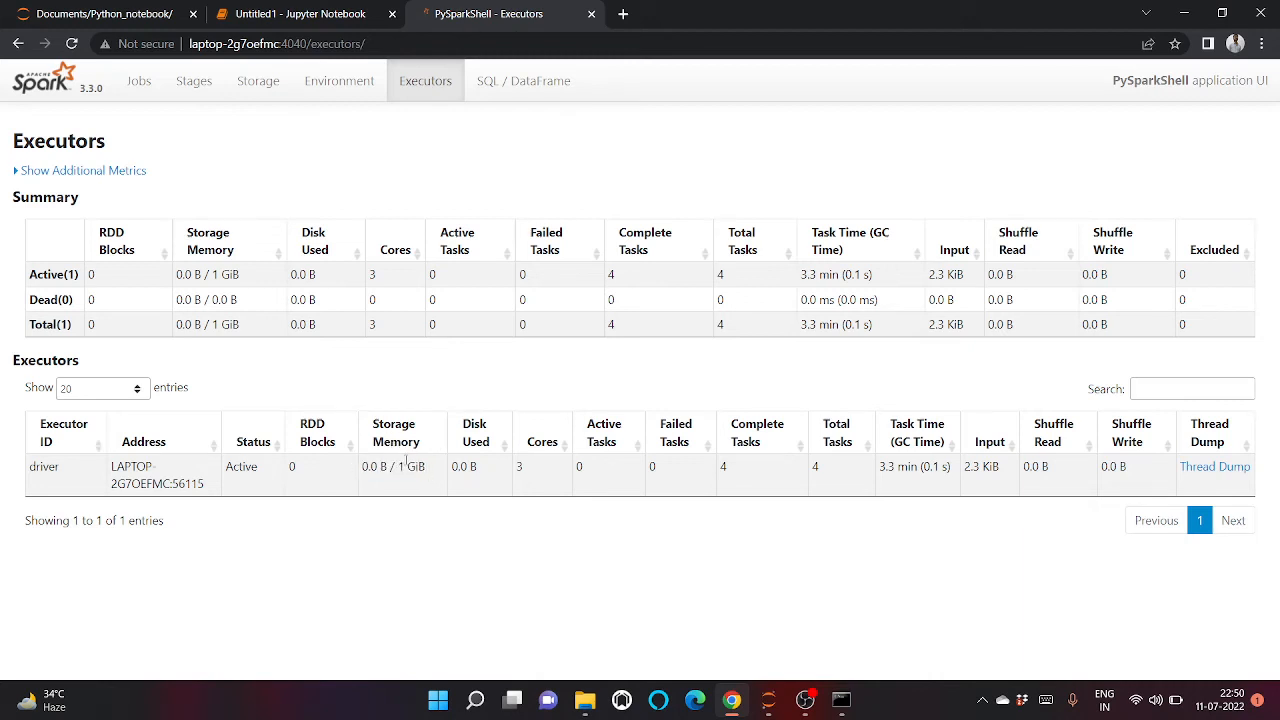
pyautogui.doubleClick(392, 466)
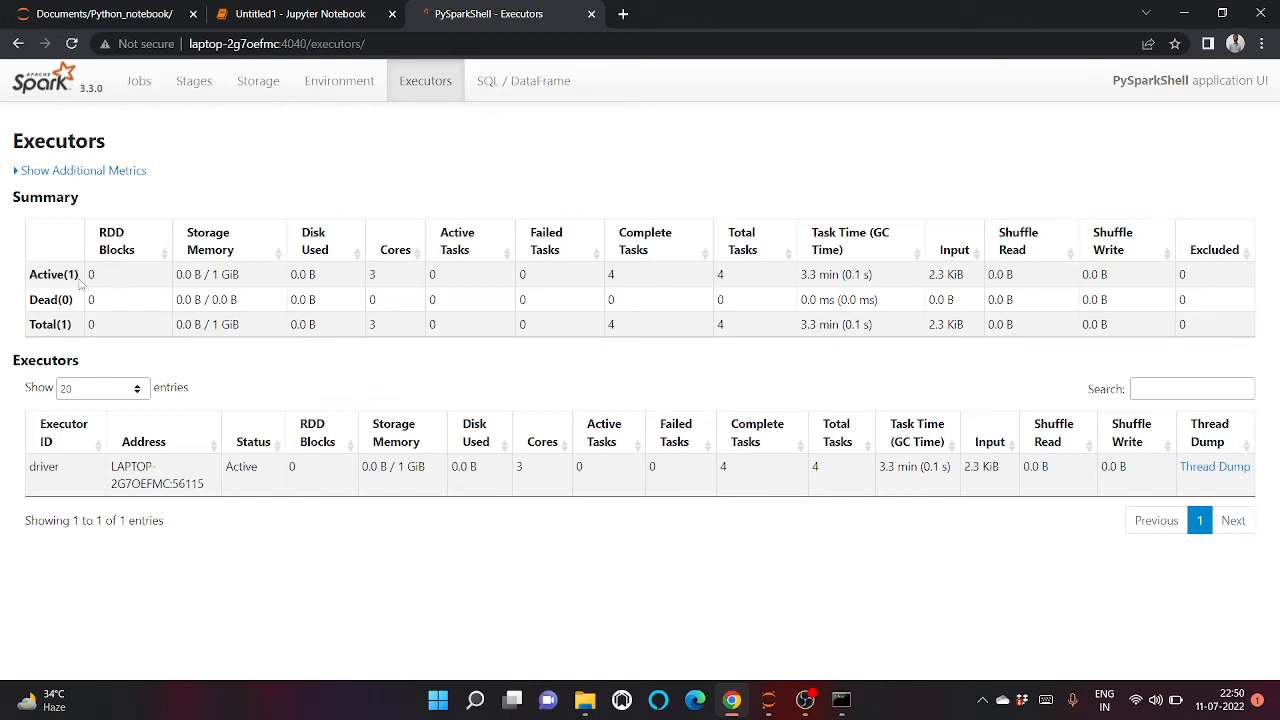
pyautogui.moveTo(77, 300)
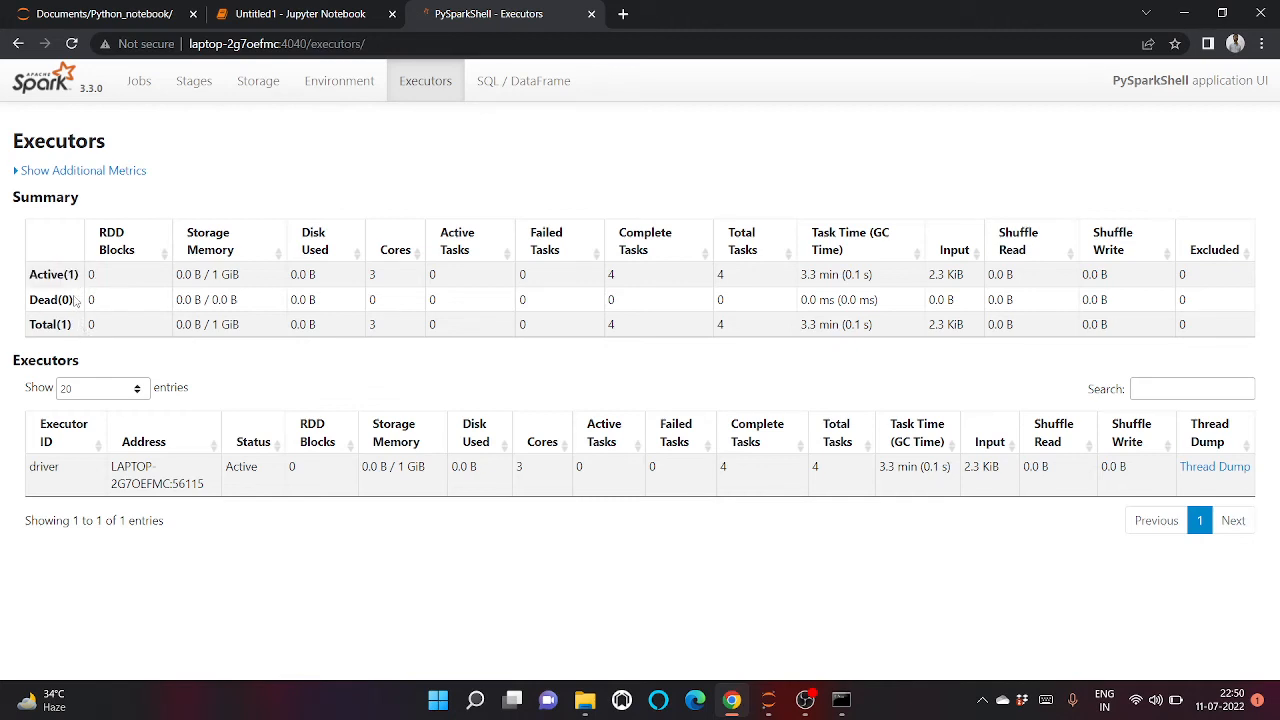
pyautogui.moveTo(406, 141)
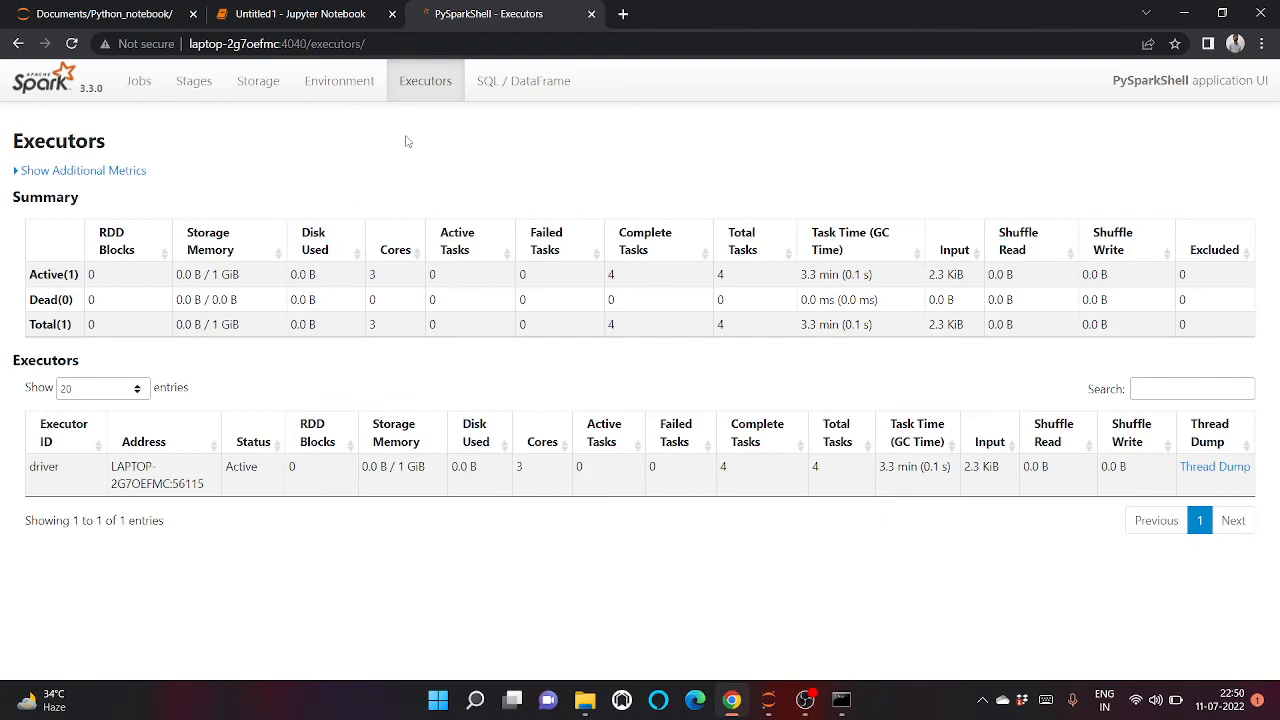
# Step: Browse the Environment, Storage and Stages pages, ending on SQL / DataFrame queries
pyautogui.click(339, 80)
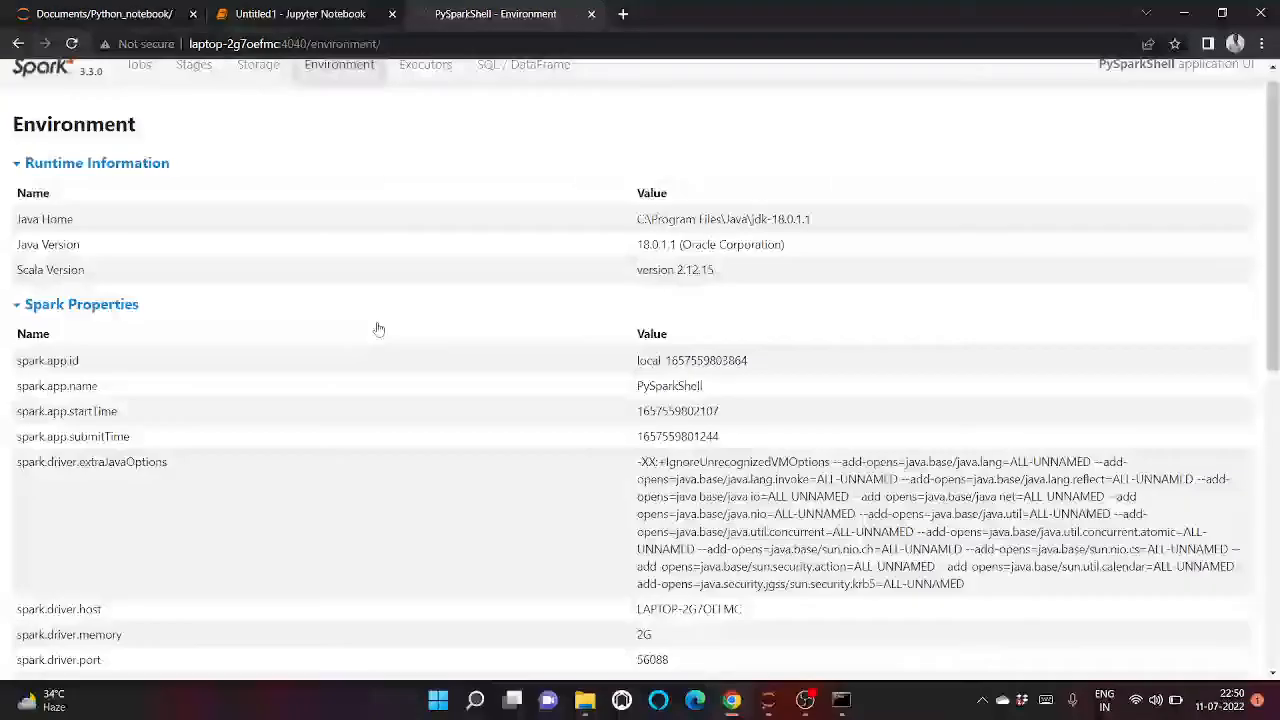
pyautogui.scroll(-3)
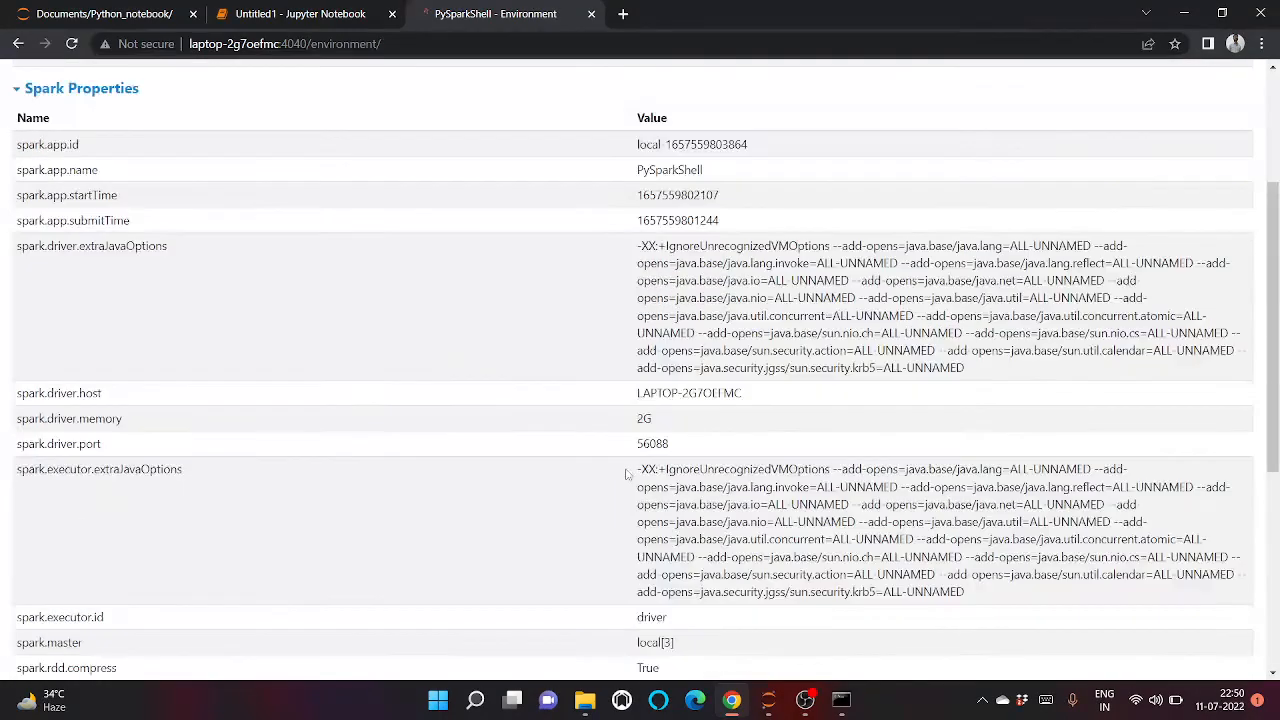
pyautogui.scroll(3)
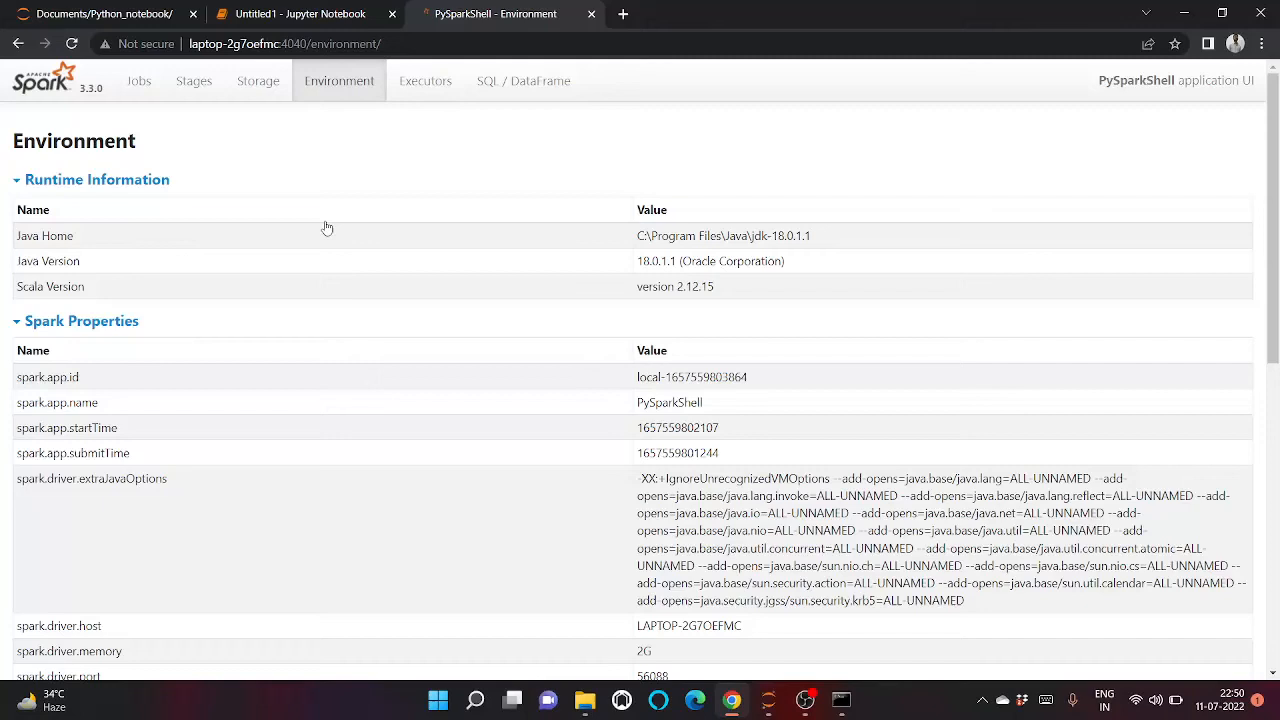
pyautogui.click(258, 81)
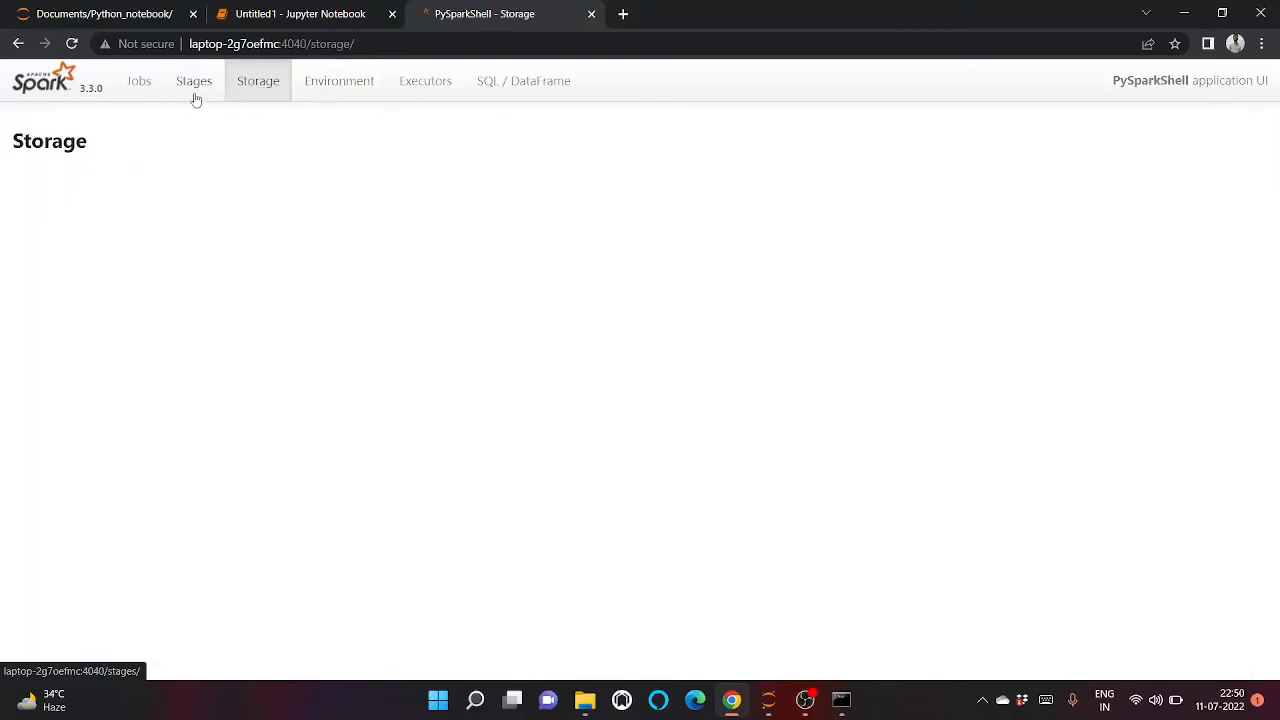
pyautogui.click(194, 81)
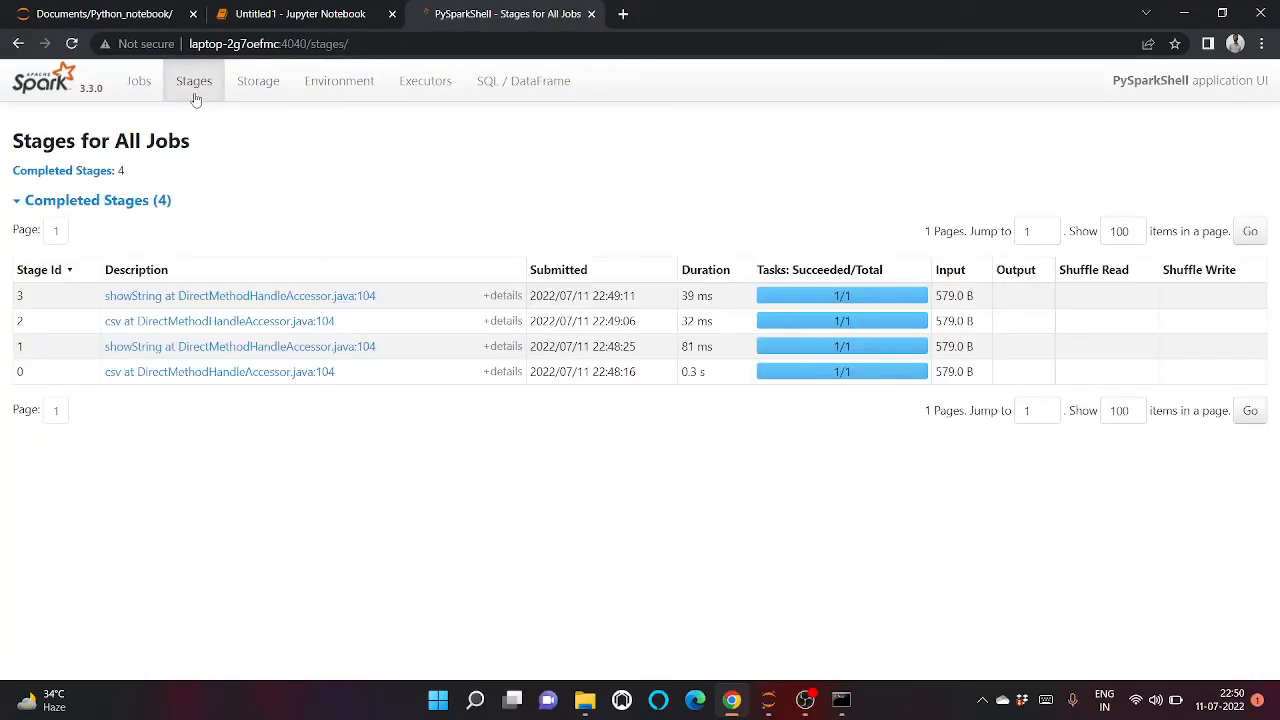
pyautogui.moveTo(141, 378)
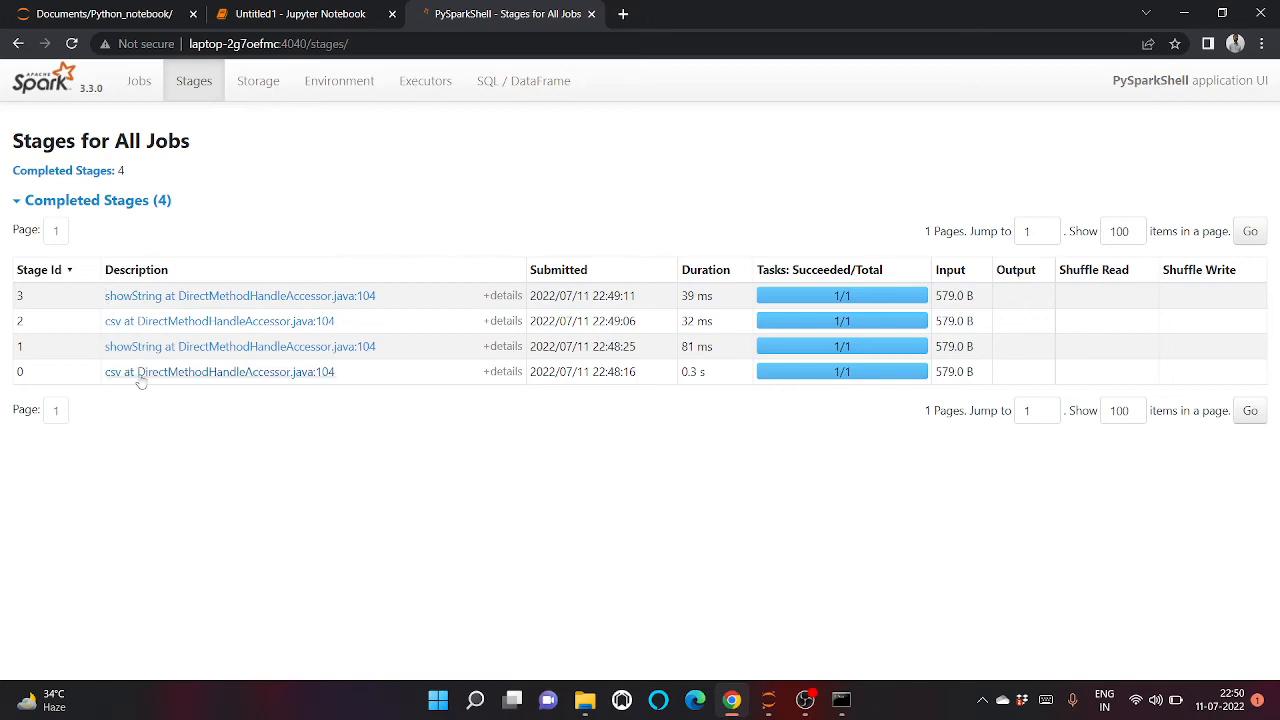
pyautogui.moveTo(339, 81)
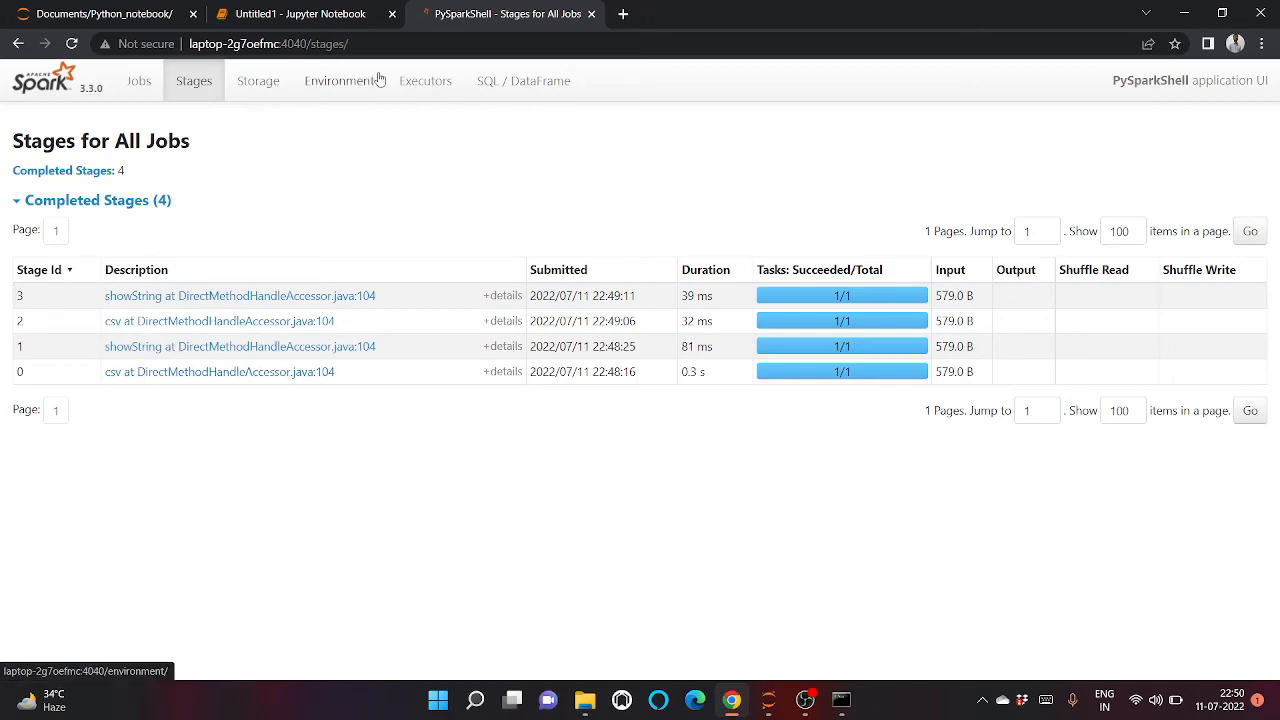
pyautogui.click(523, 81)
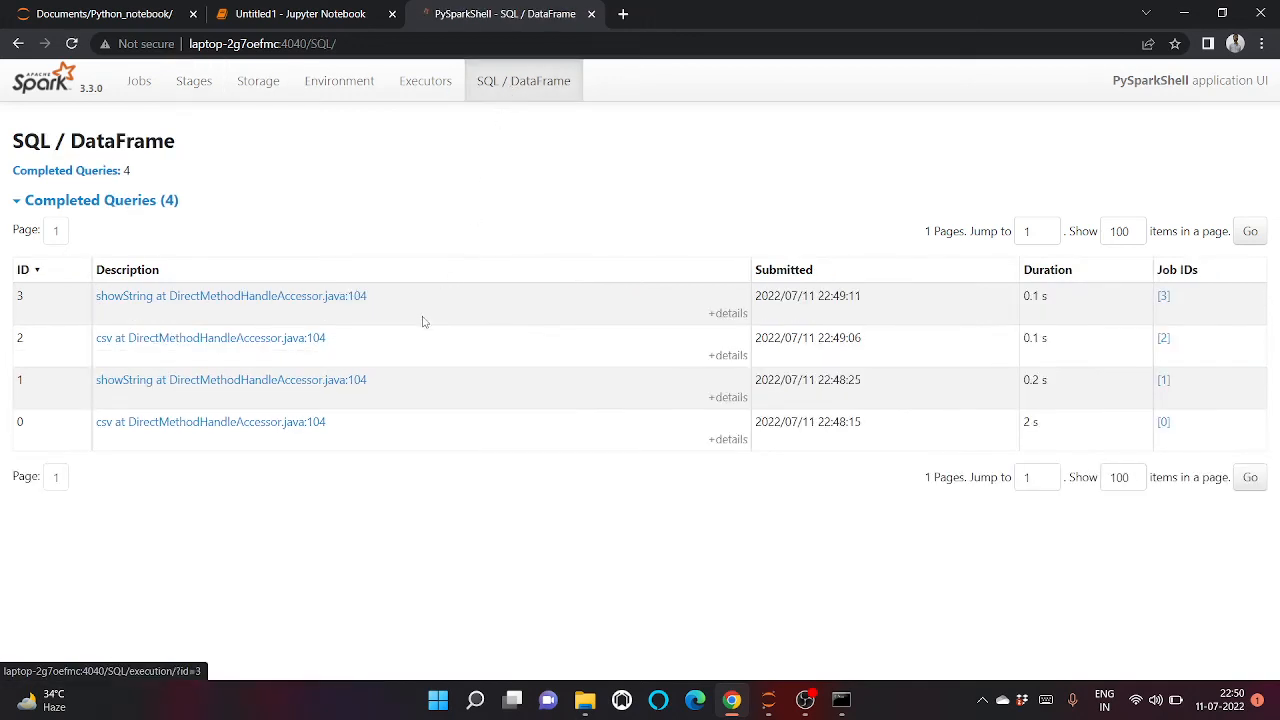
pyautogui.moveTo(495, 210)
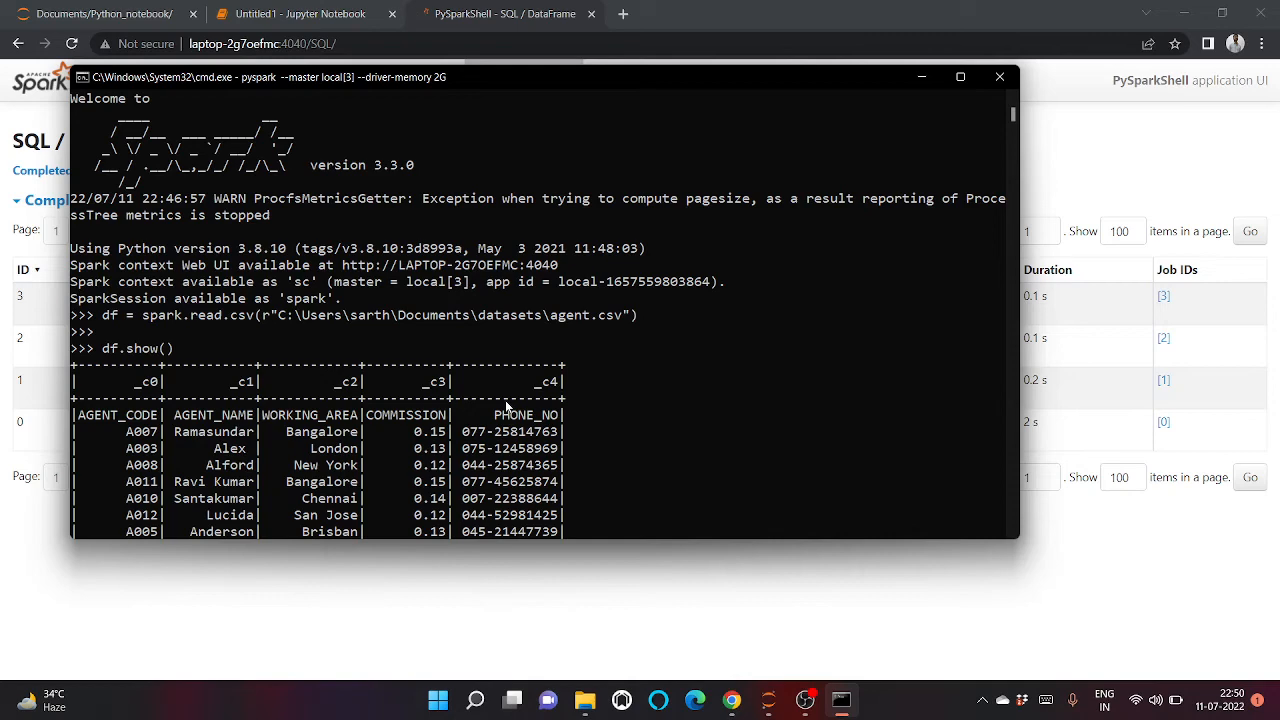
pyautogui.moveTo(434, 170)
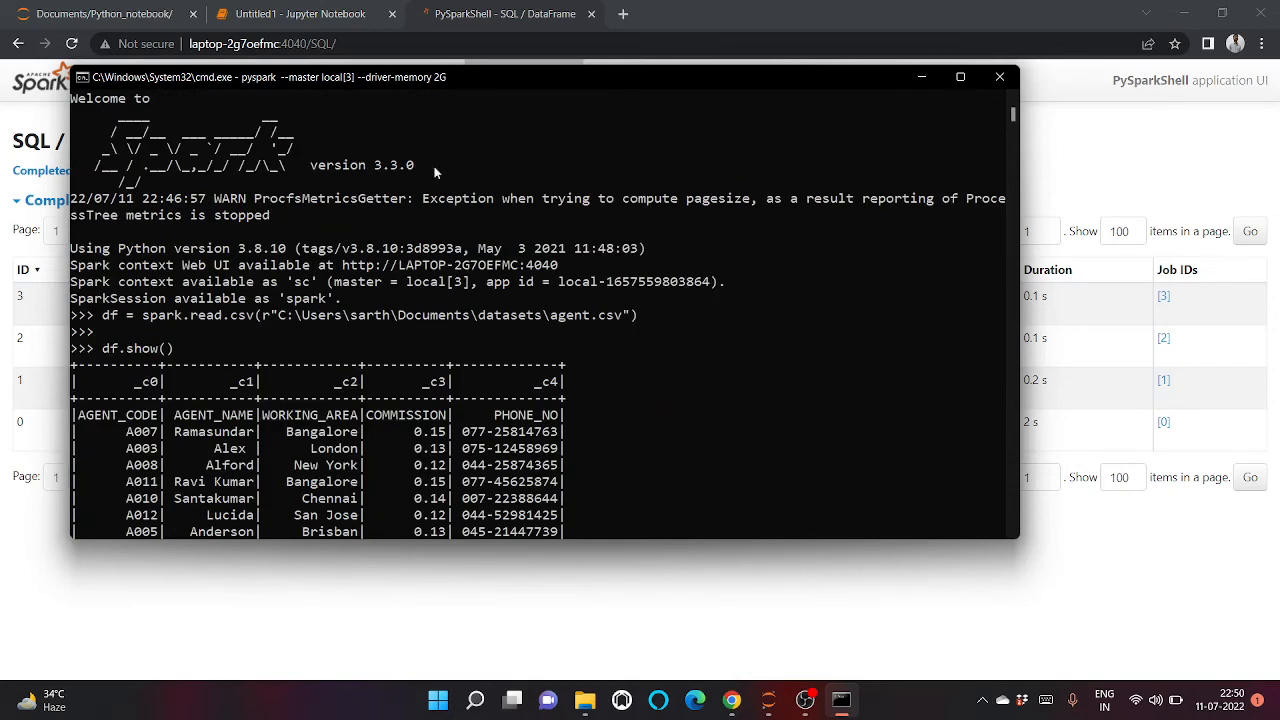
pyautogui.moveTo(520, 77); pyautogui.dragTo(595, 125)
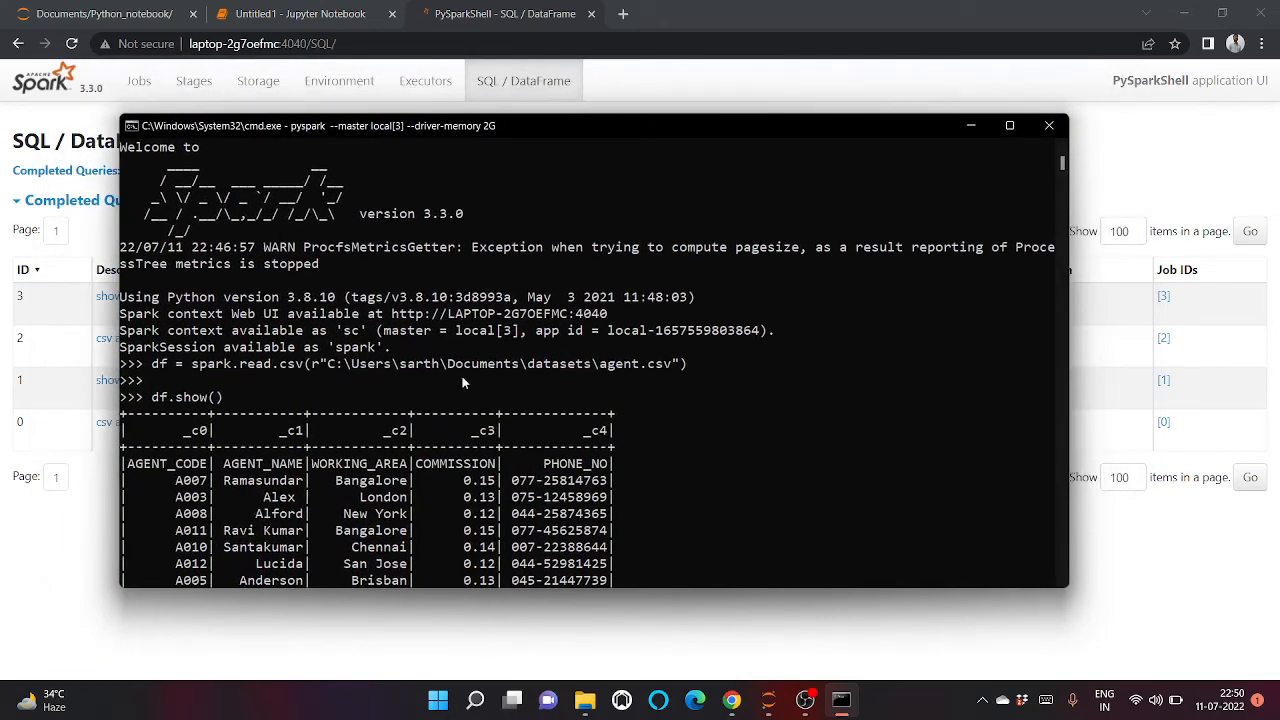
pyautogui.moveTo(472, 348)
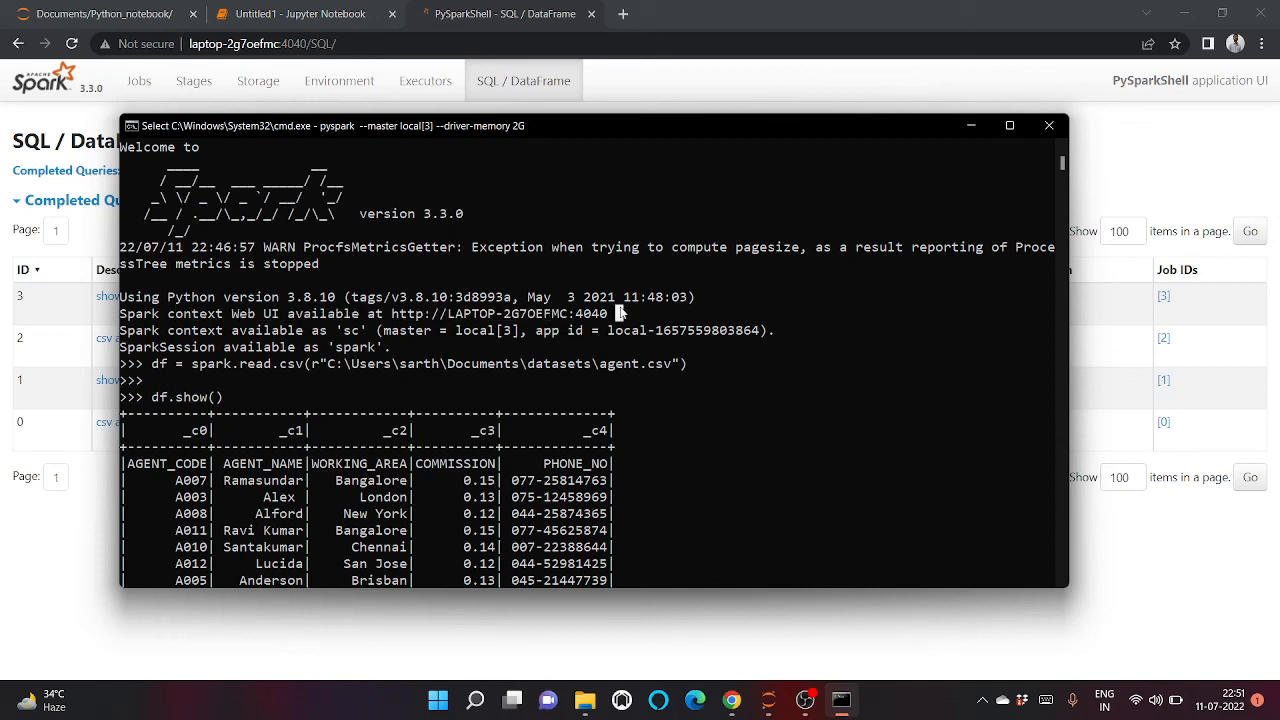
pyautogui.moveTo(392, 313); pyautogui.dragTo(615, 313)
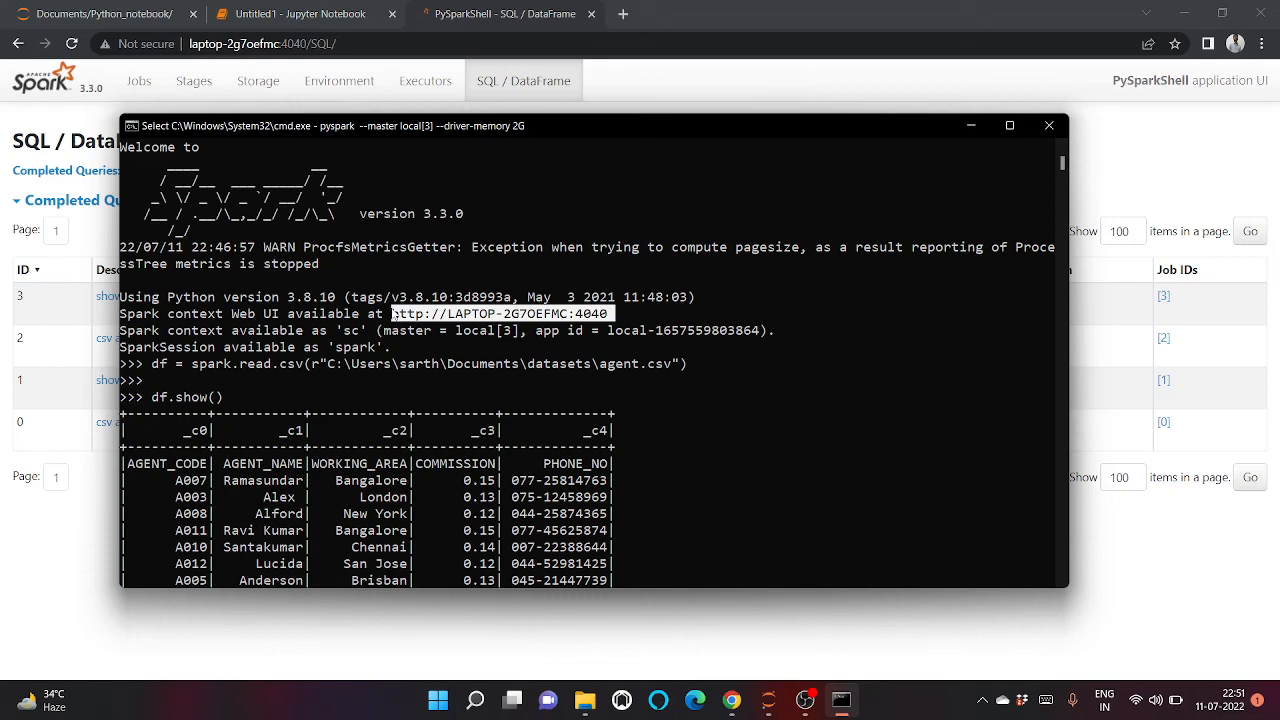
pyautogui.moveTo(696, 548)
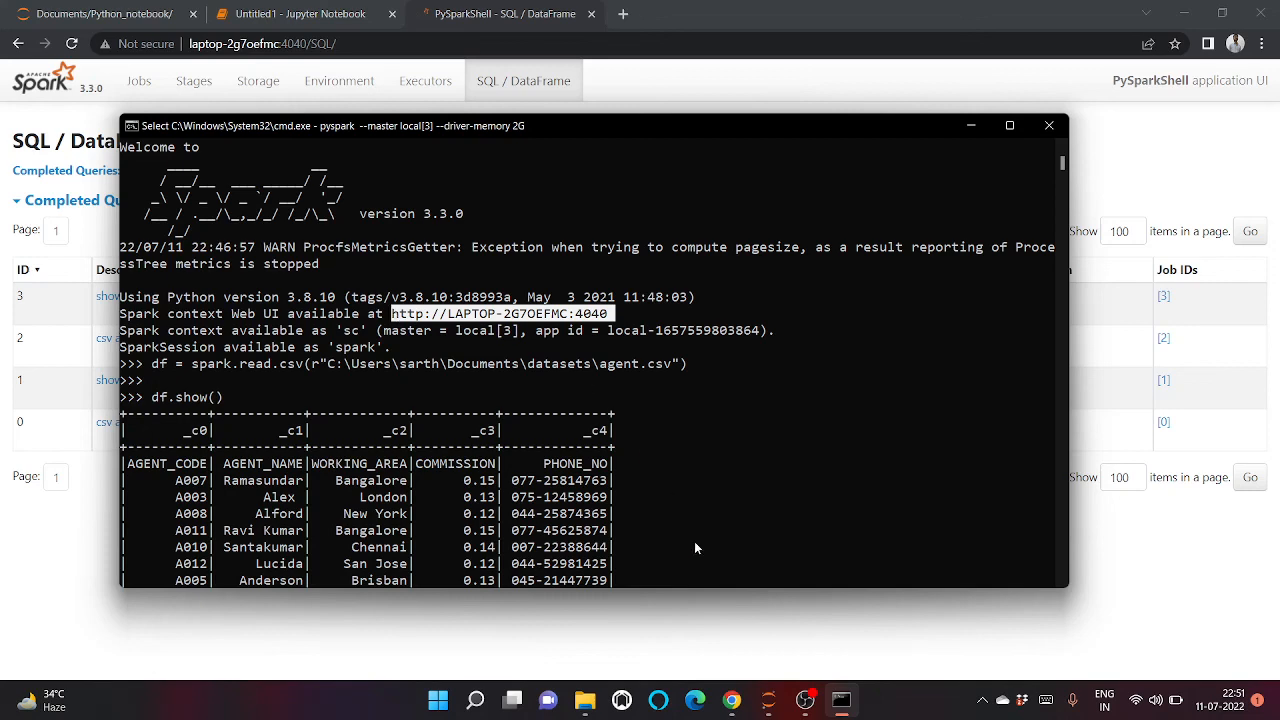